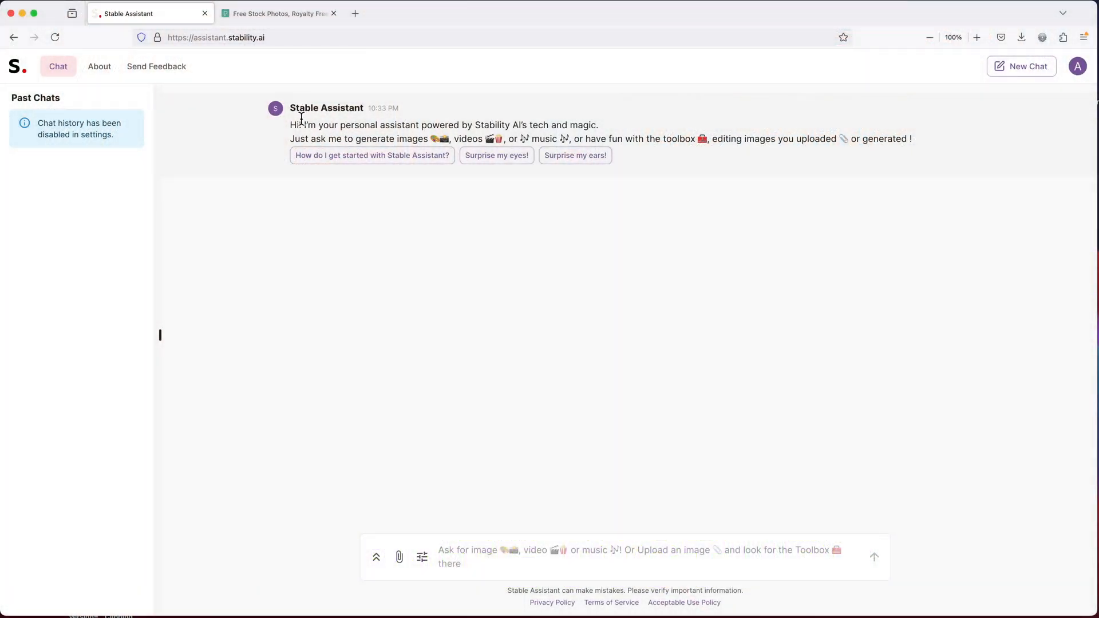
mouse_move(443, 94)
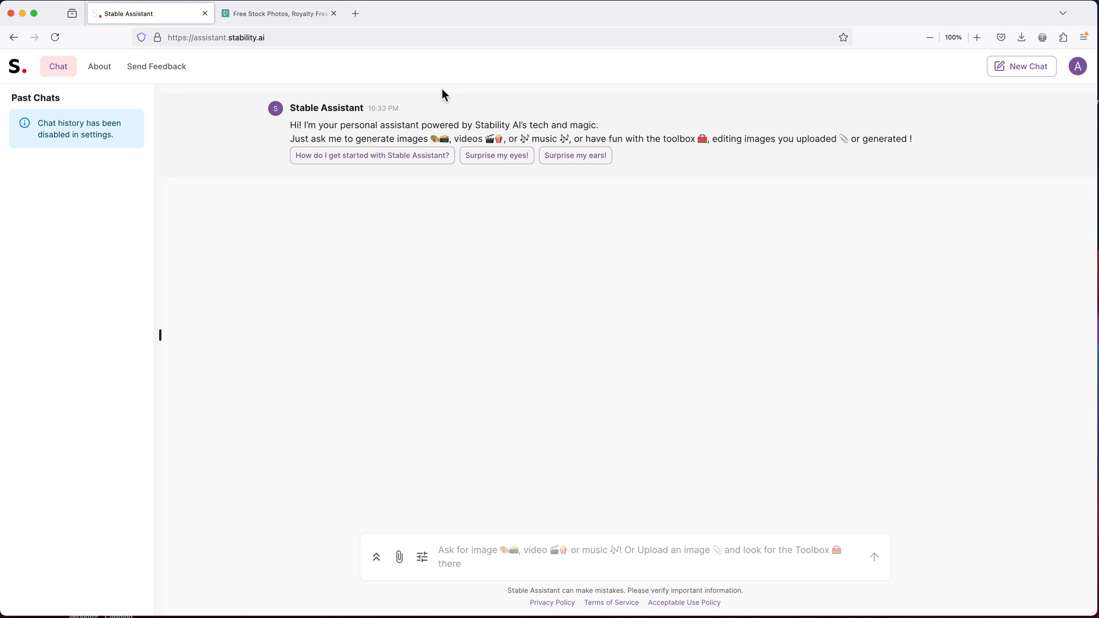
mouse_move(490, 570)
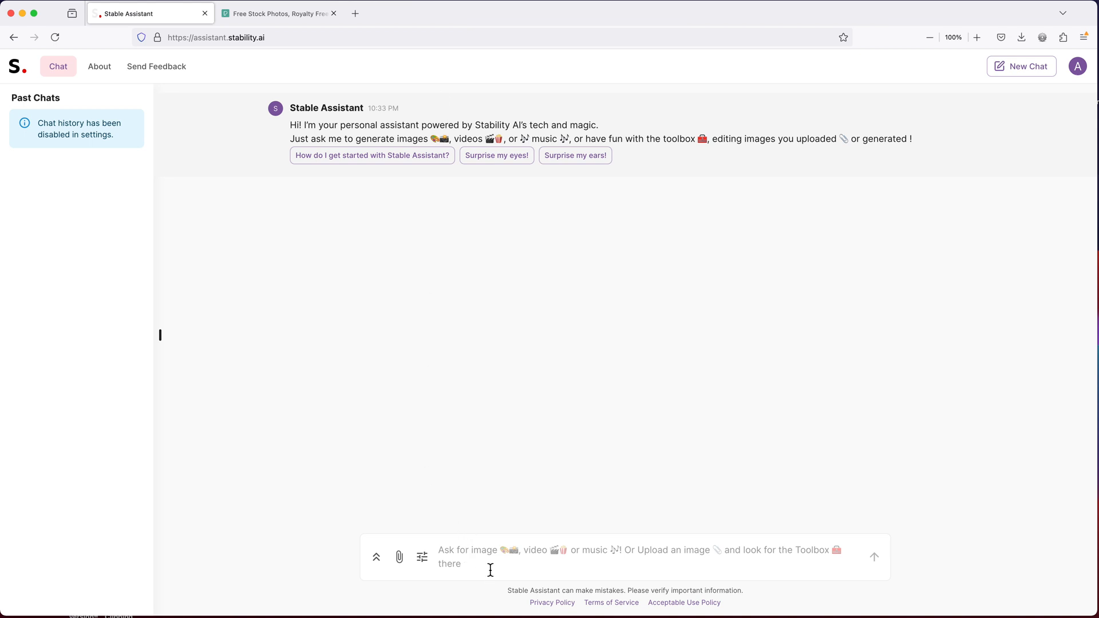
mouse_move(500, 577)
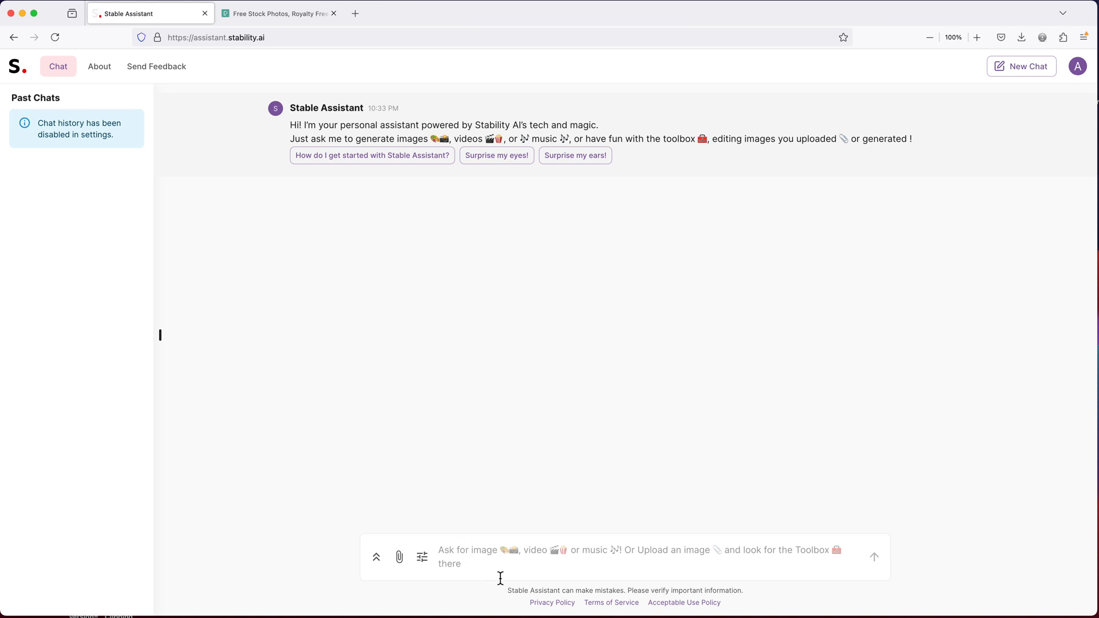
Generate an image from the prompt 'an old man in a black suit' and view the result
type("an old man")
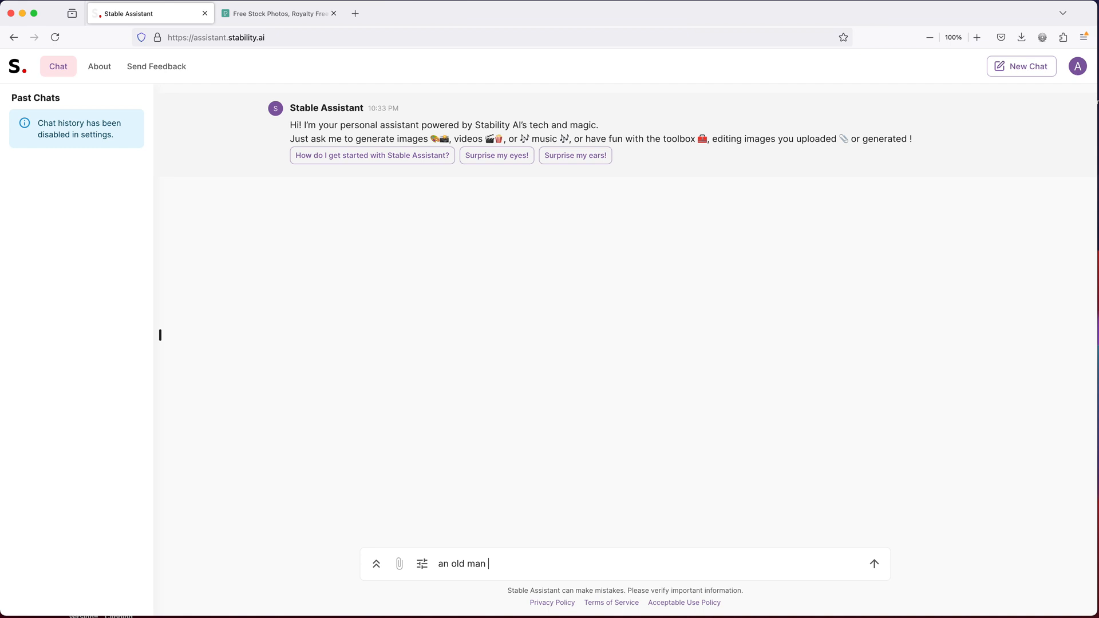
type("in a black sui")
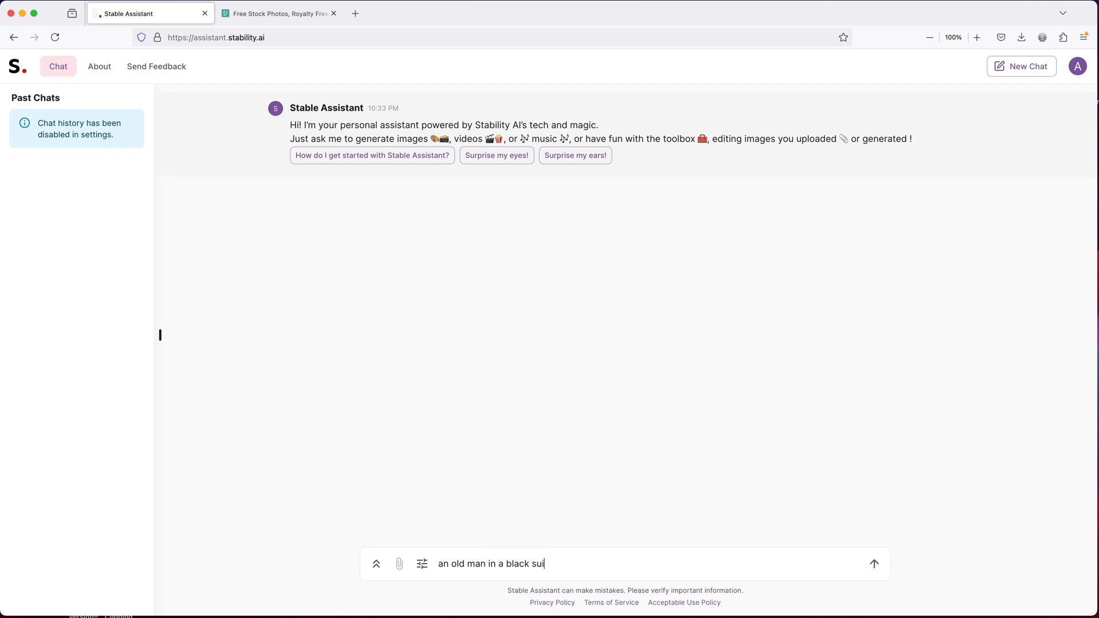
left_click(874, 564)
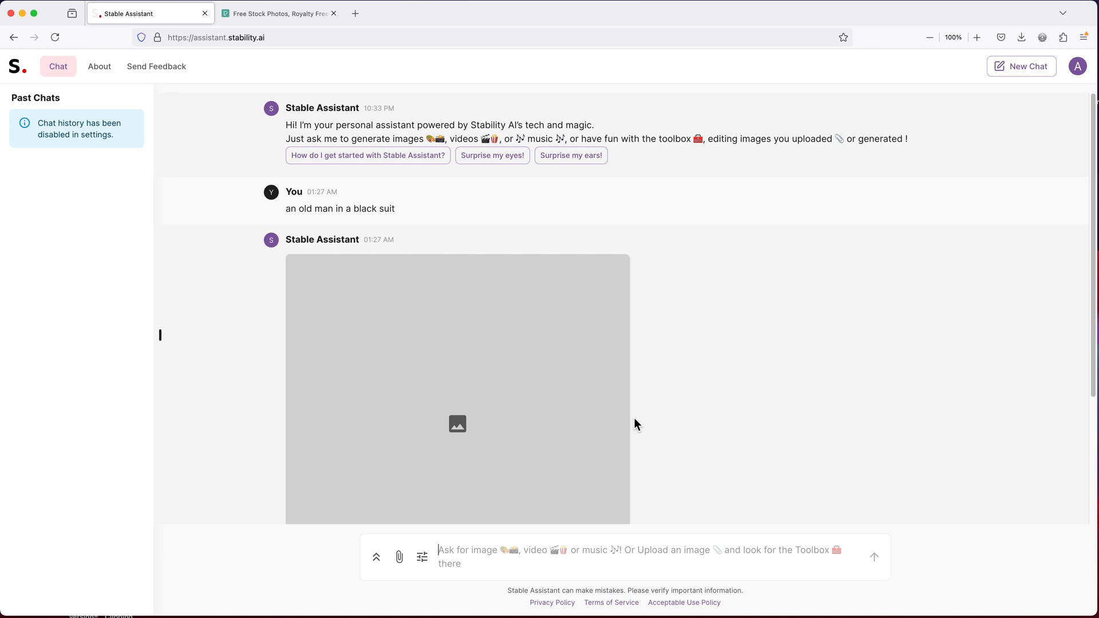
scroll("down", 3)
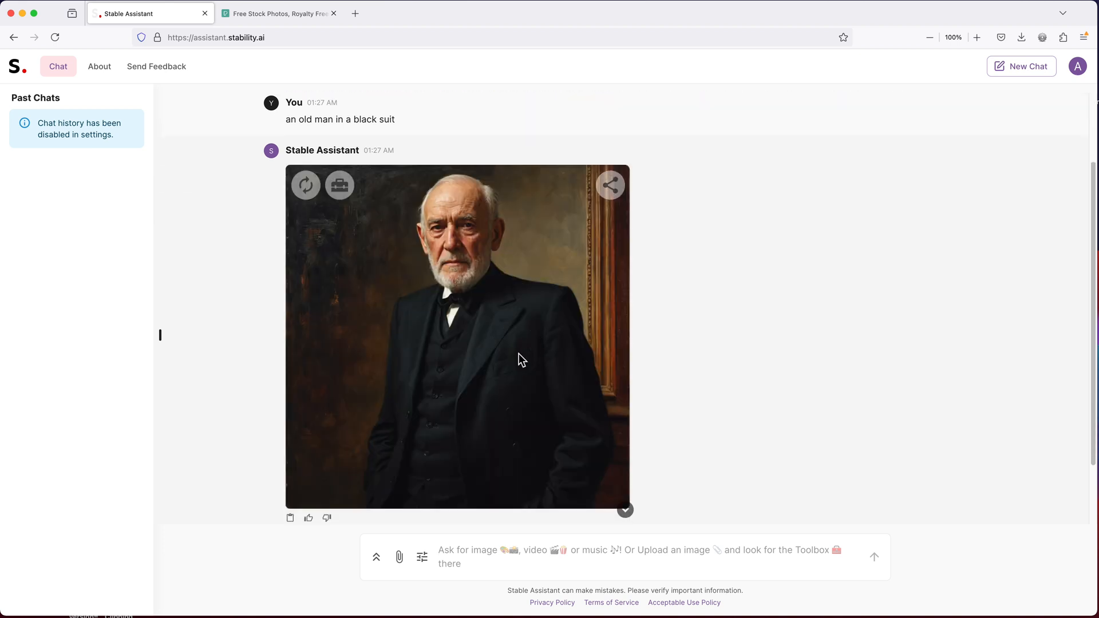
left_click(457, 337)
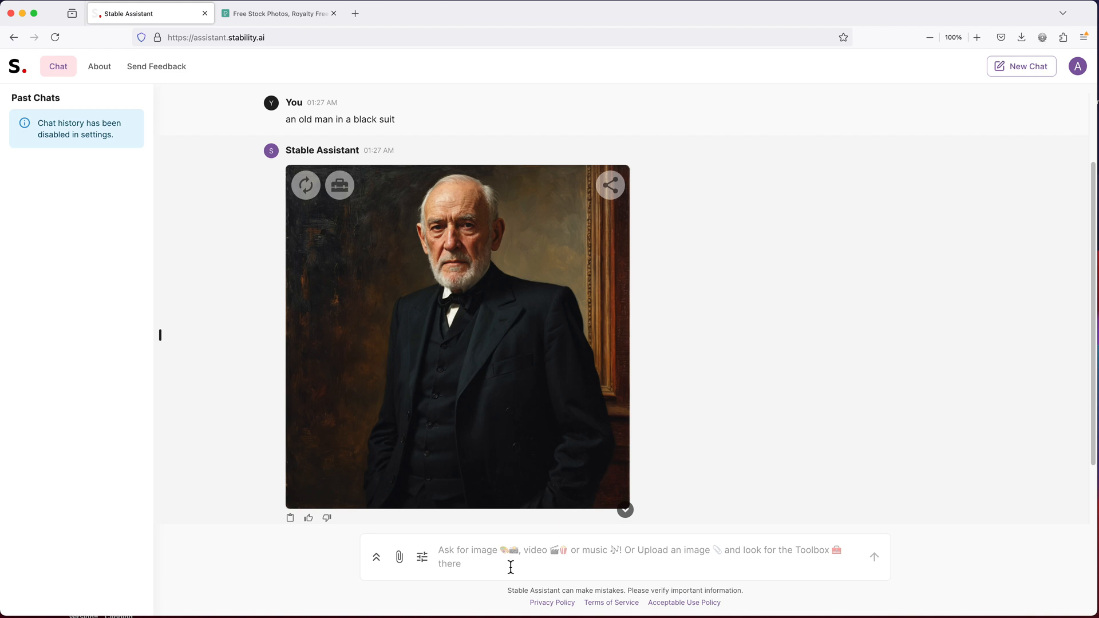
Generate 'beautiful model in a white dress' and enlarge the resulting image
type("beautiful model in a white d")
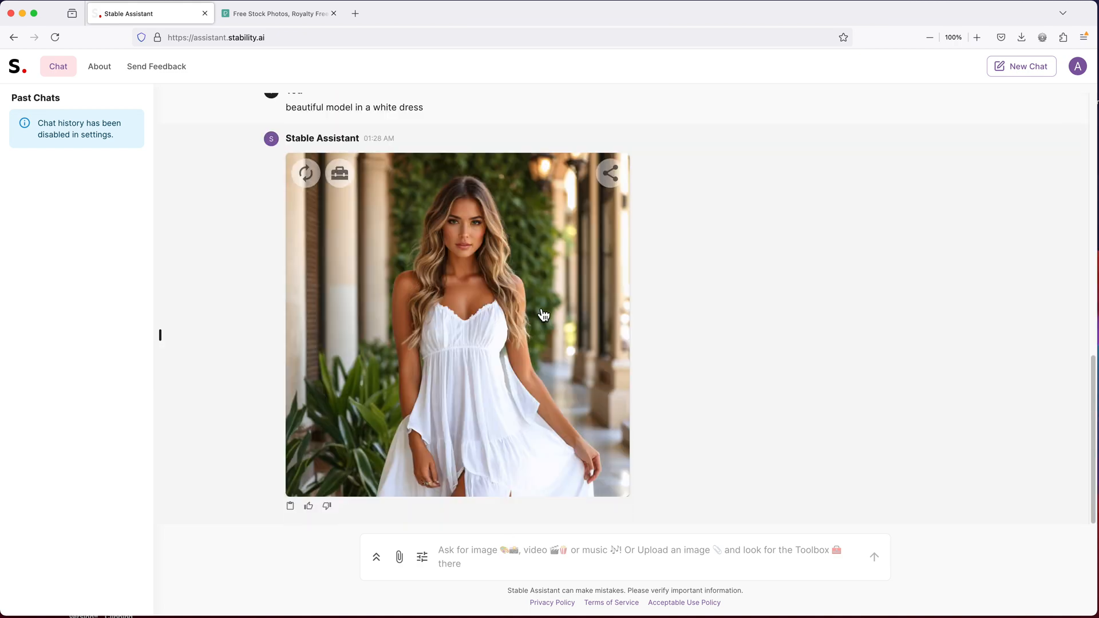
left_click(456, 325)
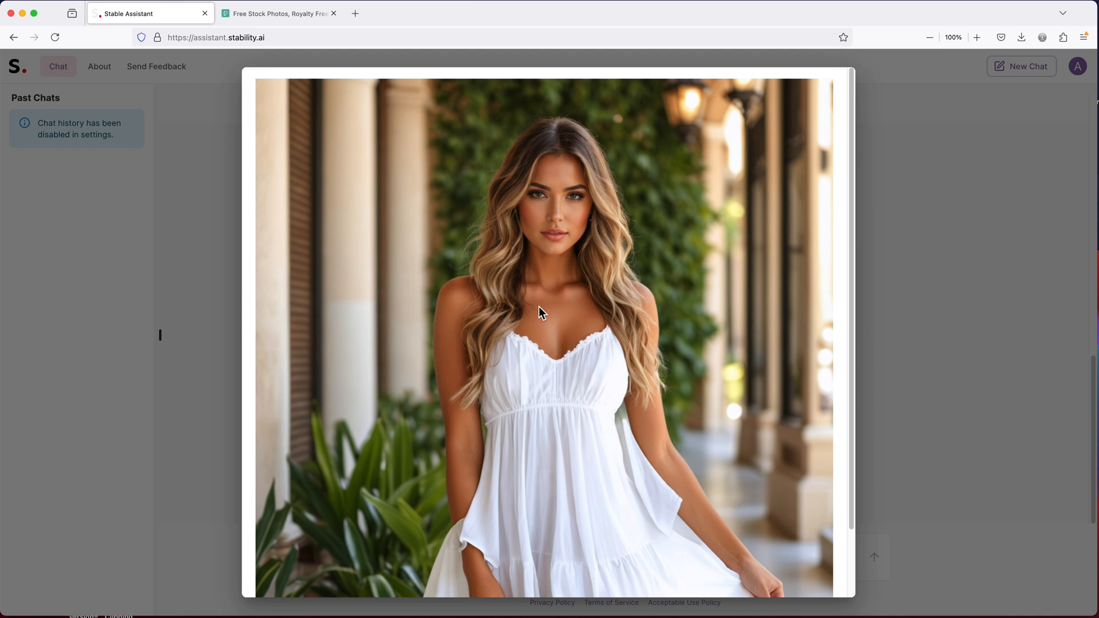
scroll("down", 3)
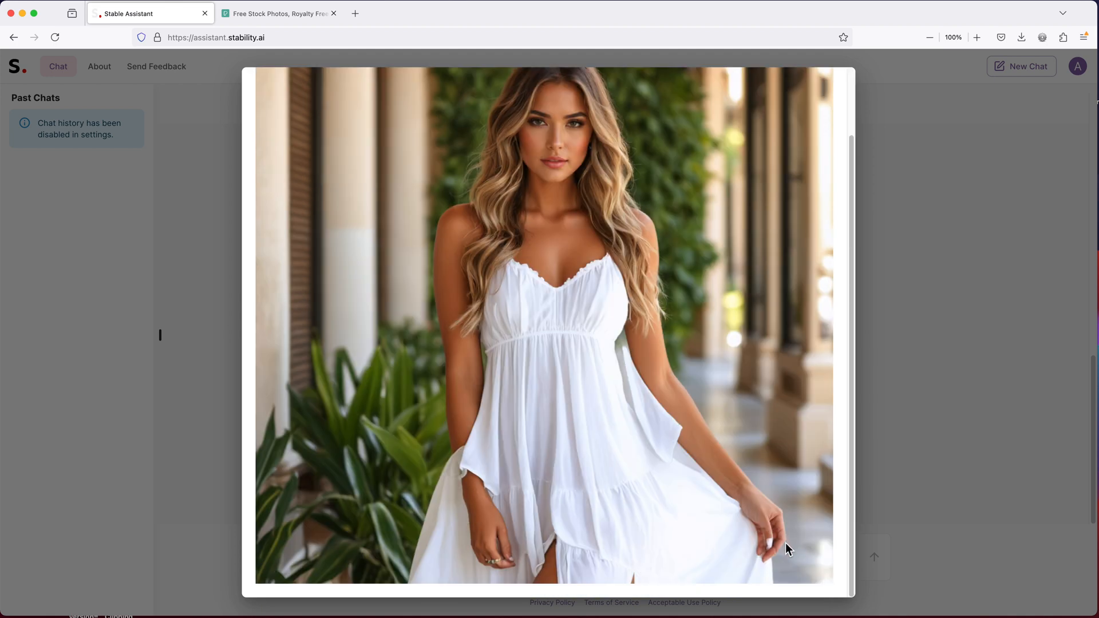
mouse_move(783, 558)
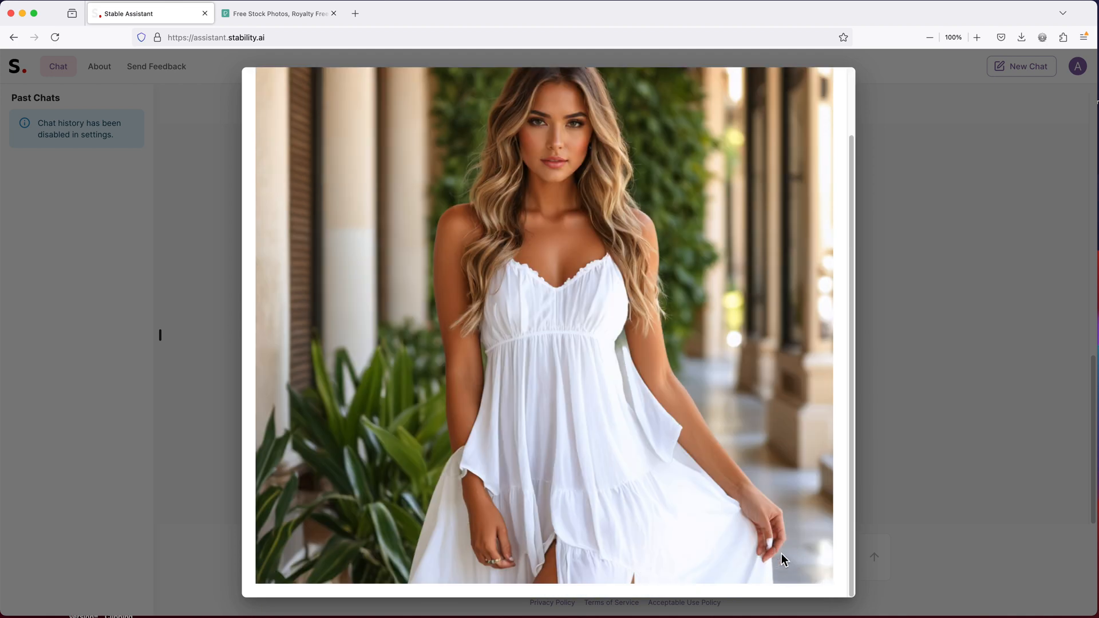
mouse_move(800, 527)
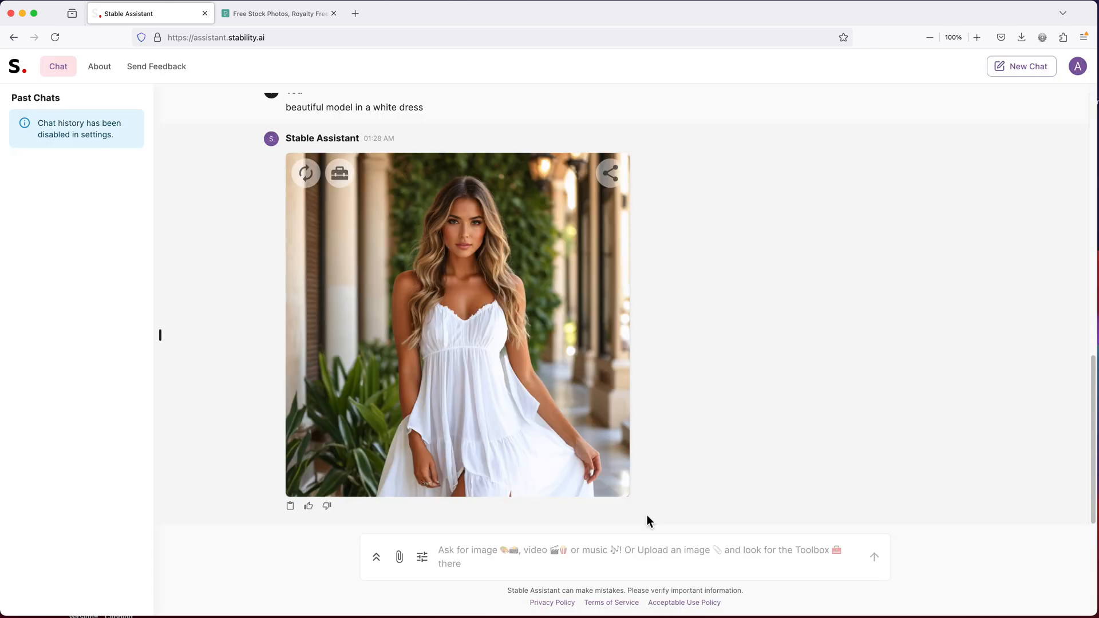
mouse_move(599, 566)
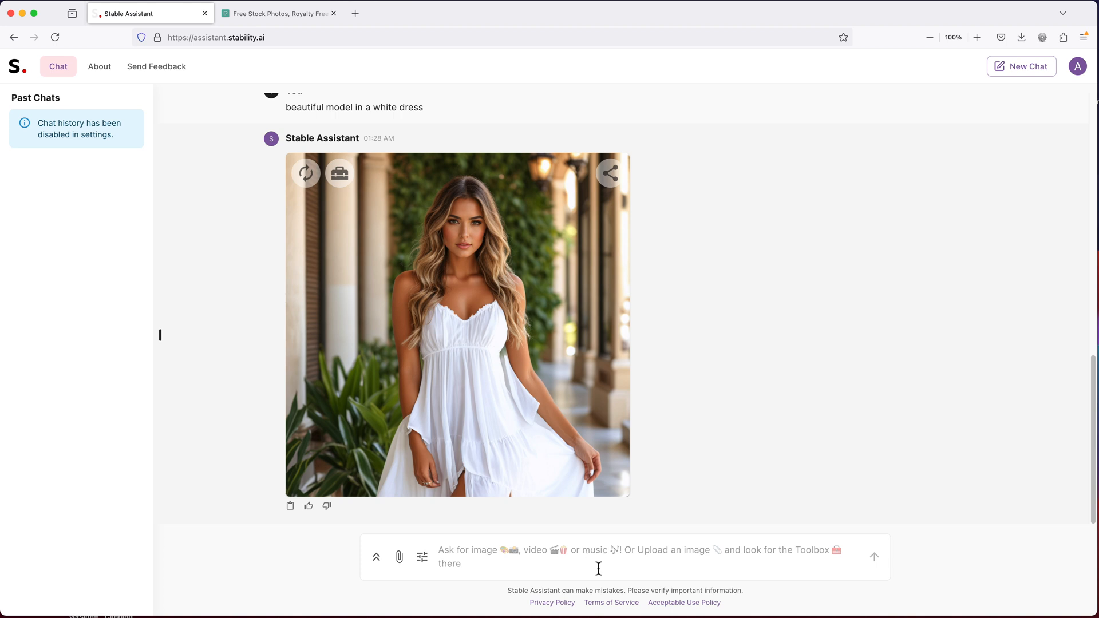
Send the prompt 'a cup of latte with beautiful latte art' and view the result
type("a cup o")
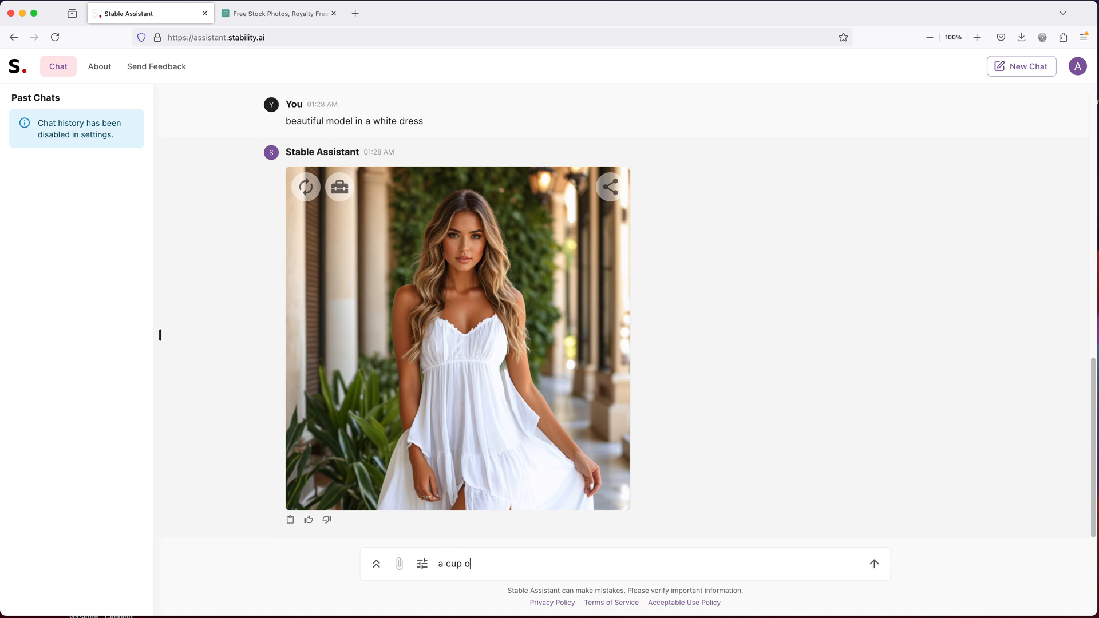
type("f latte with beautiful latte art")
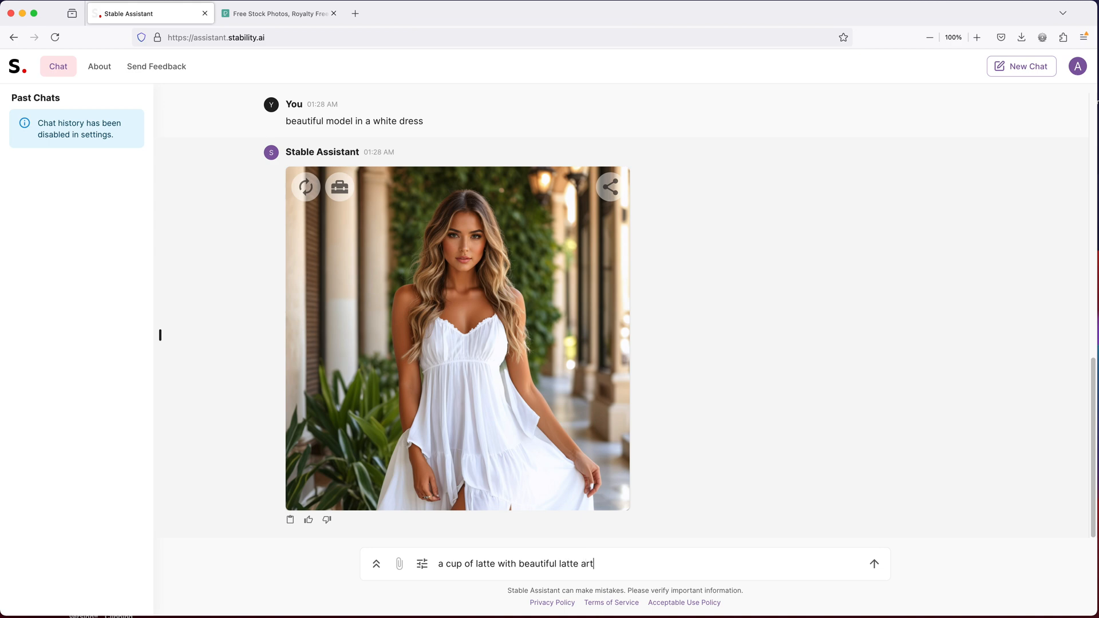
left_click(874, 564)
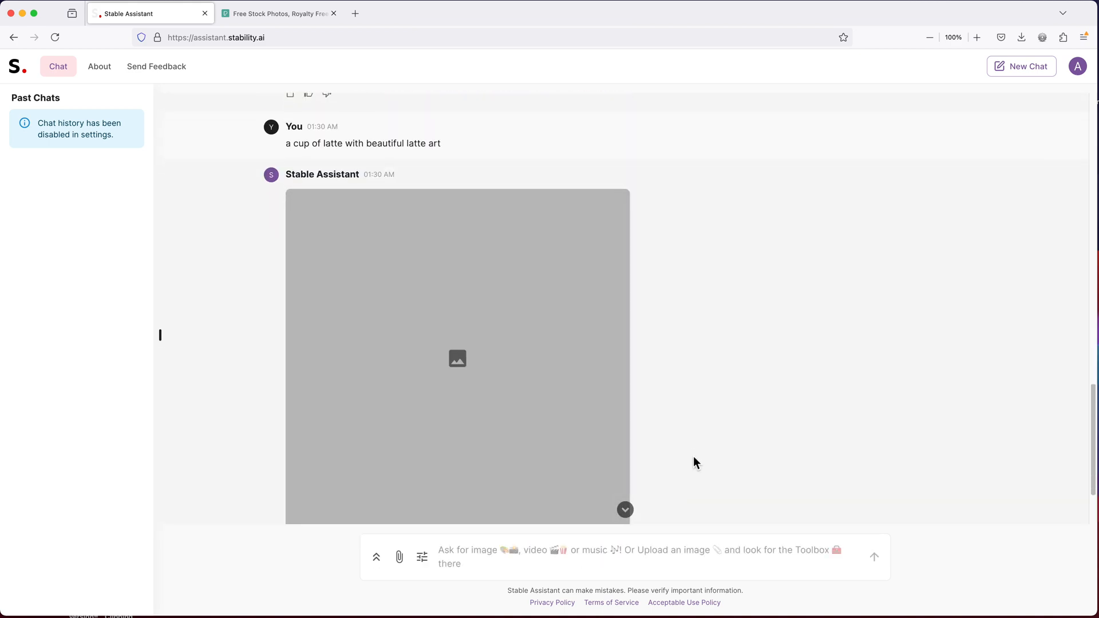
scroll("up", 3)
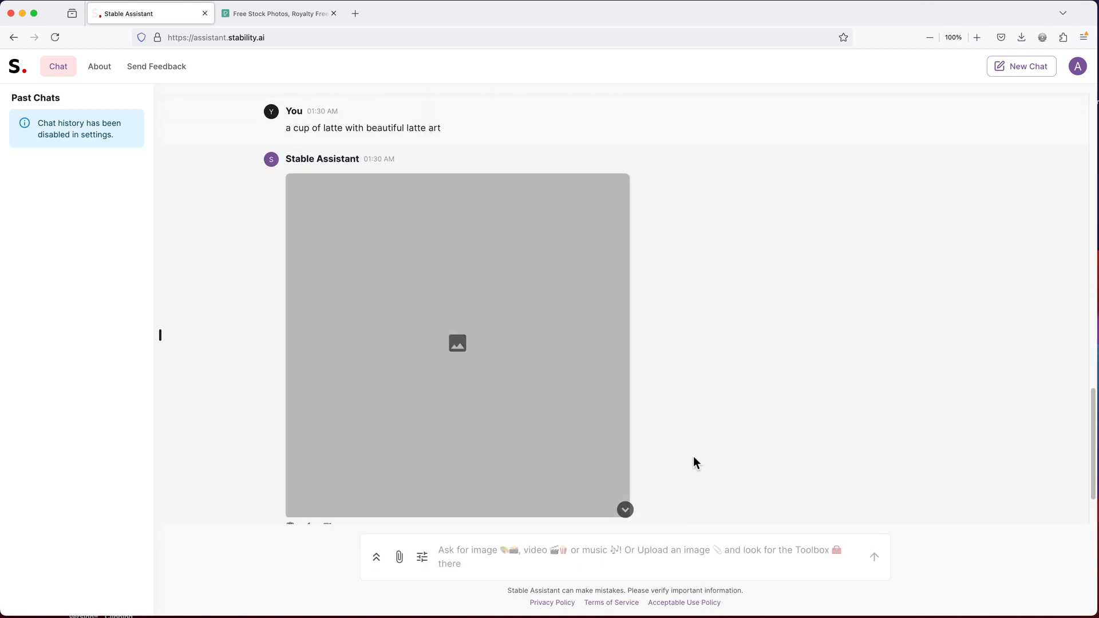
left_click(456, 343)
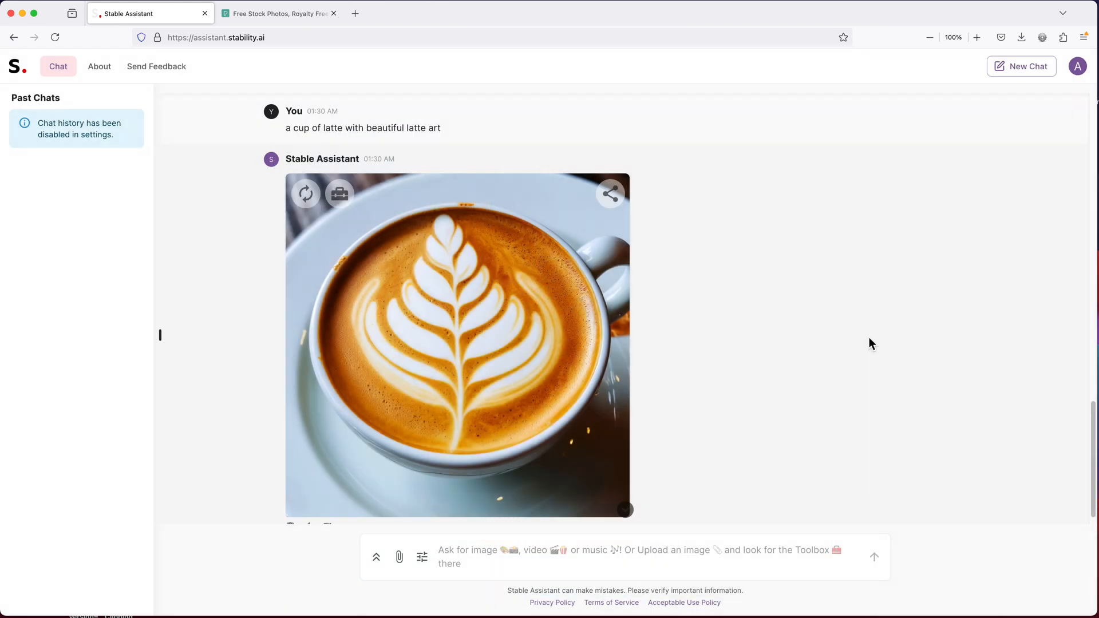
mouse_move(691, 293)
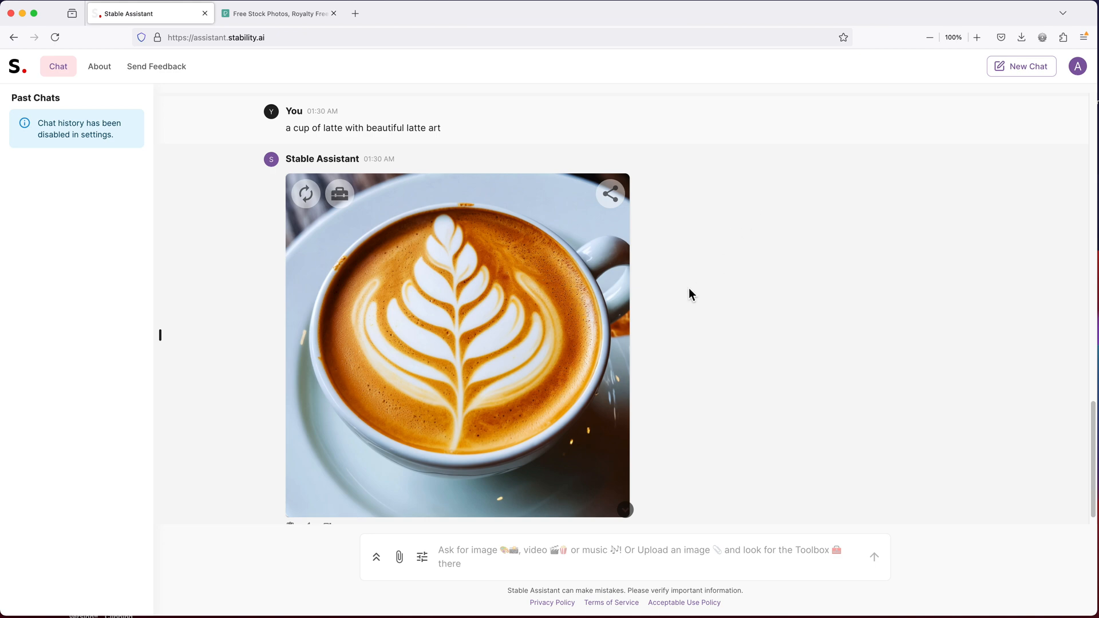
scroll("up", 3)
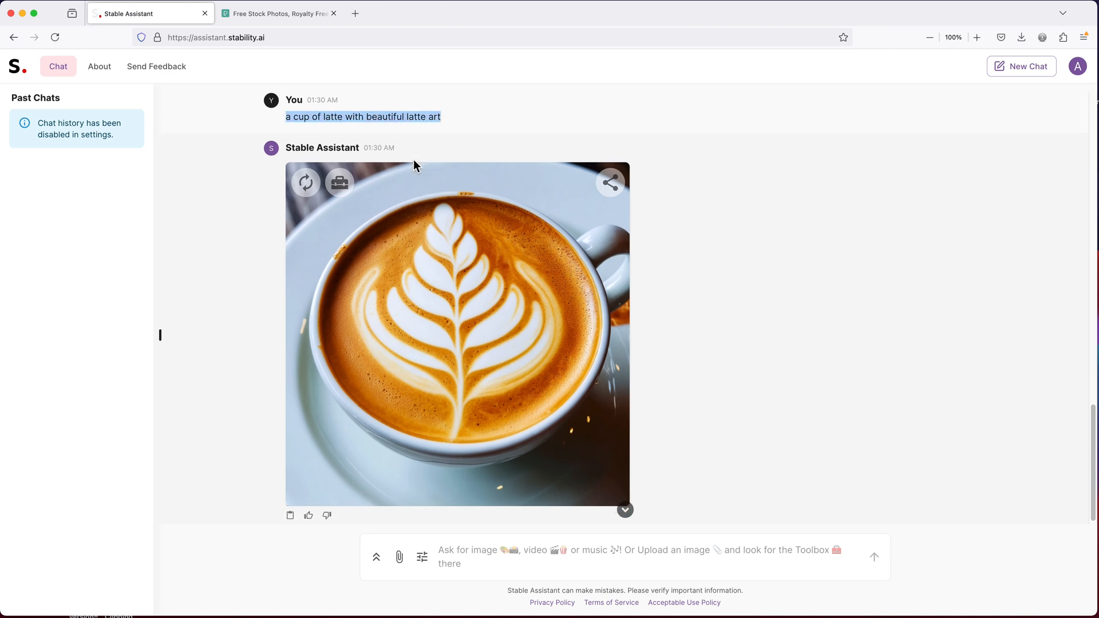
Resend the latte prompt with 'with a background of a wooden table' appended, then select it
type("a cup of latte with beautiful latte art")
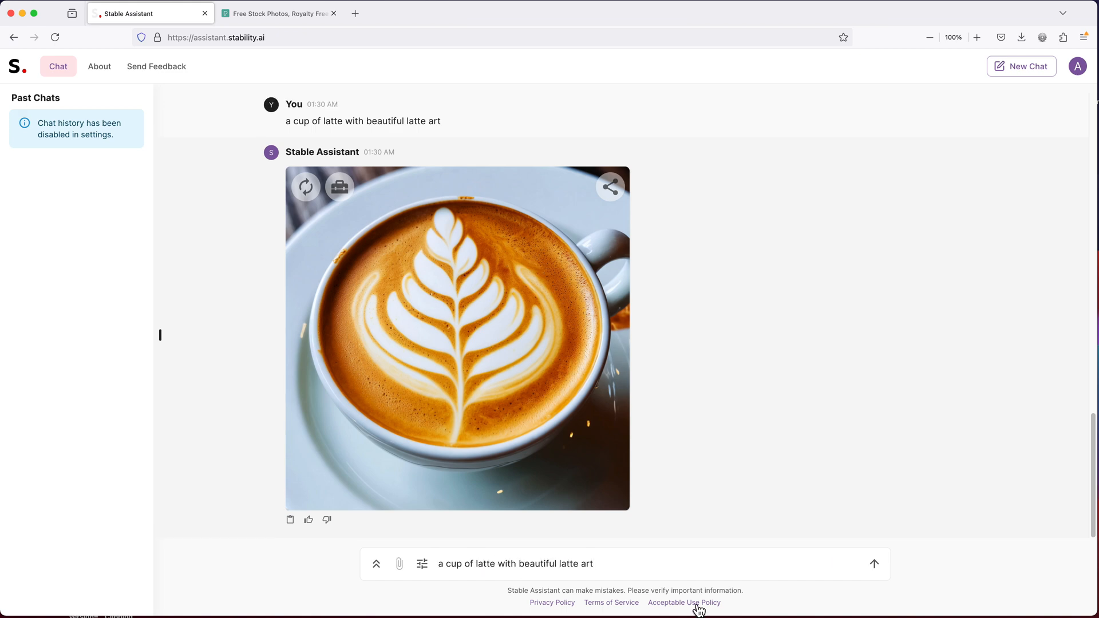
left_click(593, 563)
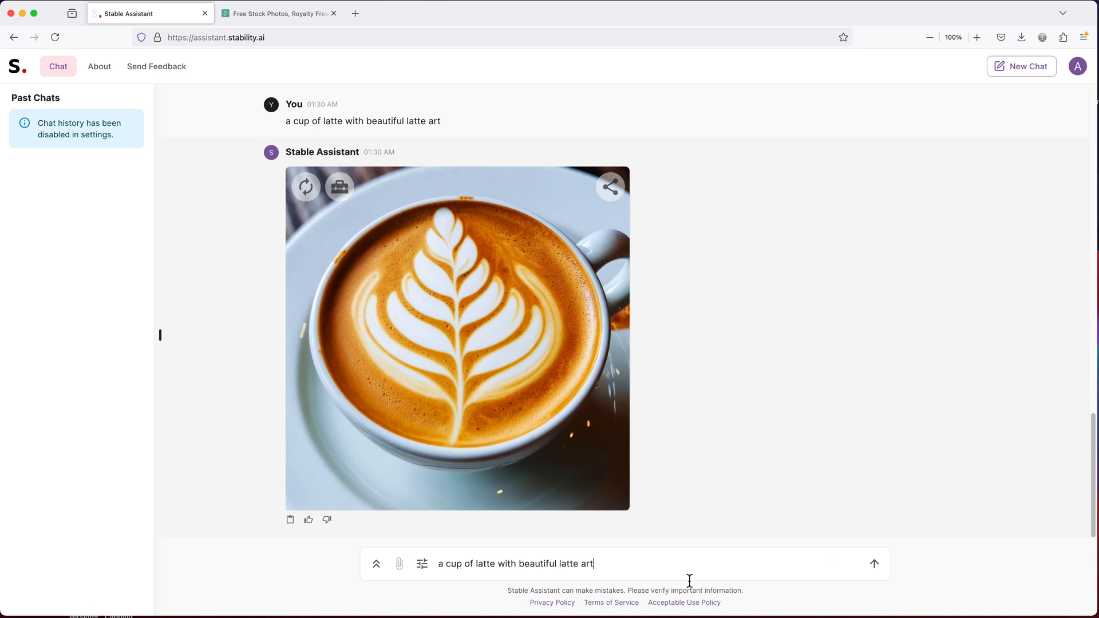
type("with a ba")
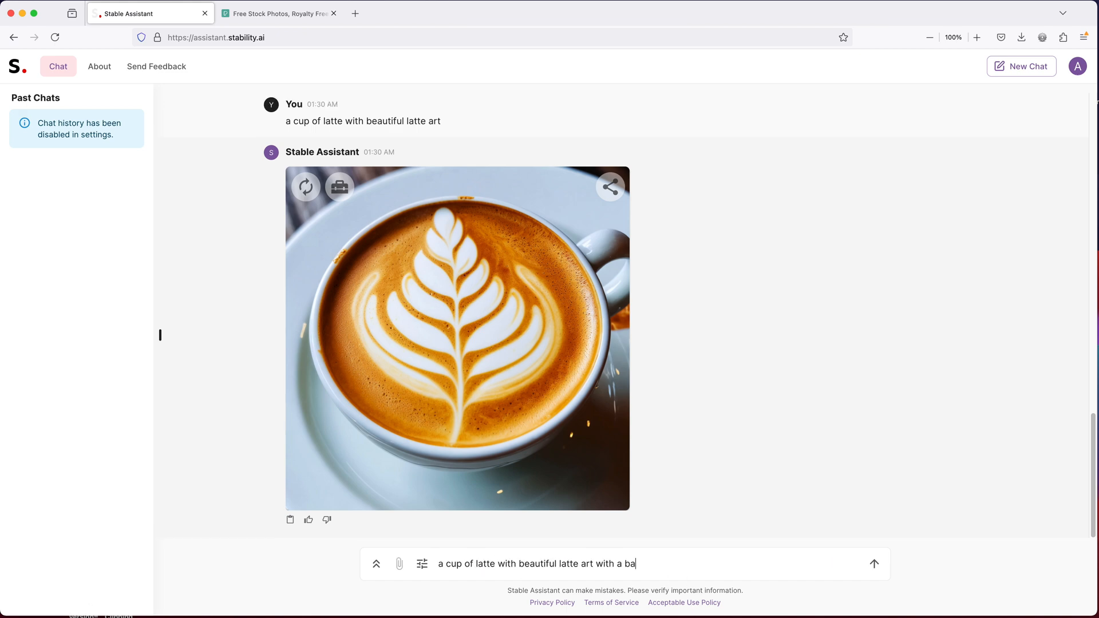
type("ckground of a wooden table")
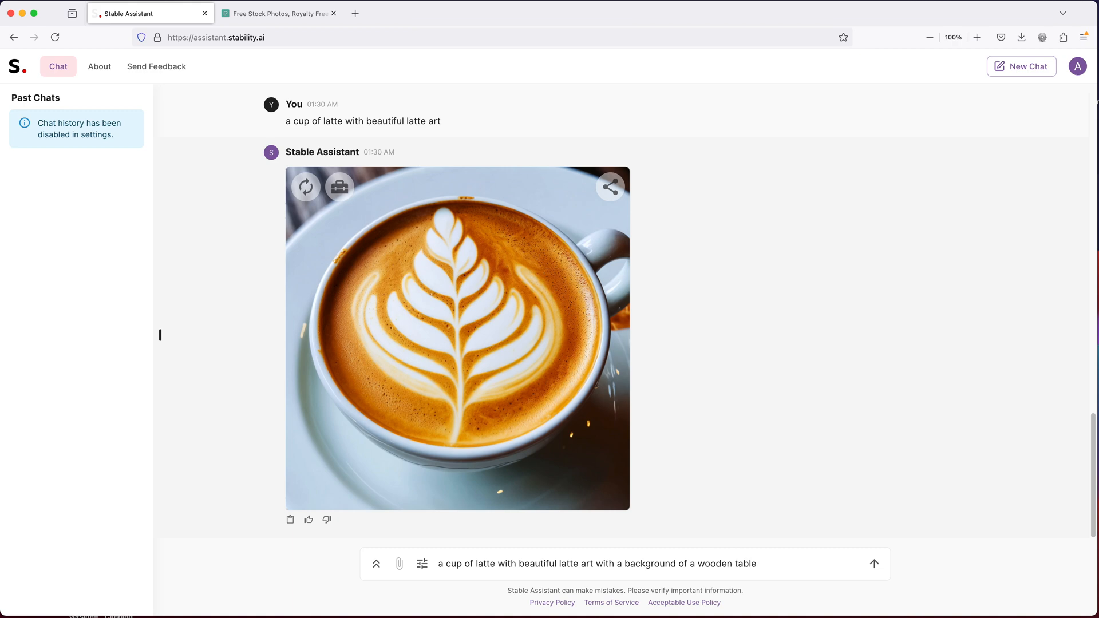
left_click(874, 563)
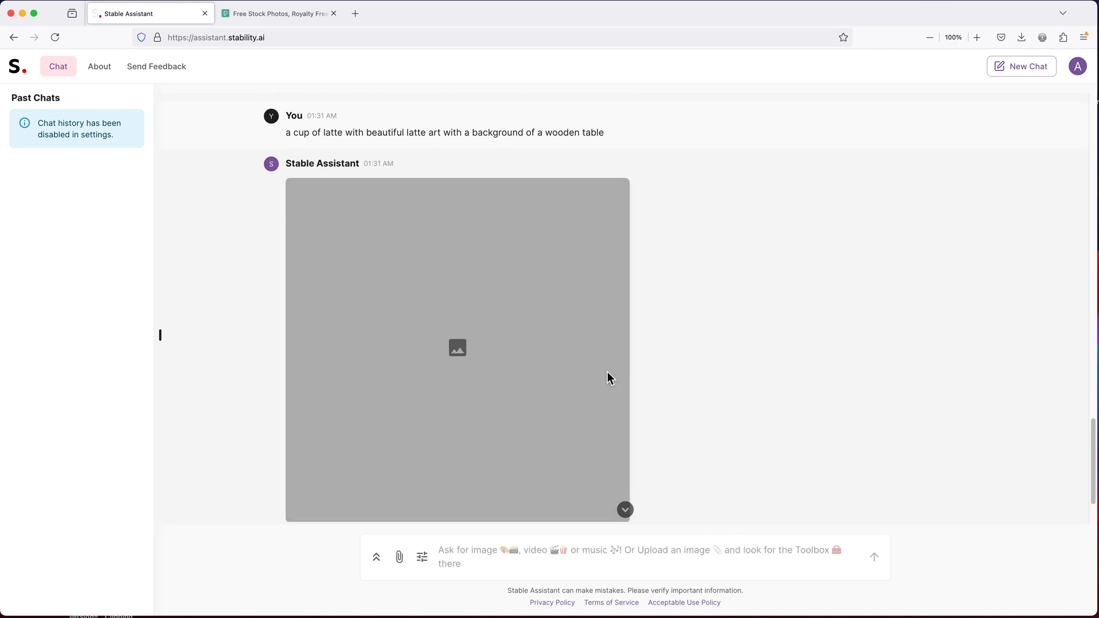
scroll("up", 3)
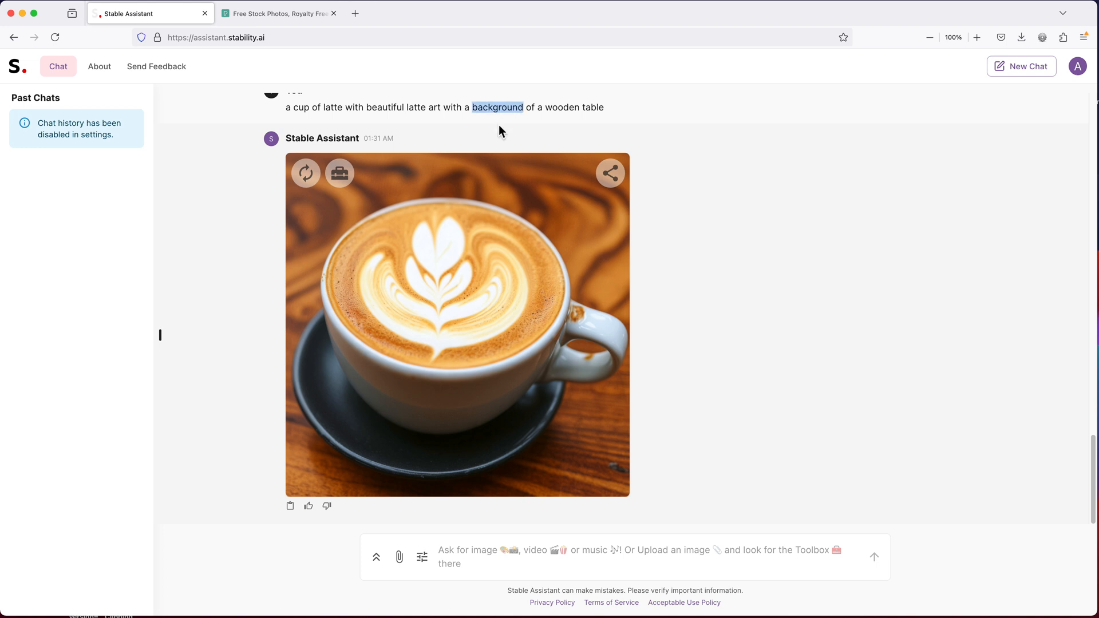
triple_click(443, 107)
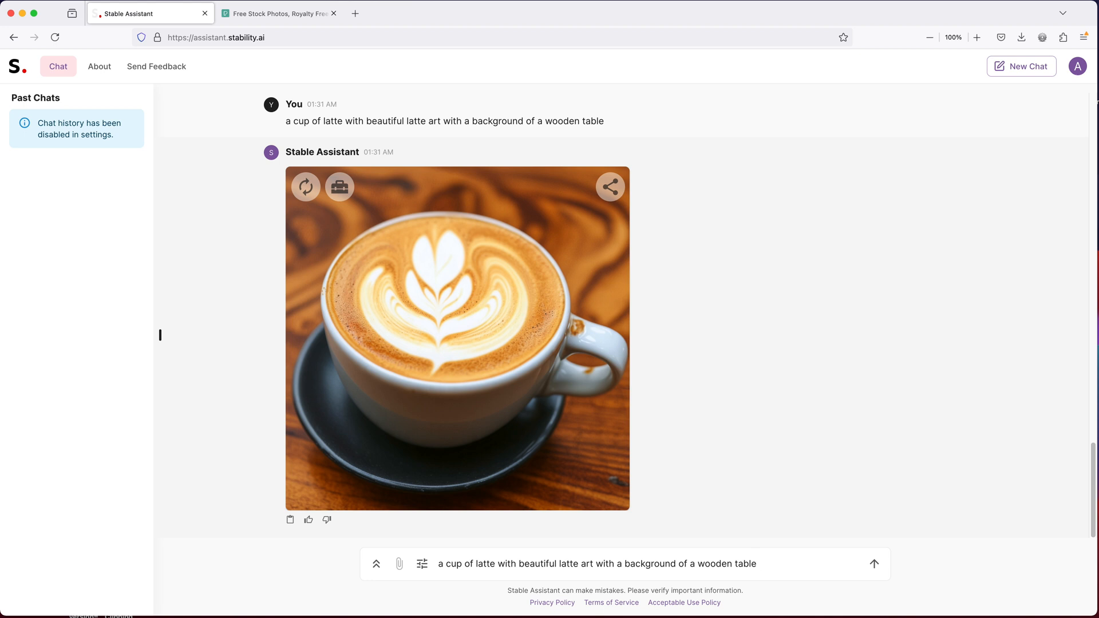
Send the latte prompt extended with an overhead camera position above the cup
type(". the pecture is taken with a cam")
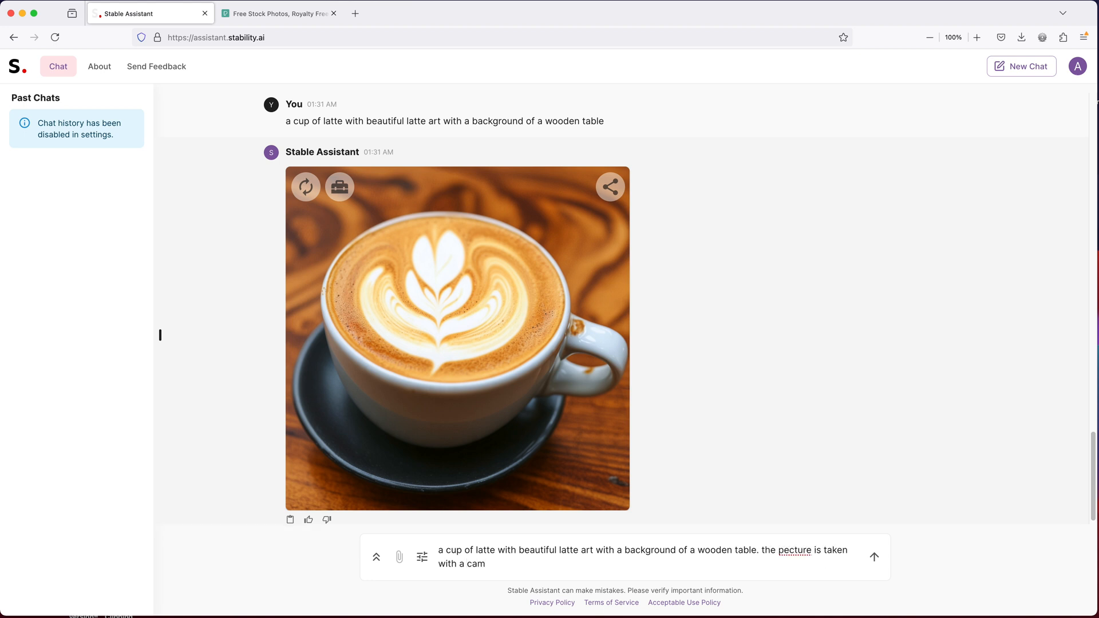
type("era position above")
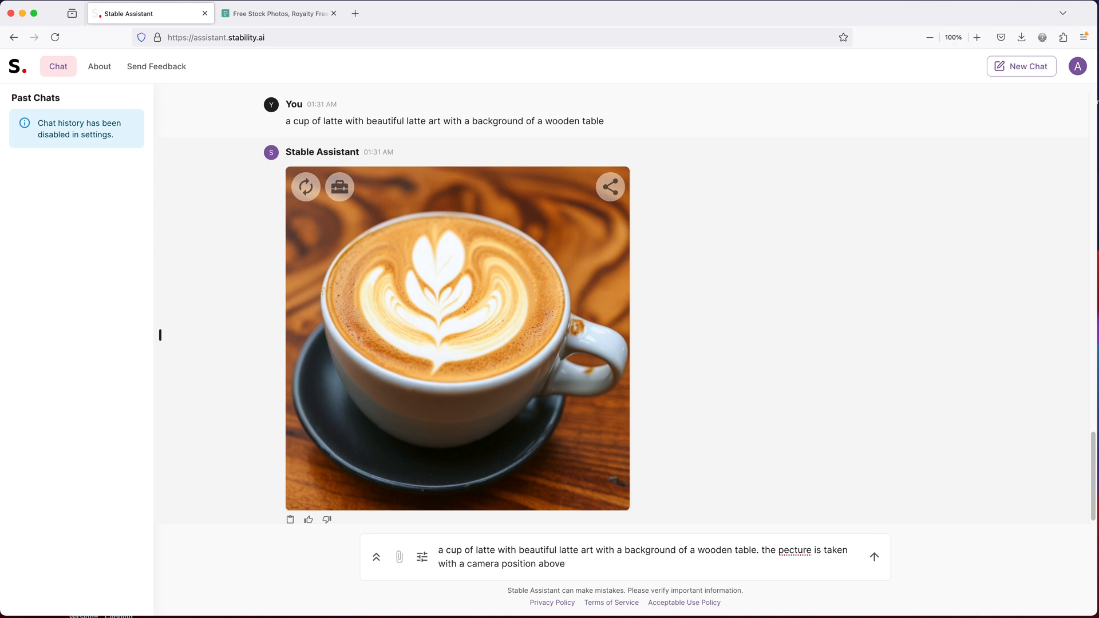
type("the cup pointing dir")
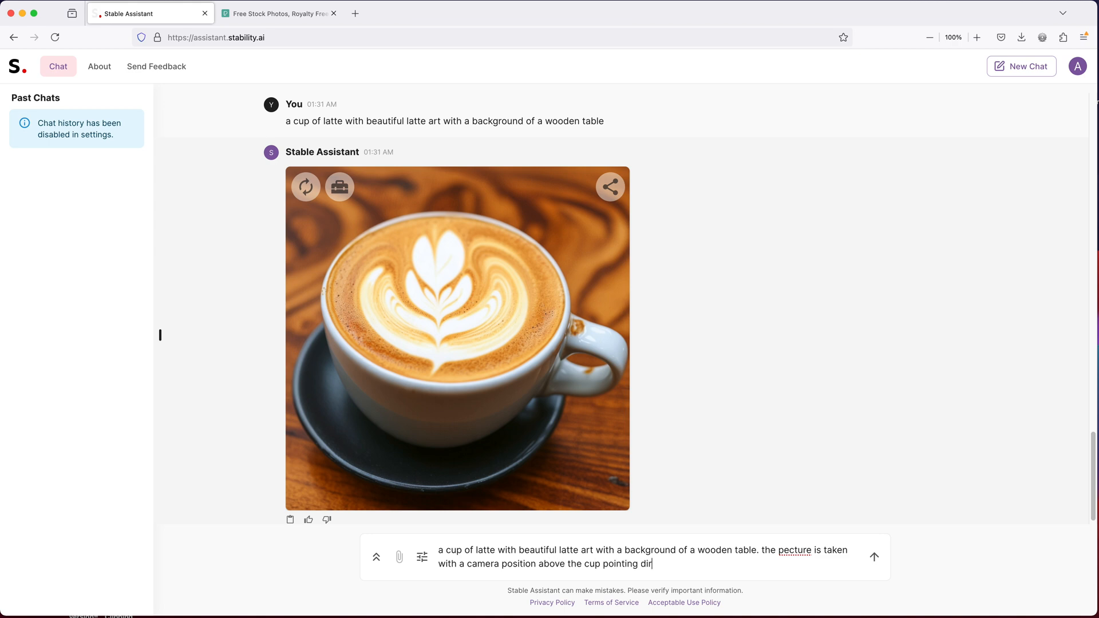
left_click(874, 557)
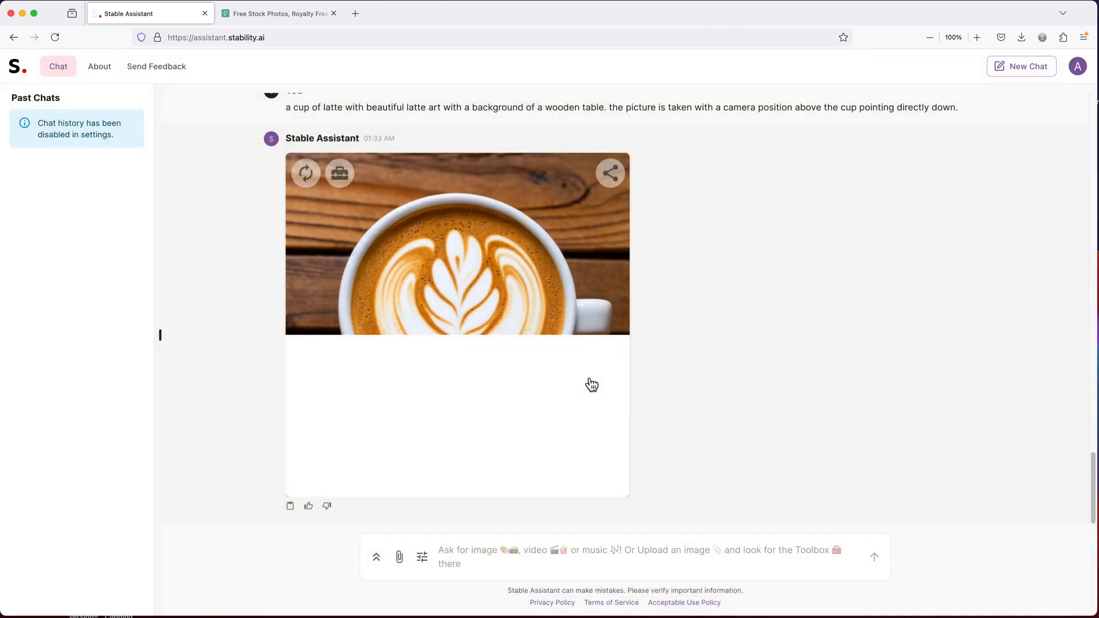
mouse_move(443, 256)
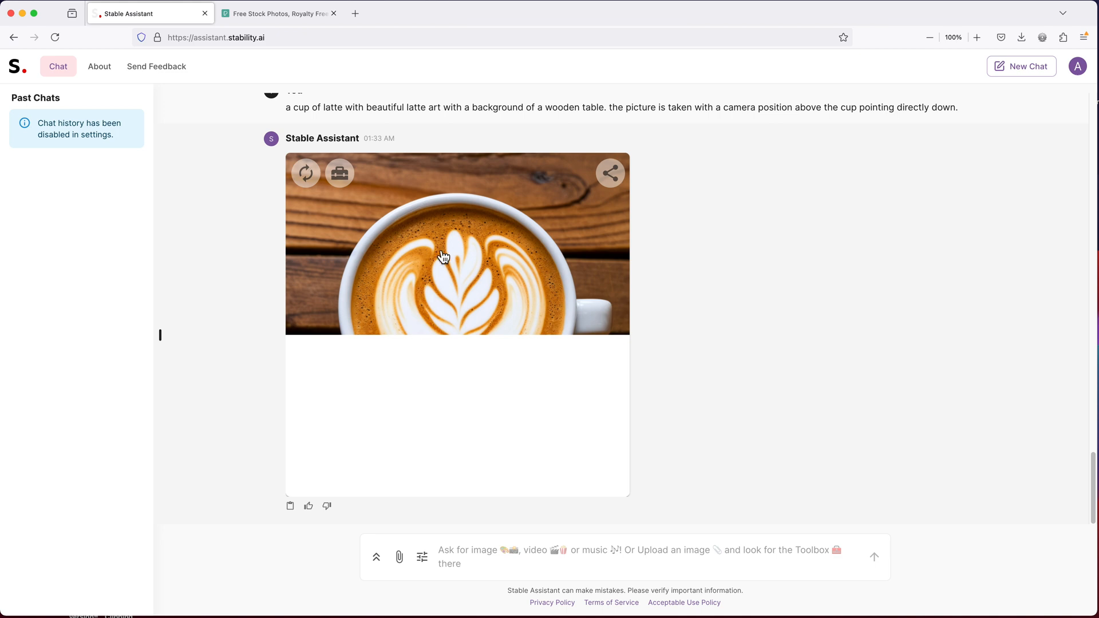
Enlarge the top-down latte image, then show its image-editing tools
left_click(441, 256)
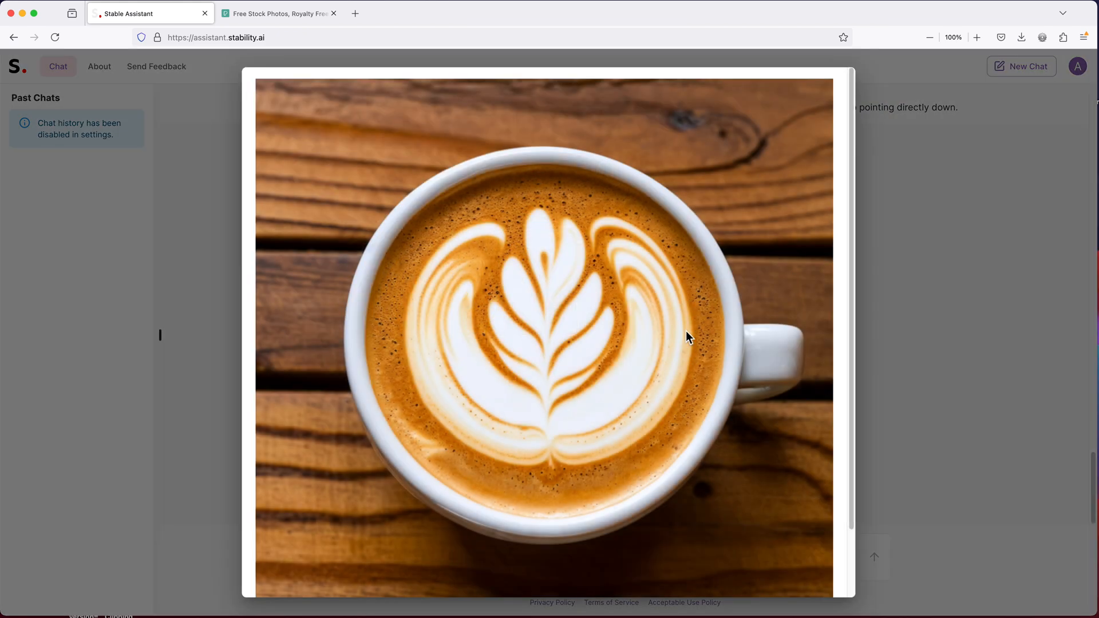
scroll("down", 3)
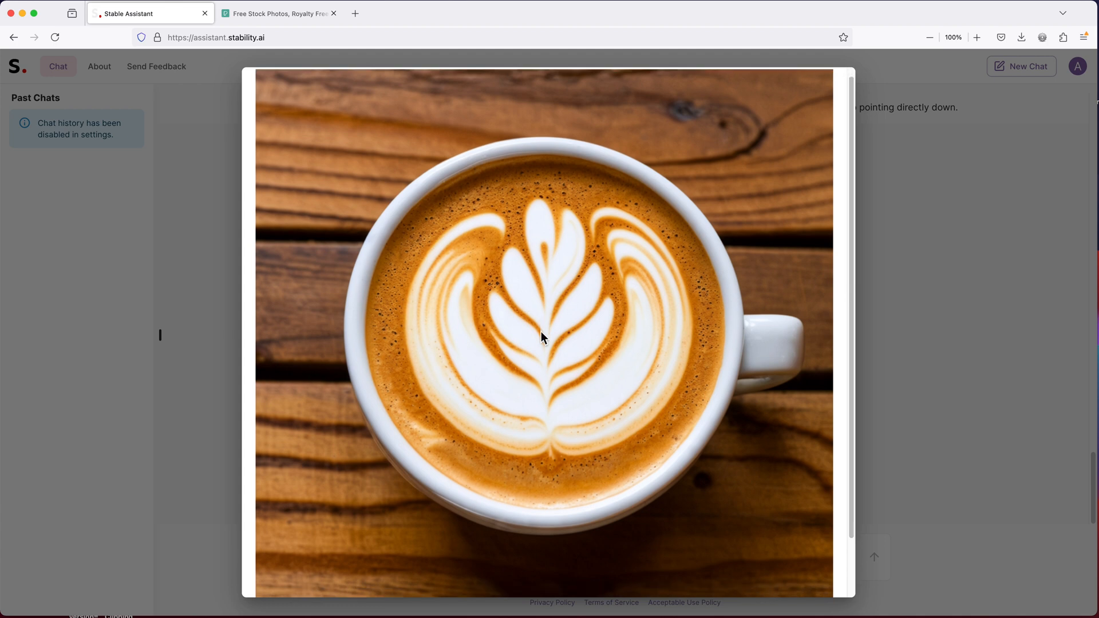
scroll("down", 3)
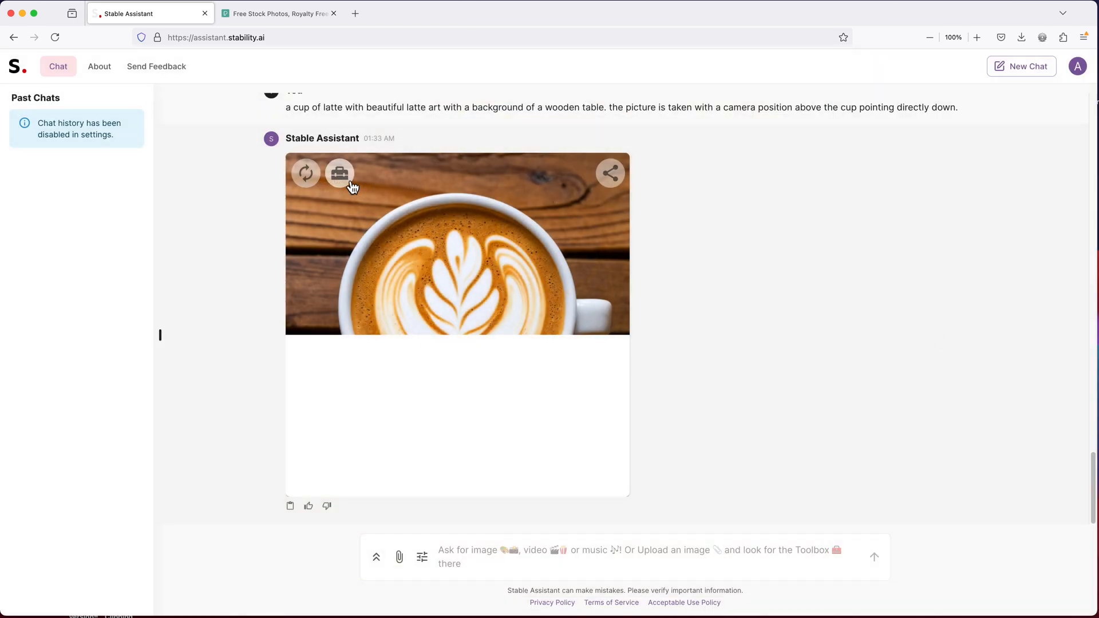
left_click(340, 173)
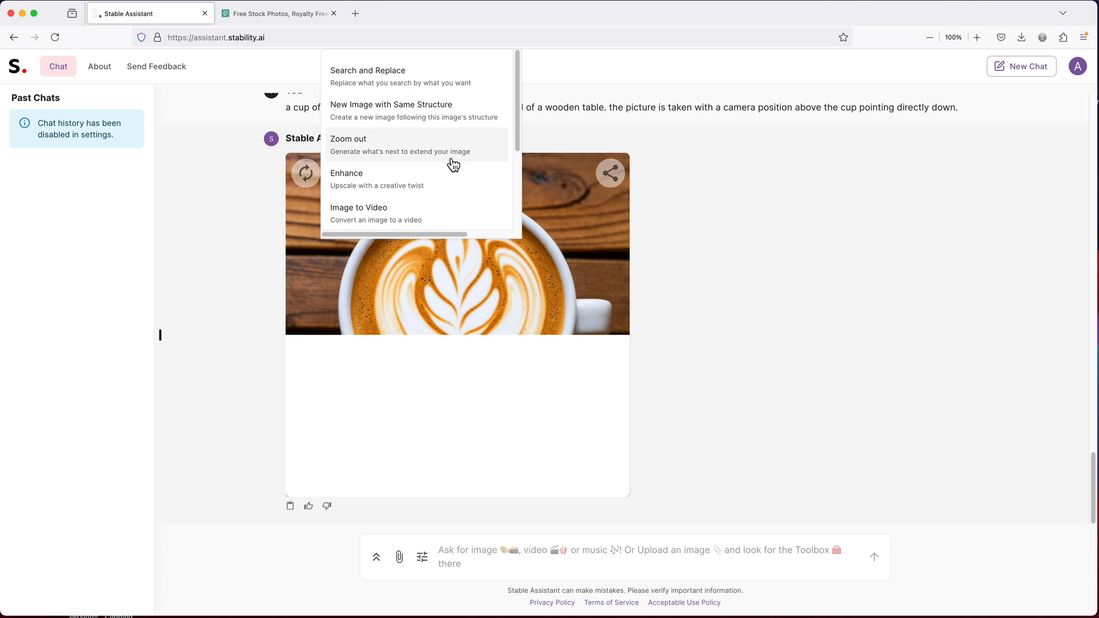
scroll("down", 3)
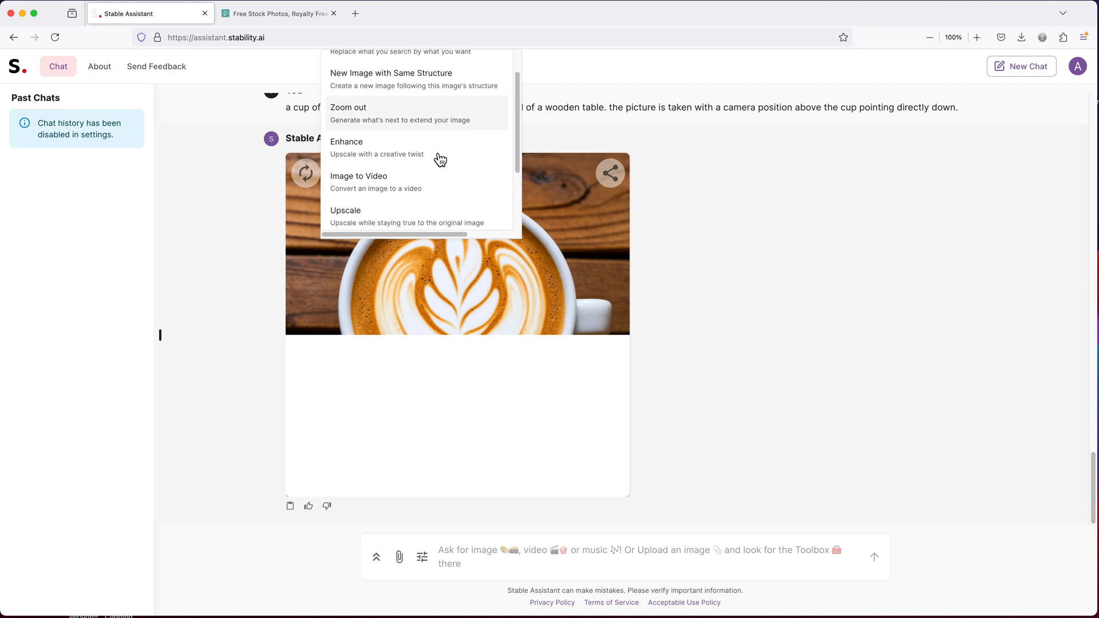
scroll("up", 3)
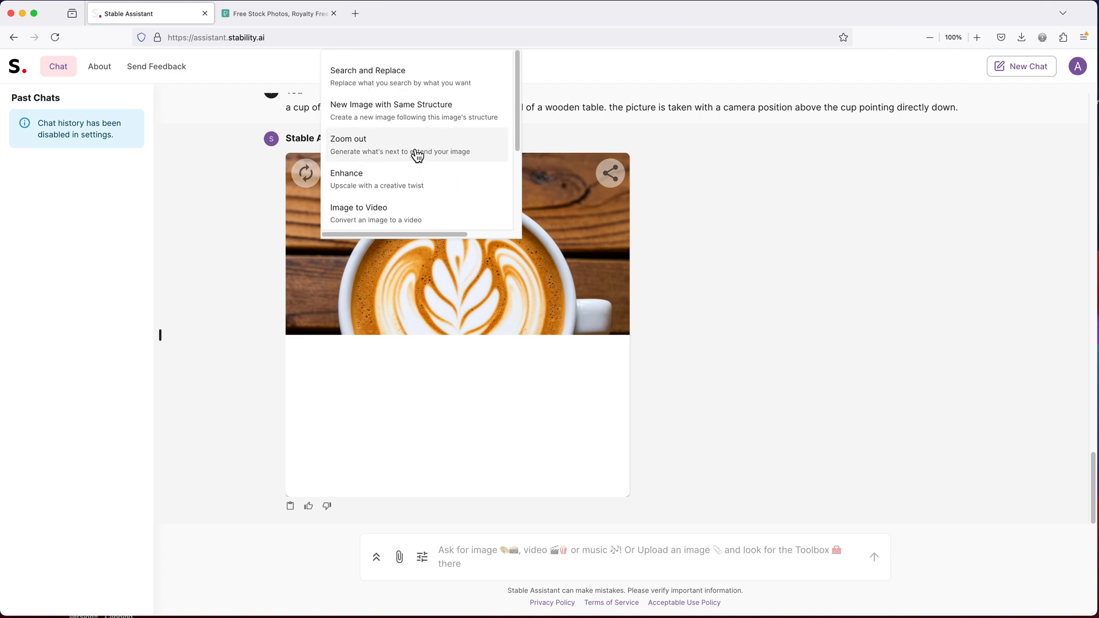
Zoom out the latte image: Right 1035 pixels, Up, Down and Left 0
left_click(348, 139)
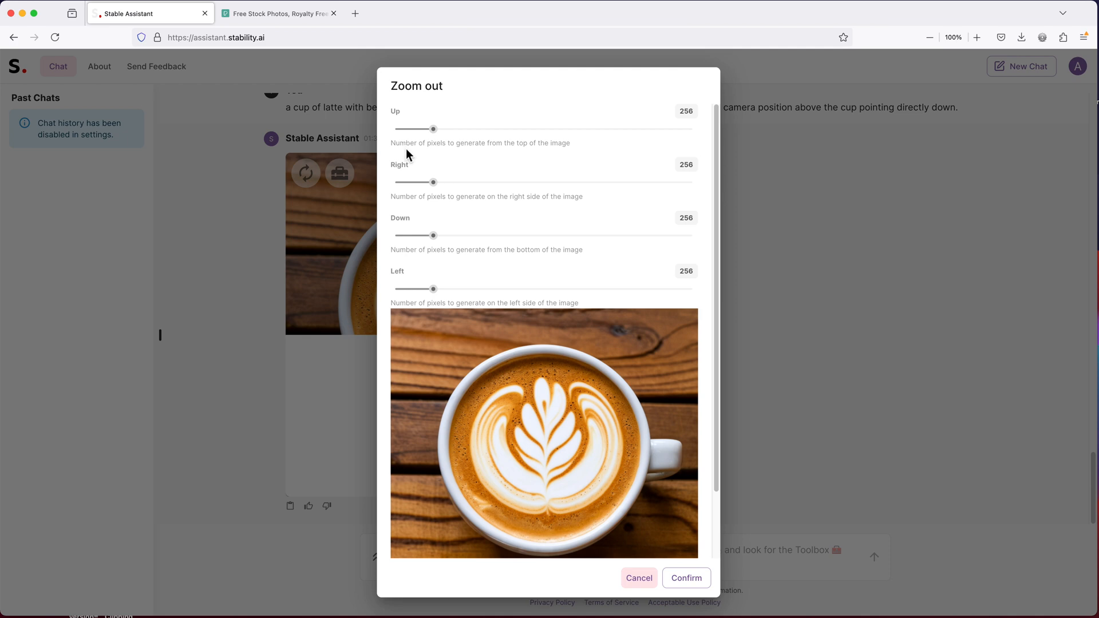
mouse_move(446, 200)
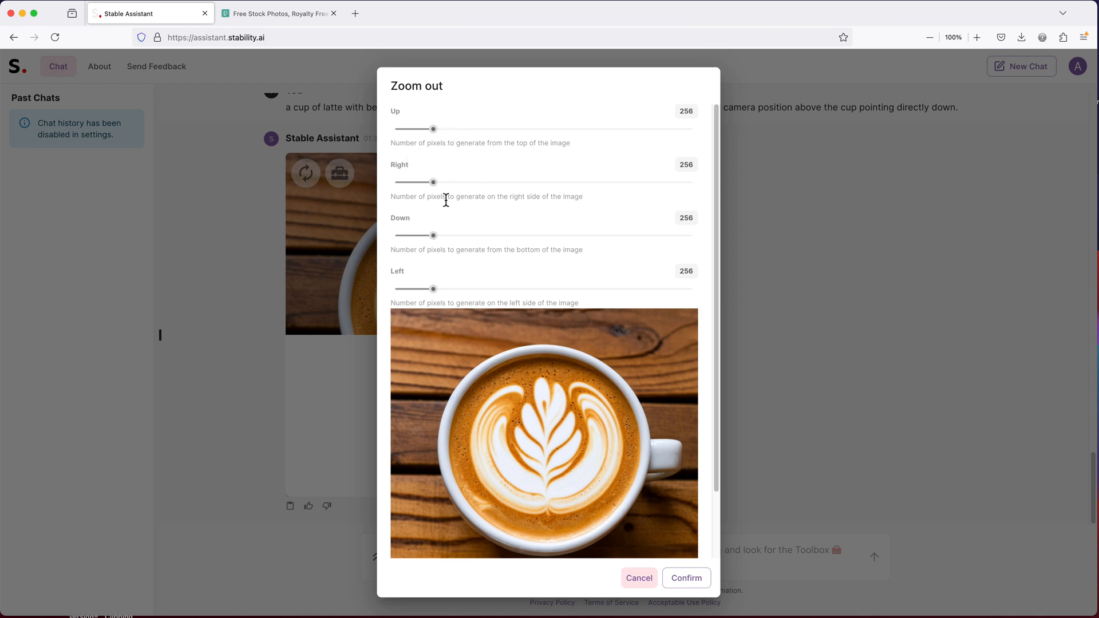
left_click_drag(433, 182, 436, 182)
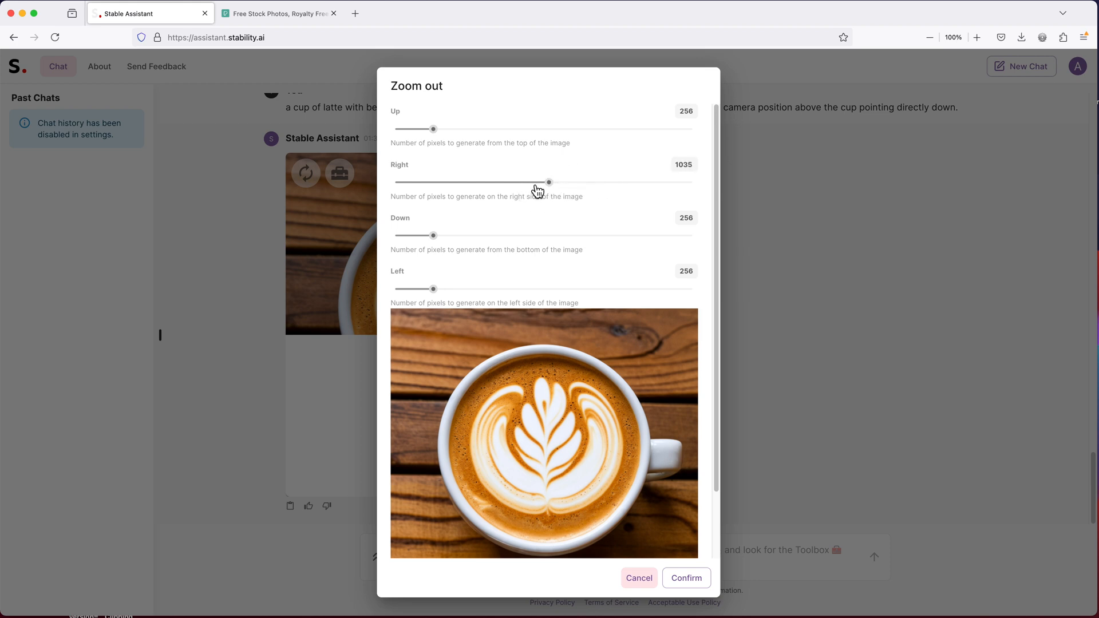
left_click_drag(433, 128, 394, 129)
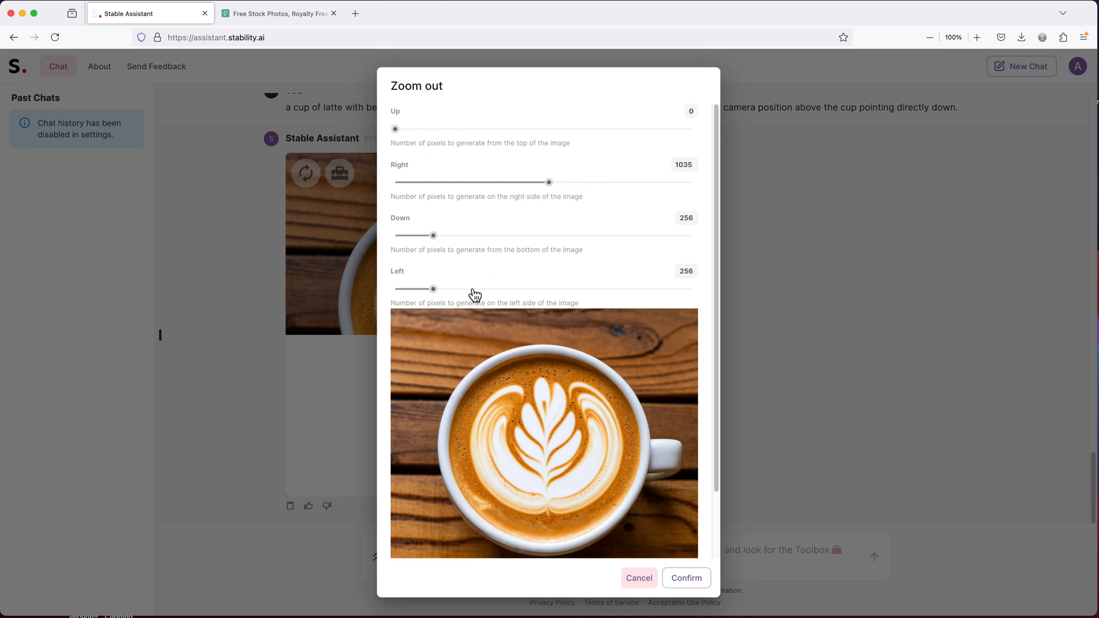
mouse_move(448, 222)
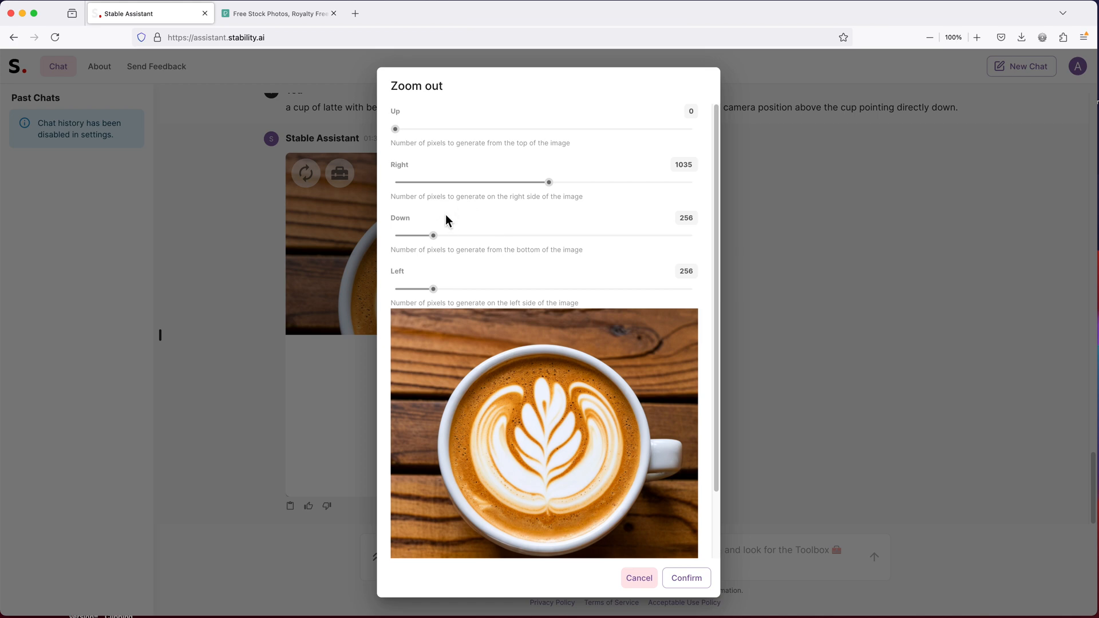
left_click_drag(433, 234, 395, 235)
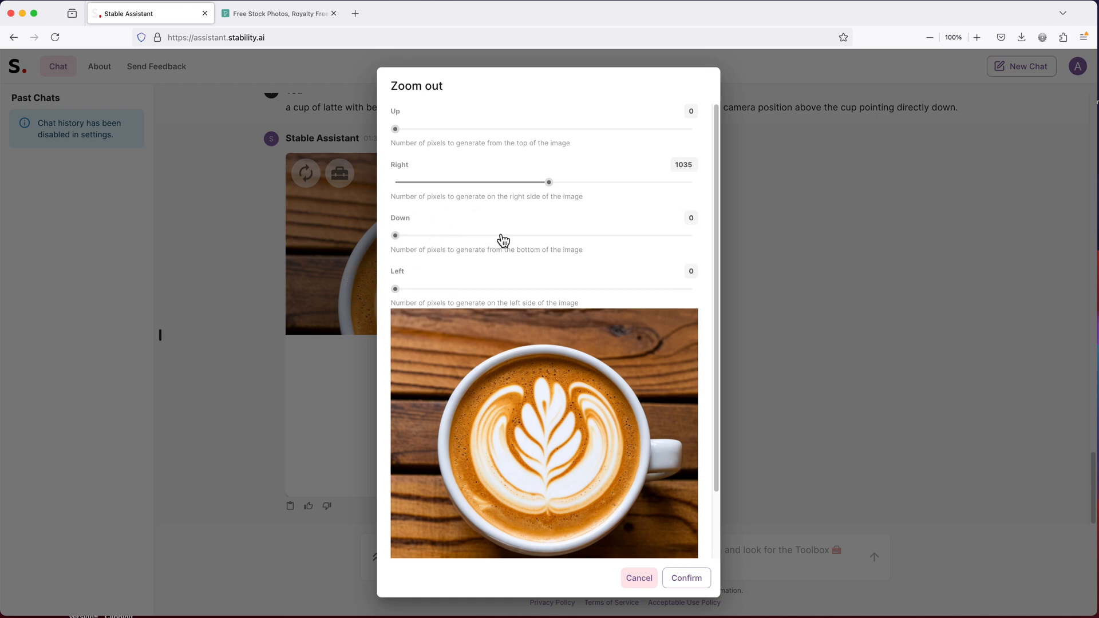
mouse_move(686, 578)
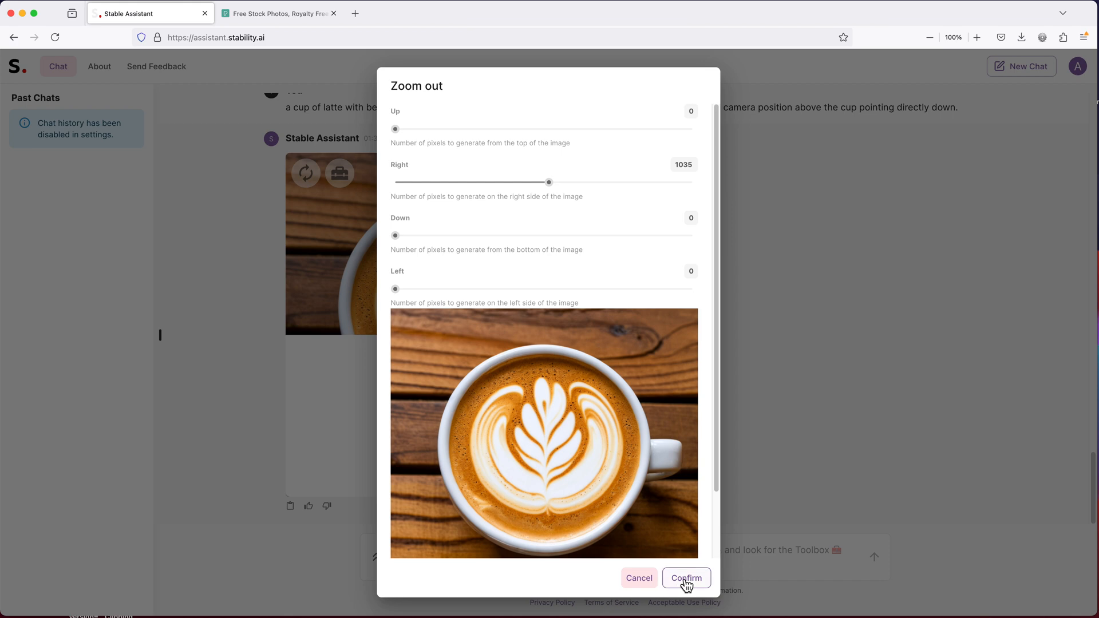
left_click(686, 578)
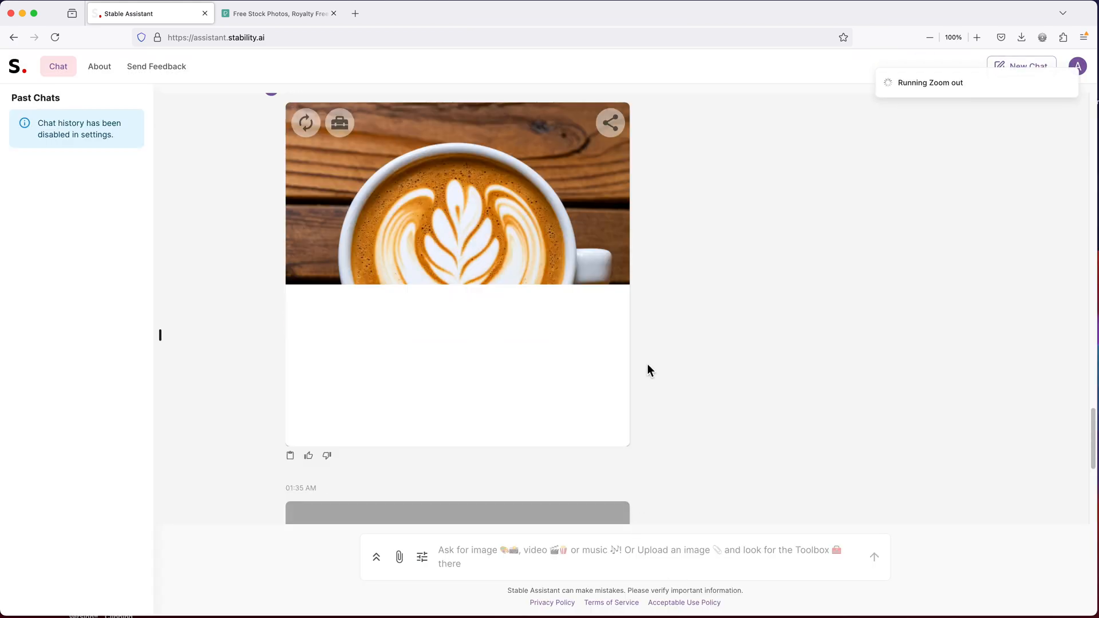
scroll("up", 3)
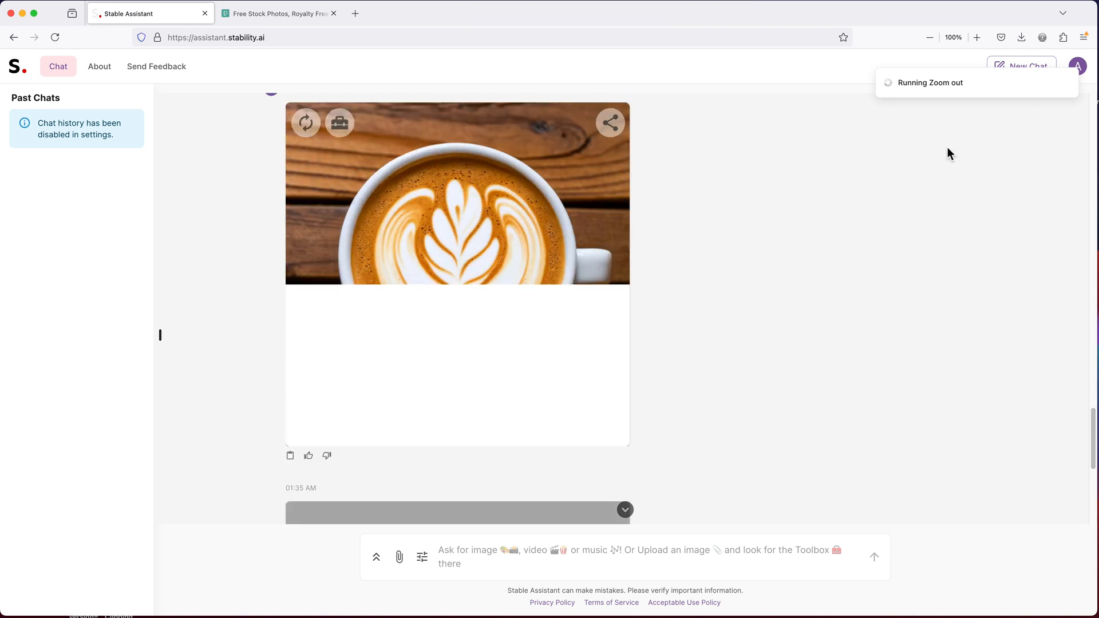
scroll("down", 3)
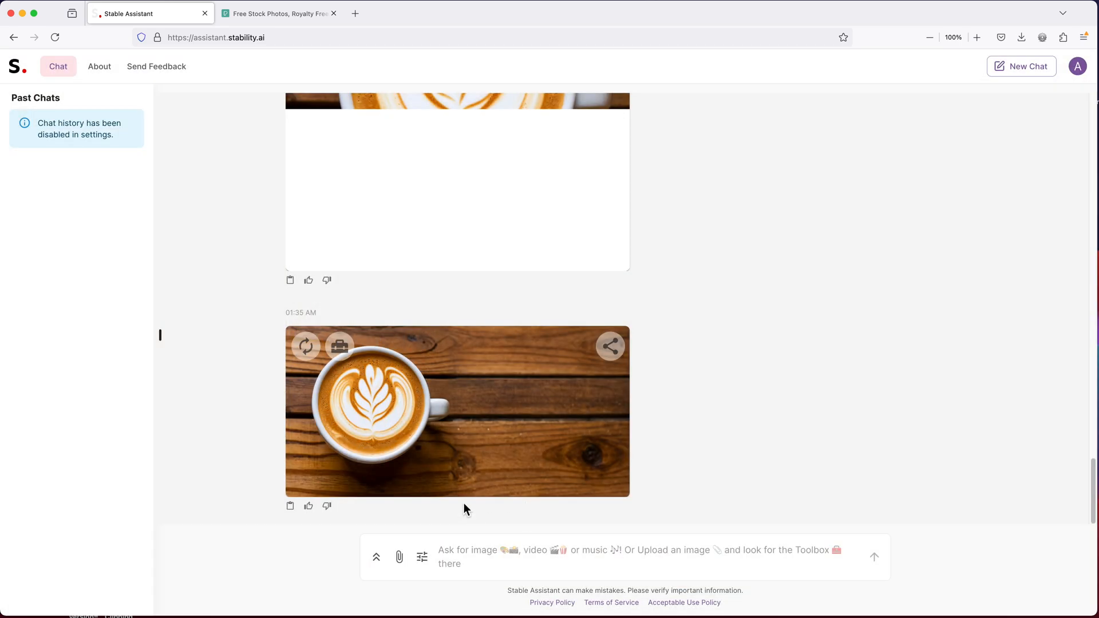
mouse_move(392, 408)
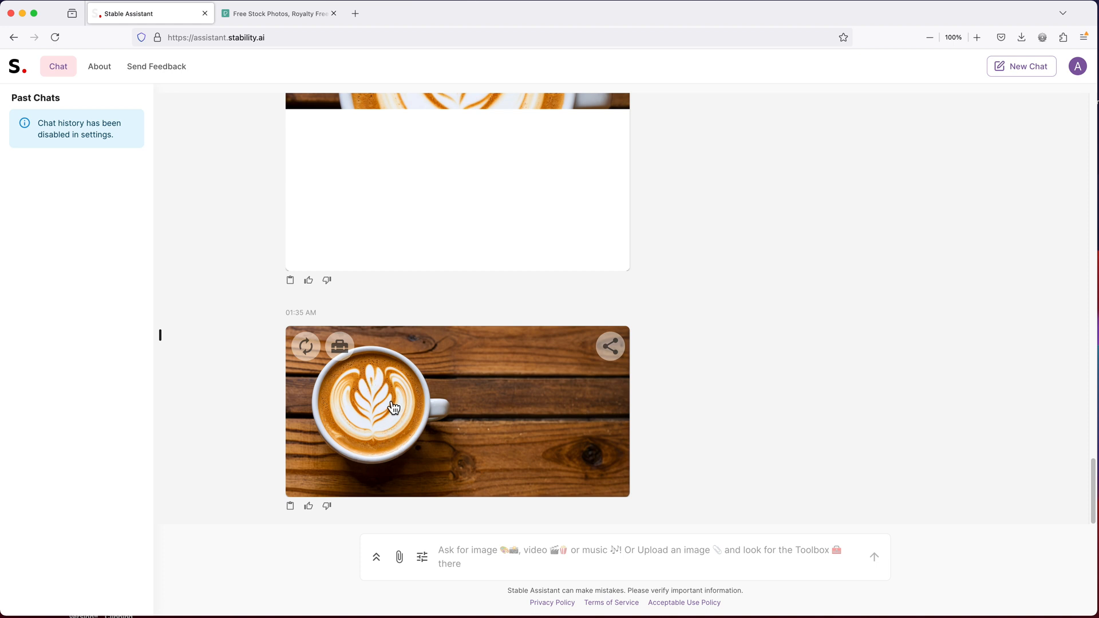
mouse_move(384, 438)
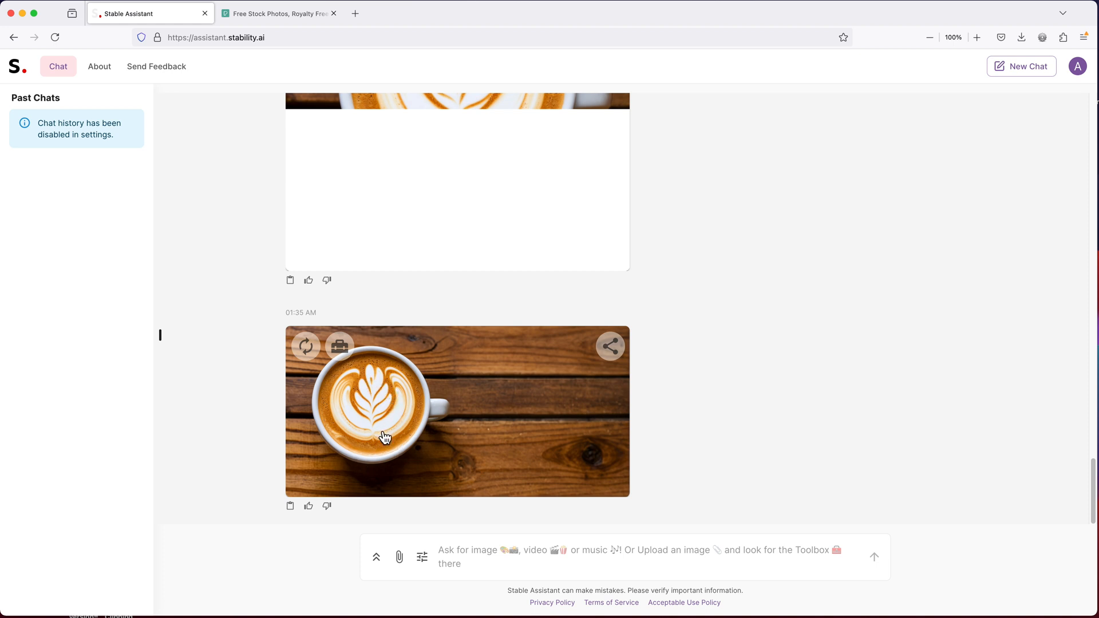
Replace the flower latte art with 'heart latte art' on the extended image
left_click(340, 346)
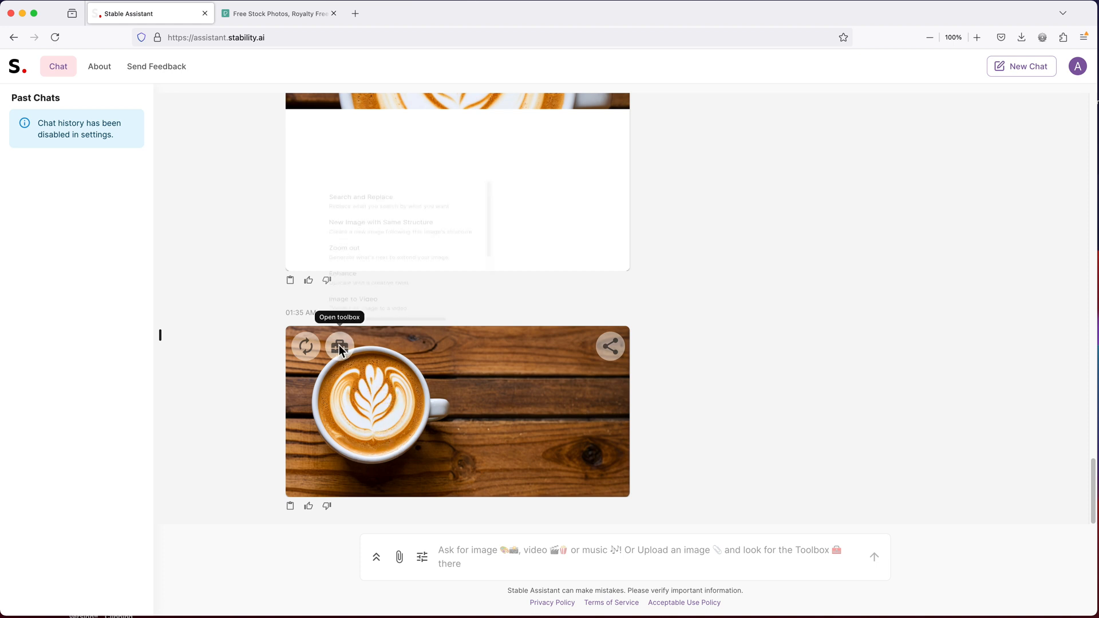
left_click(340, 345)
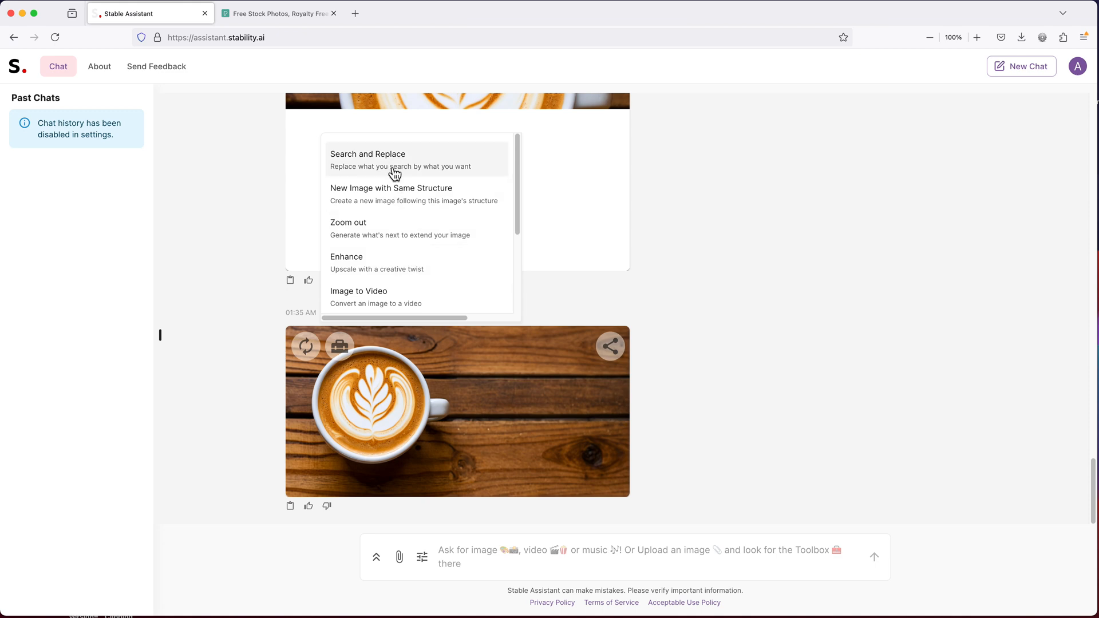
left_click(368, 153)
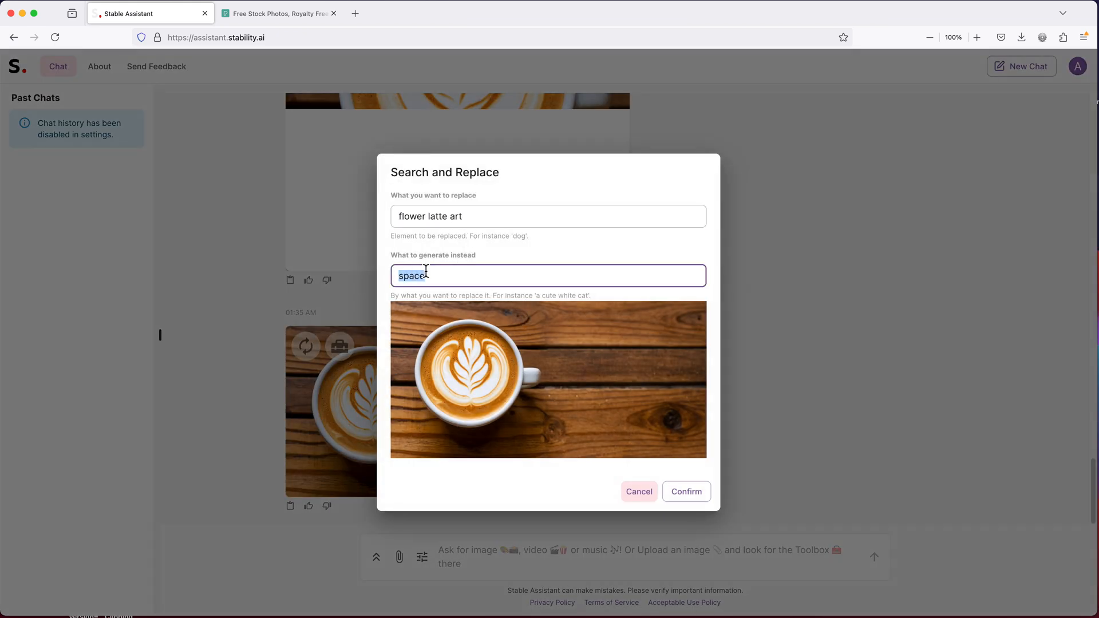
type("heart latte art")
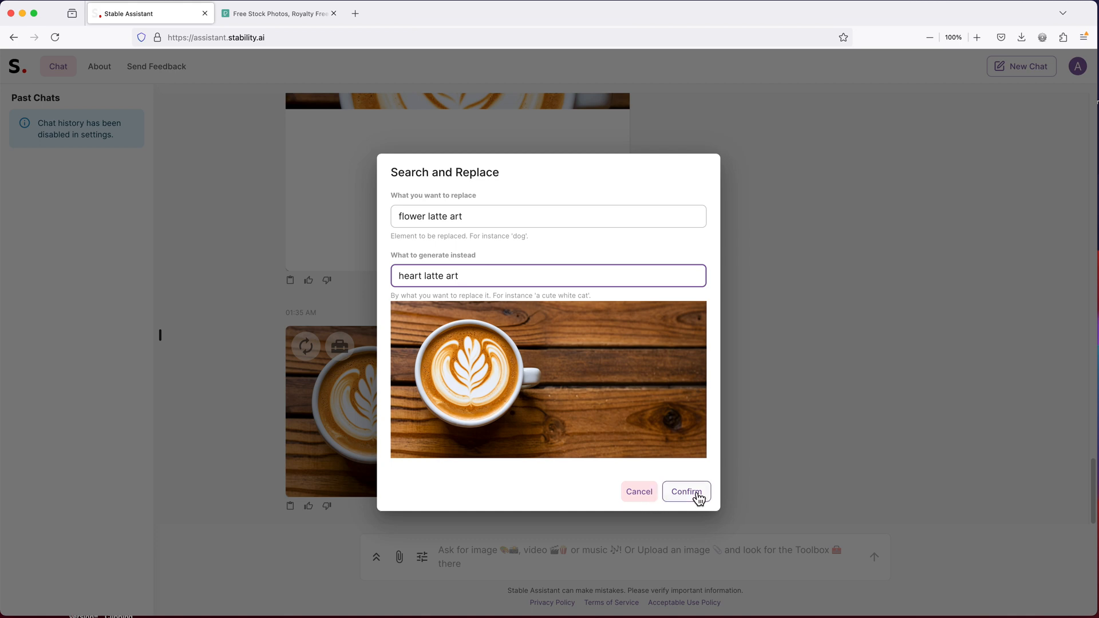
left_click(686, 491)
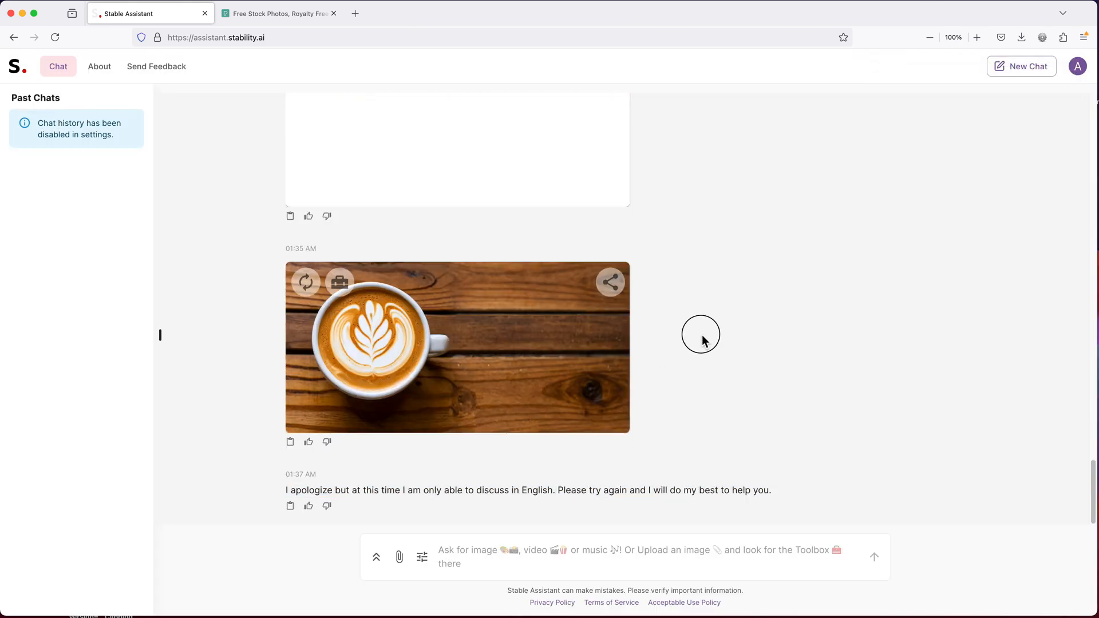
Resubmit the flower-to-heart latte art replacement twice more
left_click(340, 282)
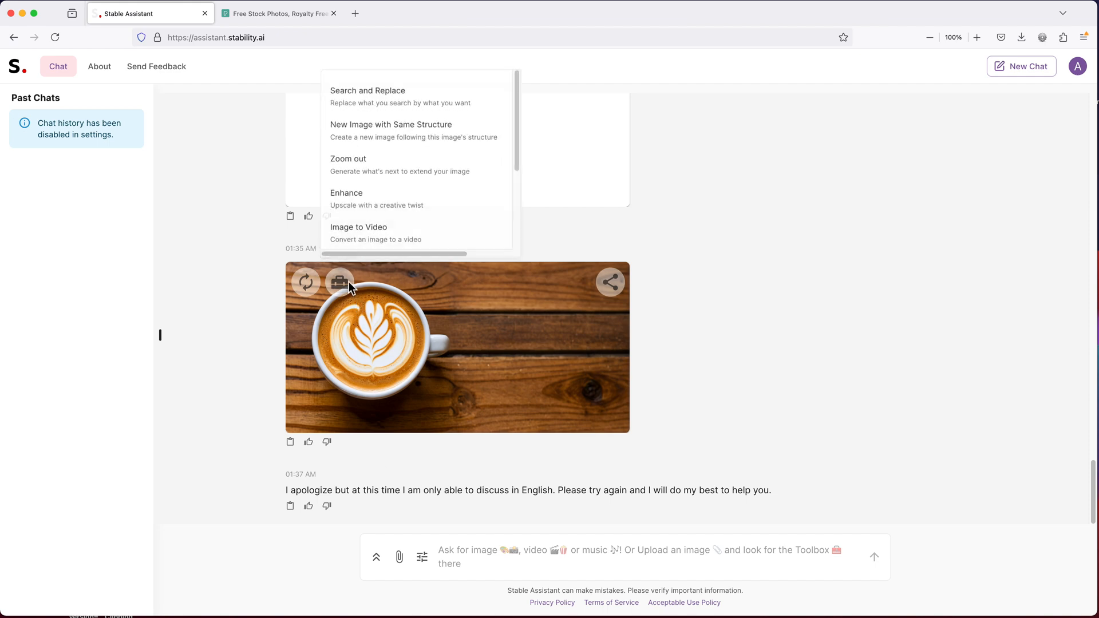
mouse_move(374, 96)
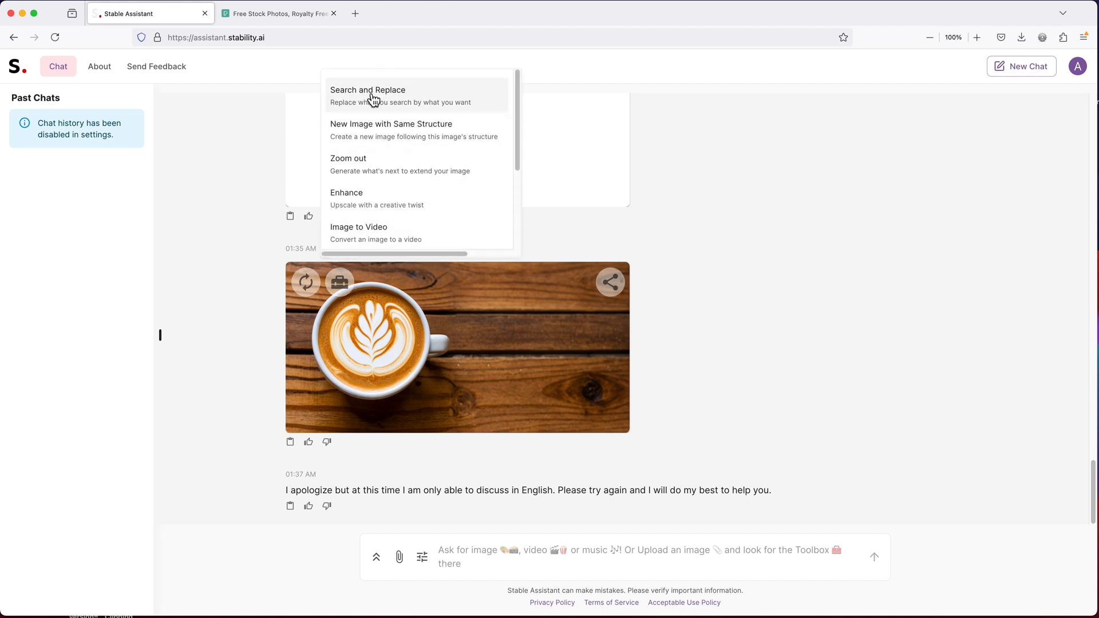
left_click(367, 90)
type("latte art heart")
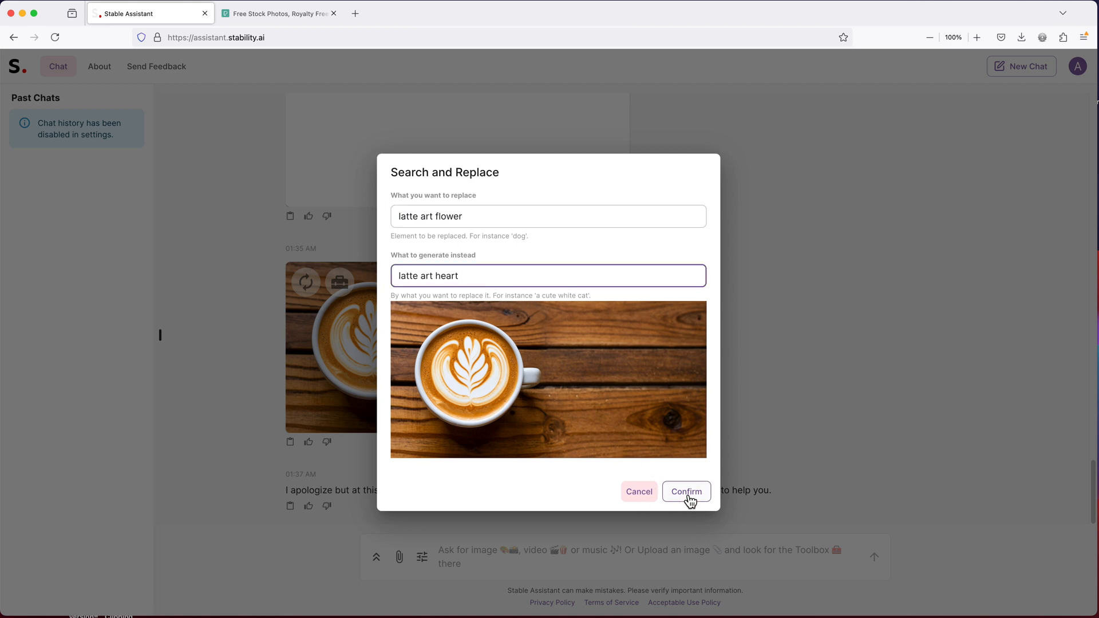
left_click(686, 491)
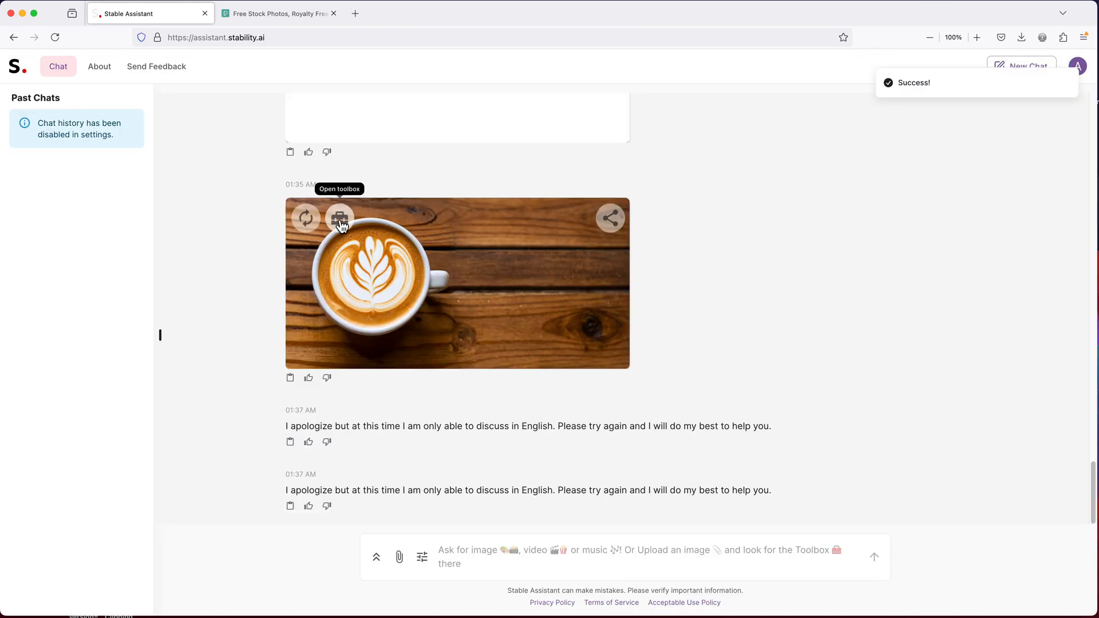
left_click(340, 218)
type("latte art heart shaped")
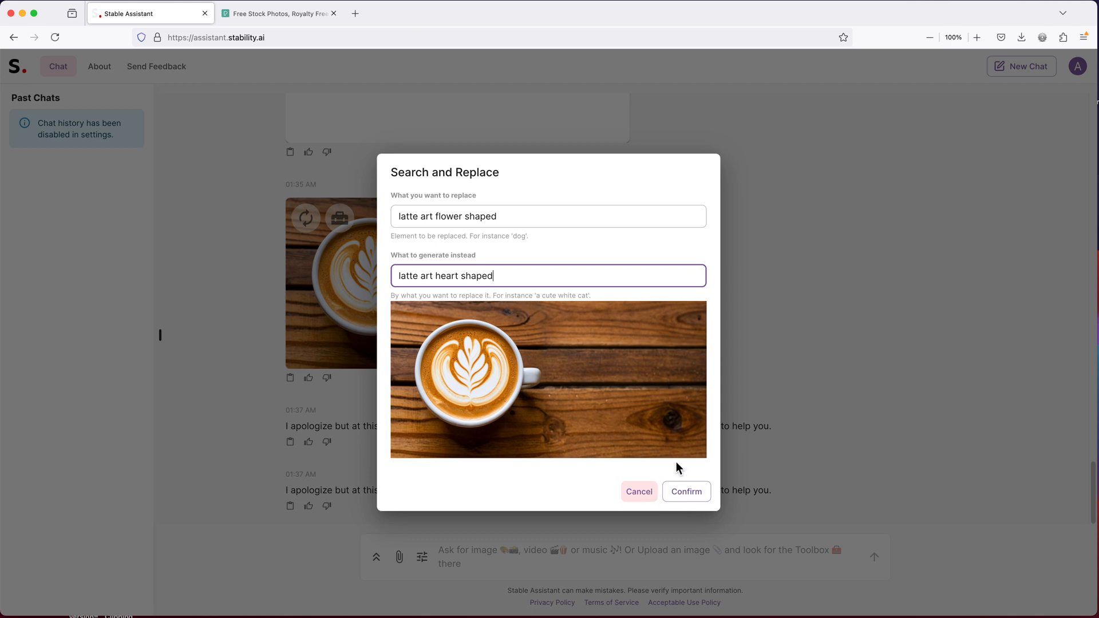
left_click(685, 491)
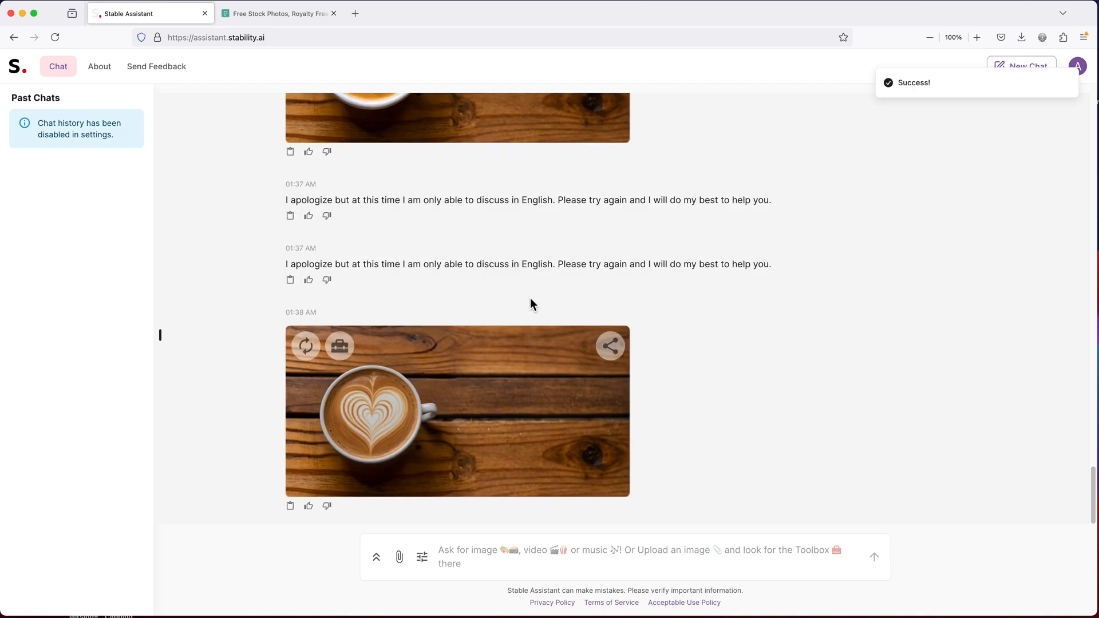
mouse_move(442, 446)
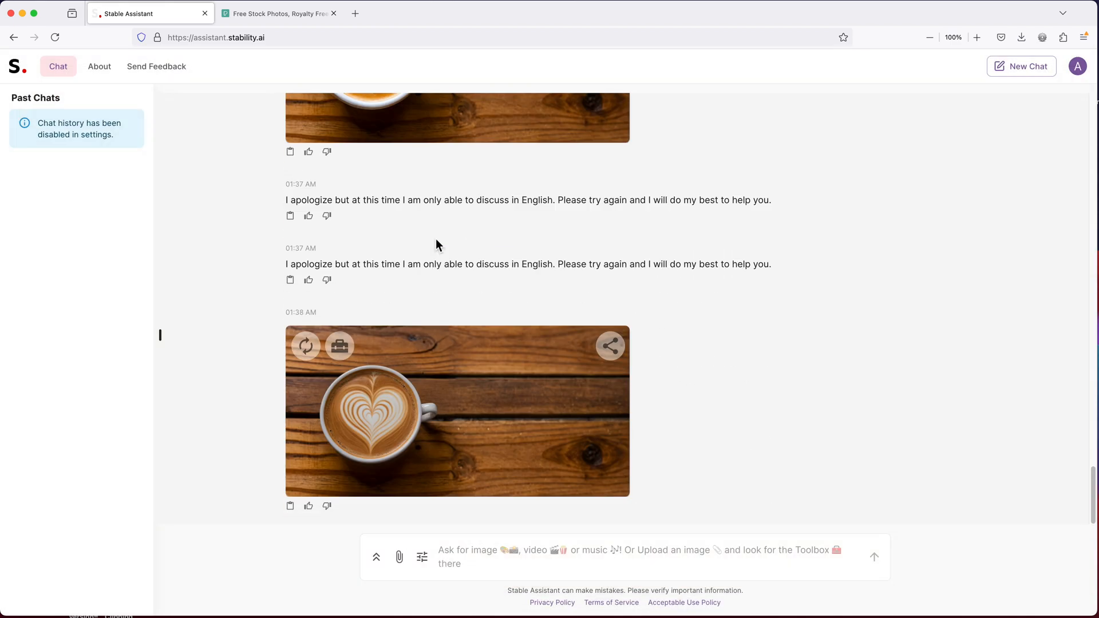
Enhance the heart latte image with the prompt 'better lighting, full sun'
scroll("up", 3)
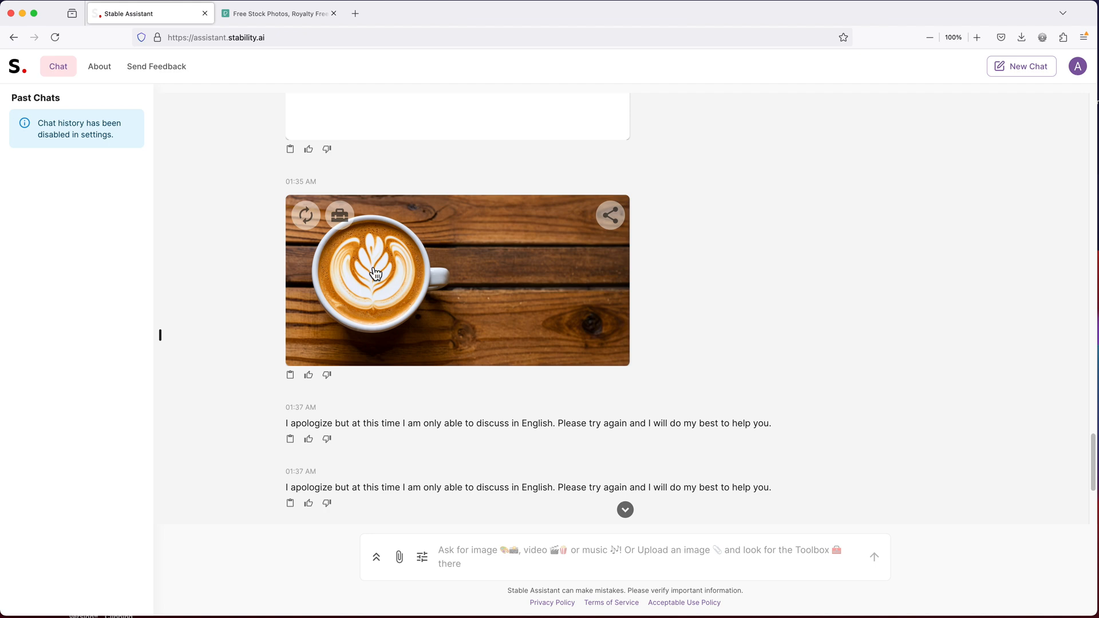
scroll("down", 3)
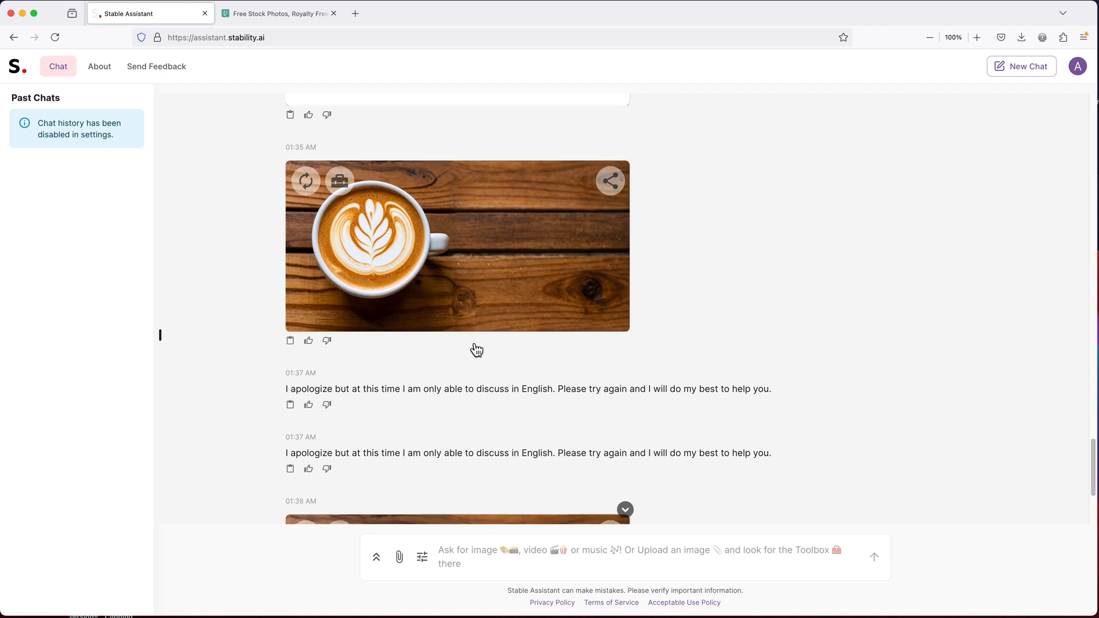
scroll("up", 3)
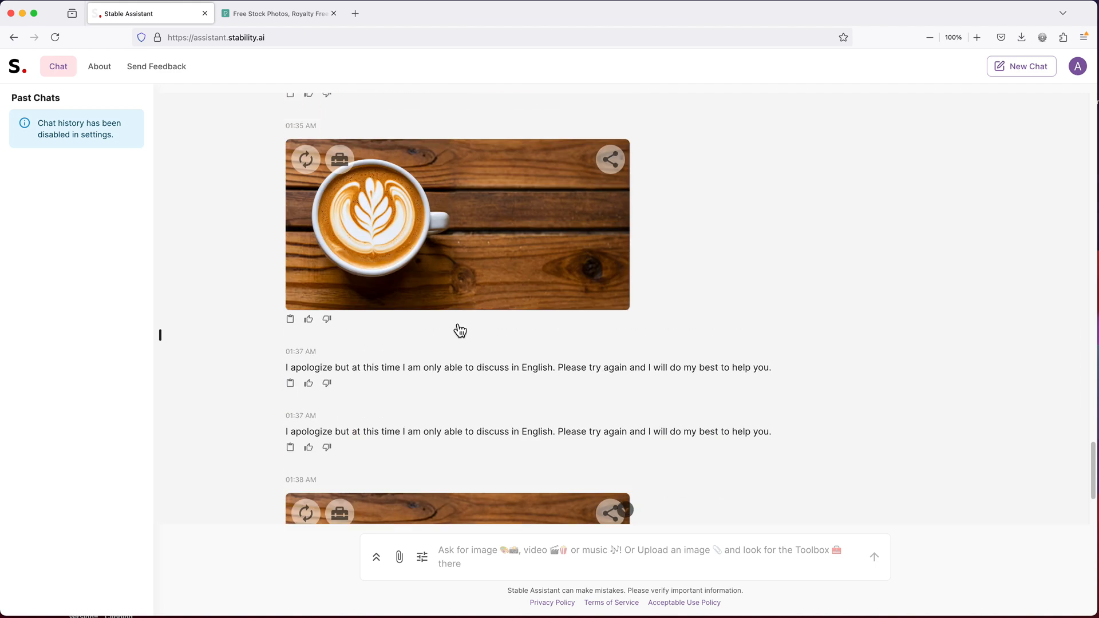
scroll("down", 3)
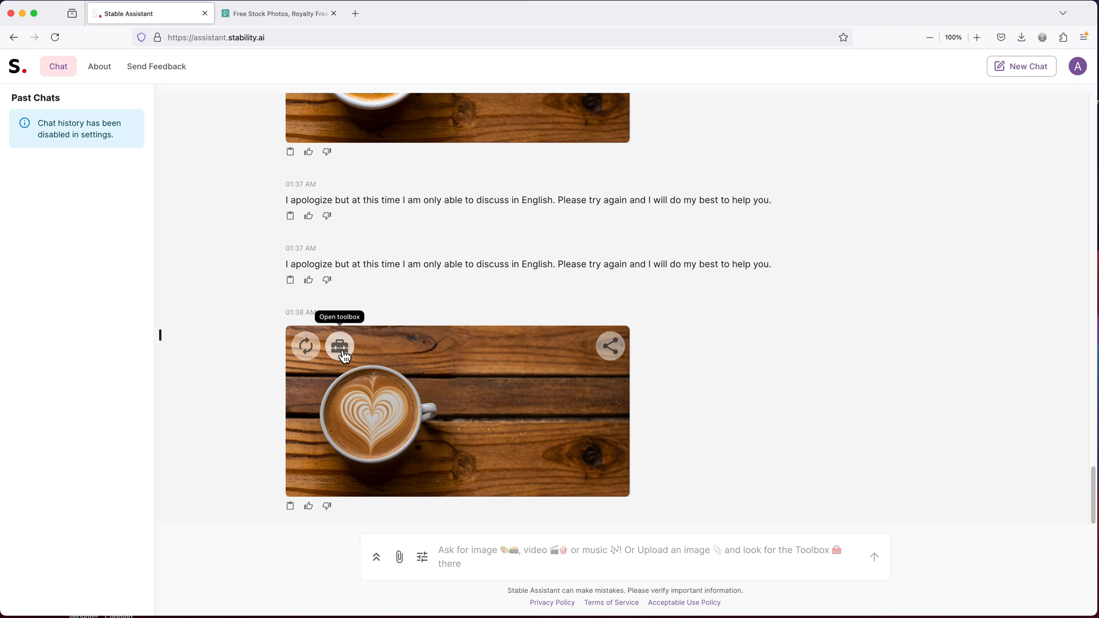
left_click(340, 345)
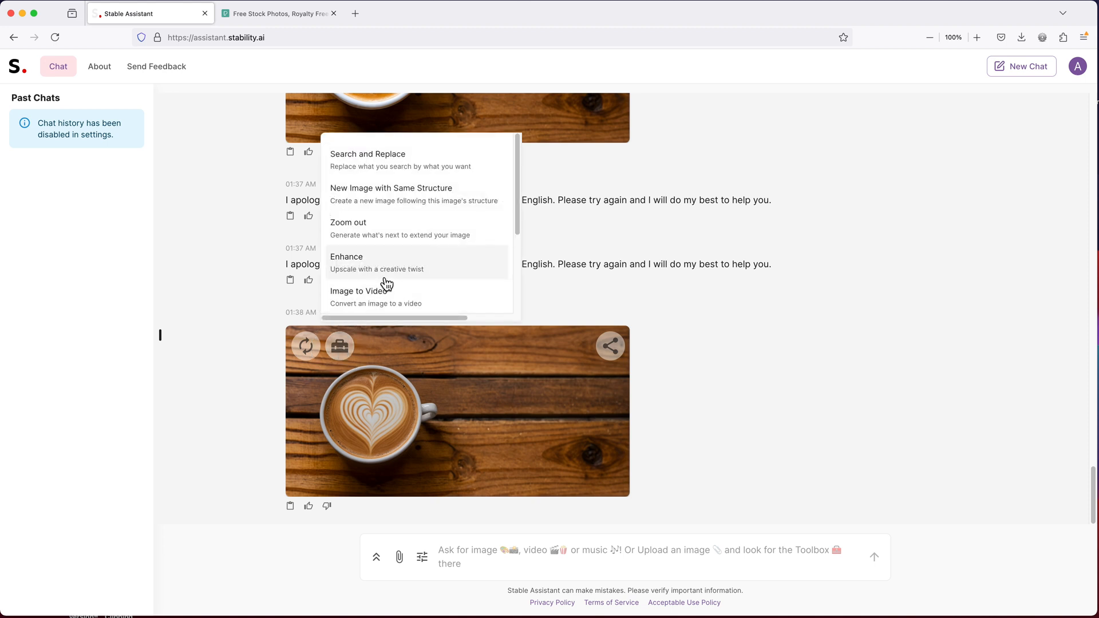
mouse_move(385, 272)
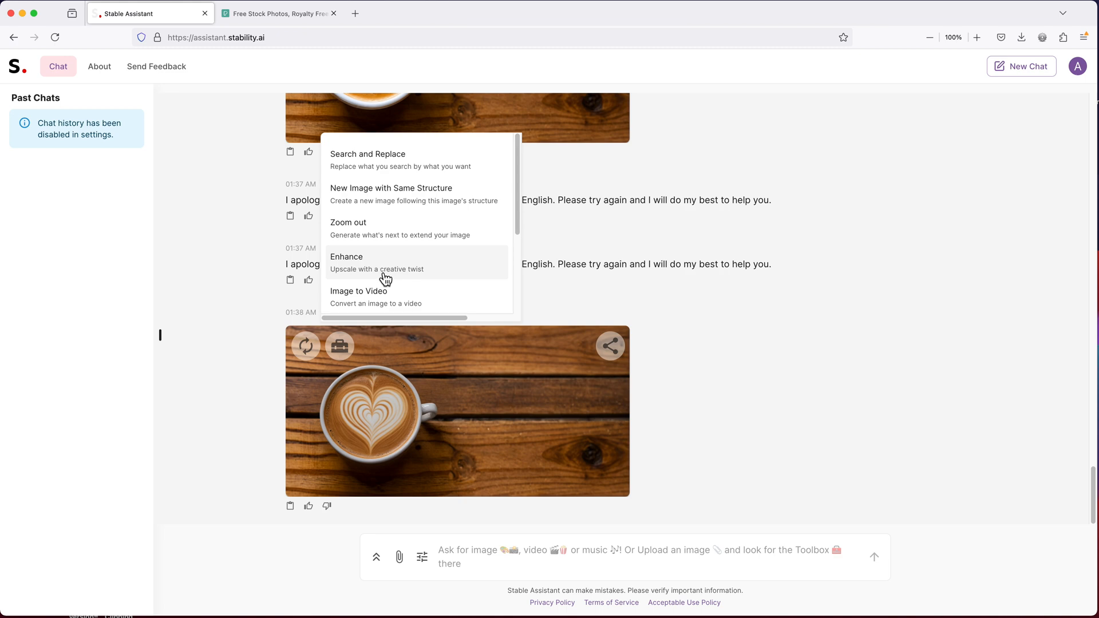
left_click(346, 256)
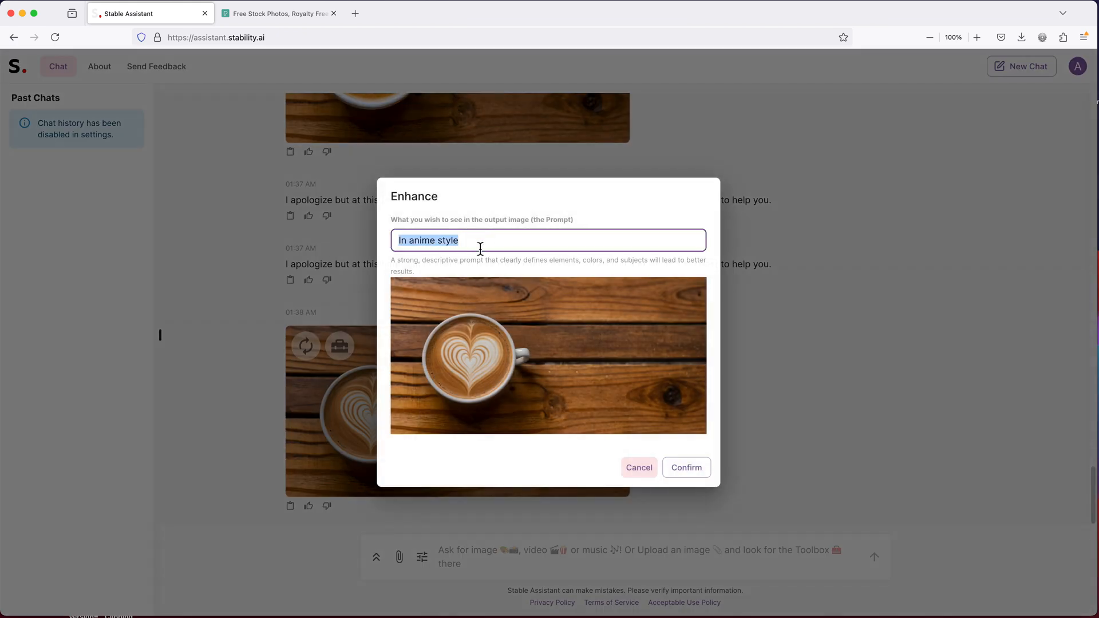
type("better light")
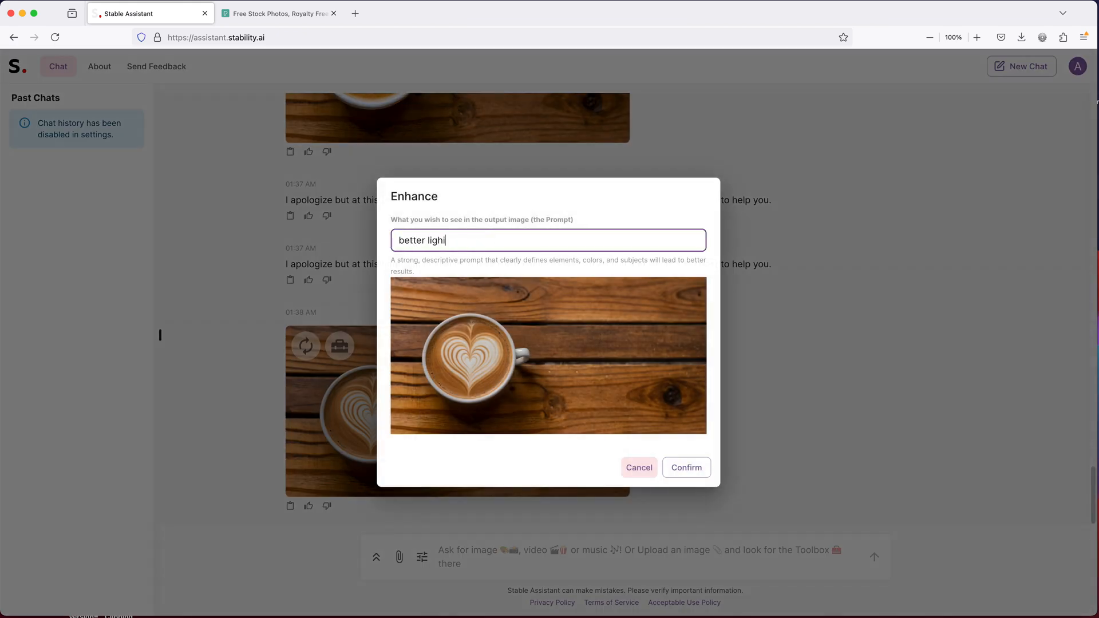
type("ting, full sun")
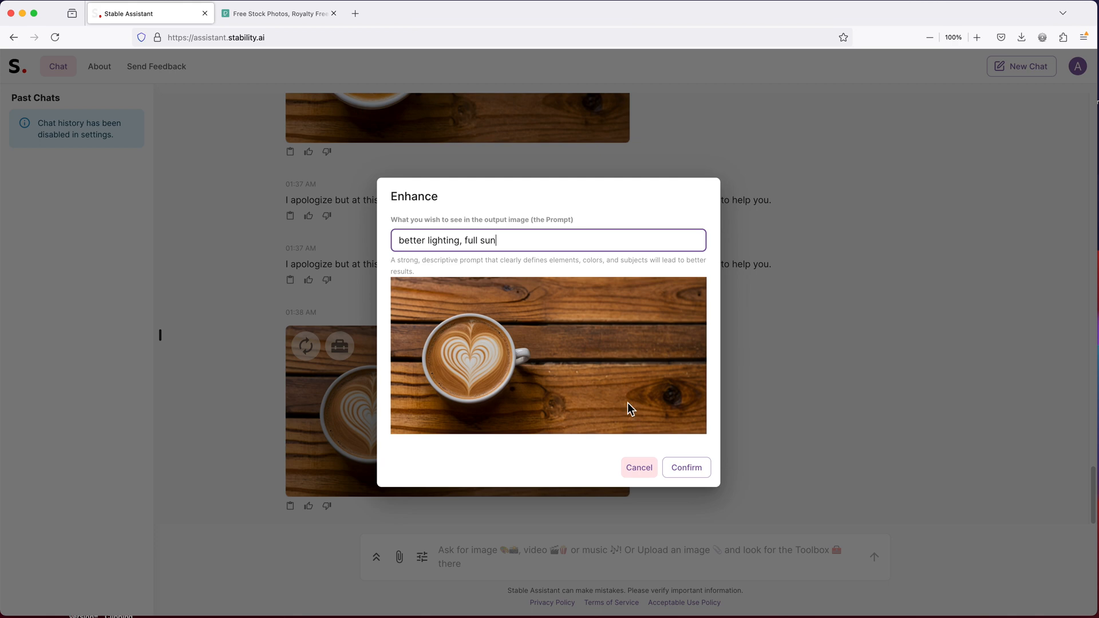
left_click(686, 468)
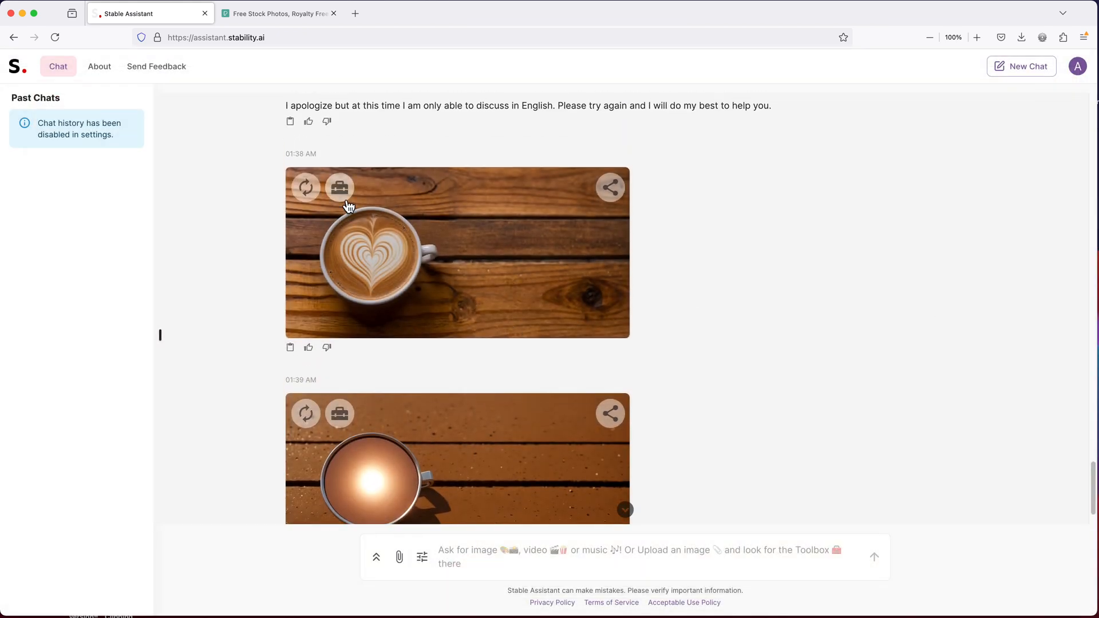
Enhance the heart latte image so it looks shot by a professional photographer
left_click(339, 187)
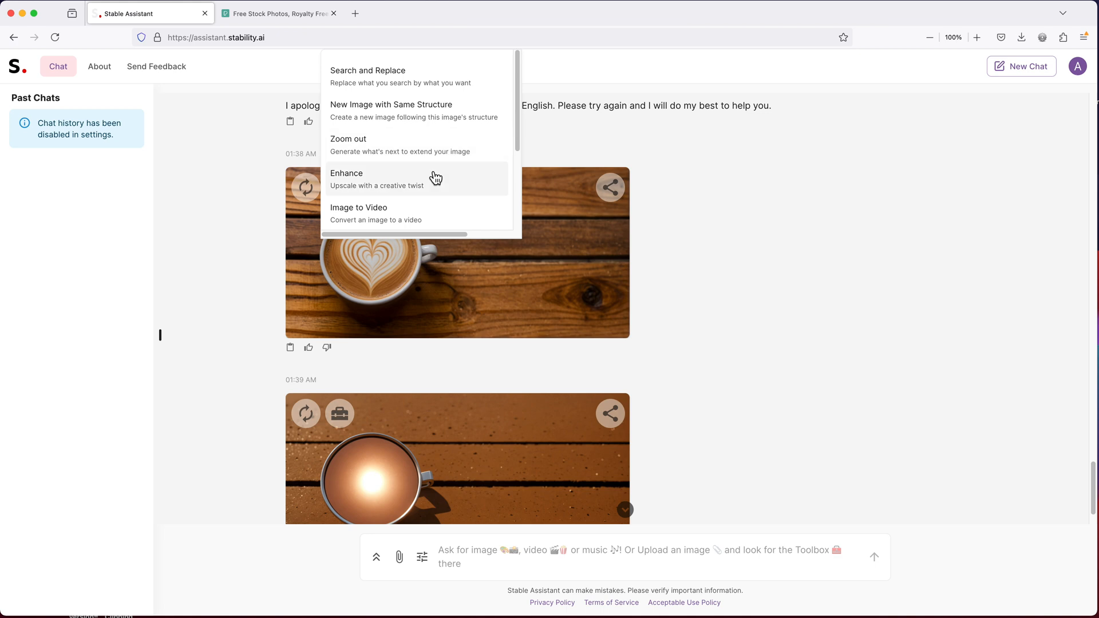
mouse_move(400, 199)
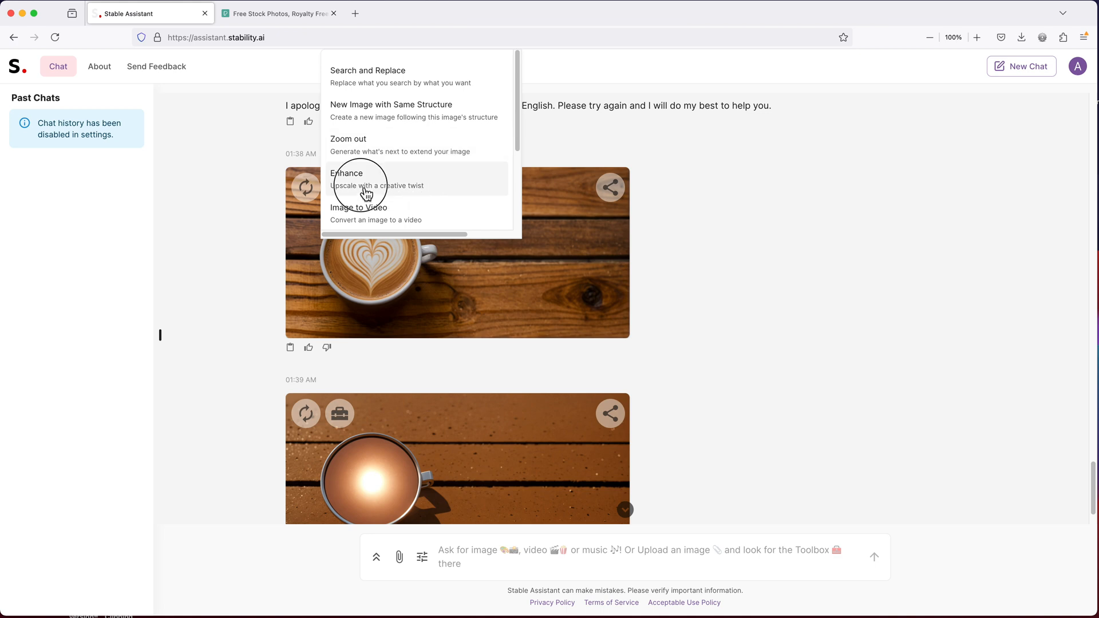
left_click(348, 173)
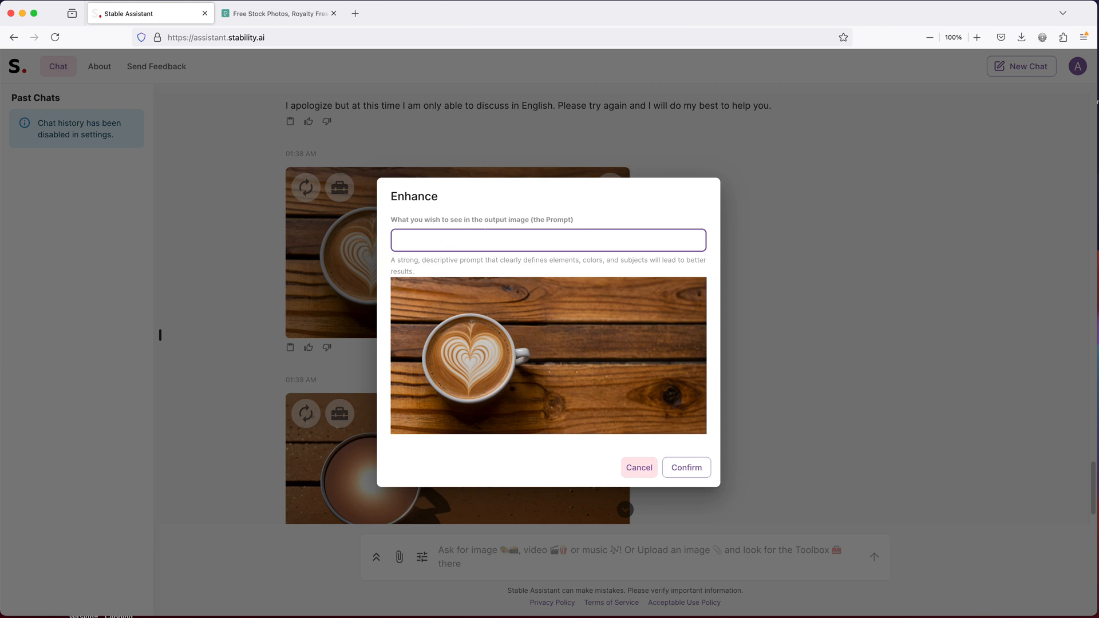
type("enhance like it was taken")
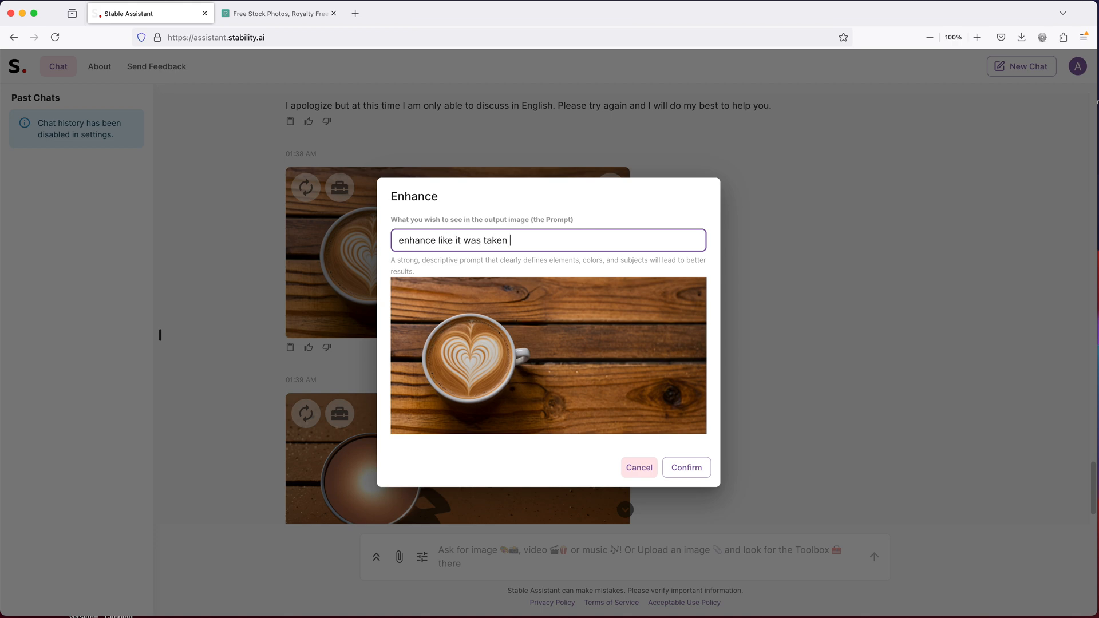
type("by a professional photographer")
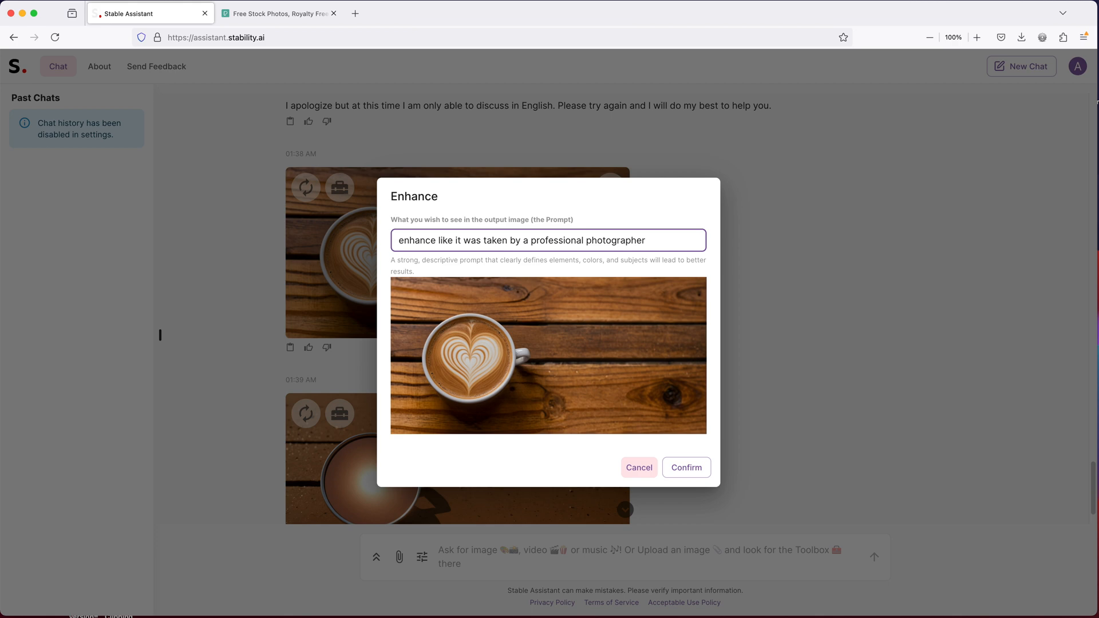
left_click(685, 468)
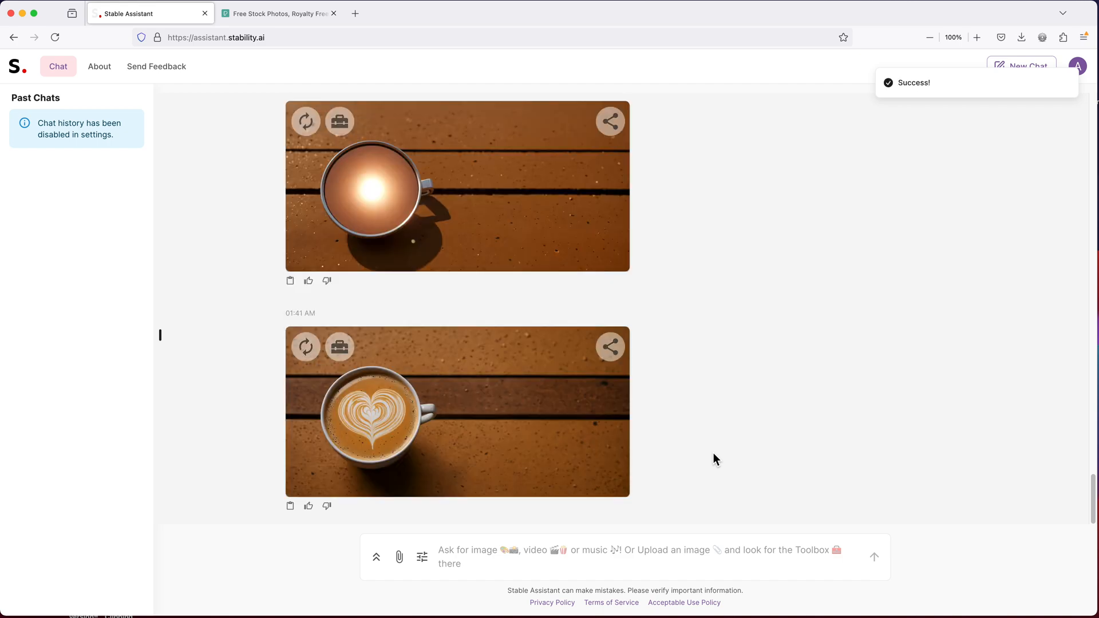
left_click(456, 412)
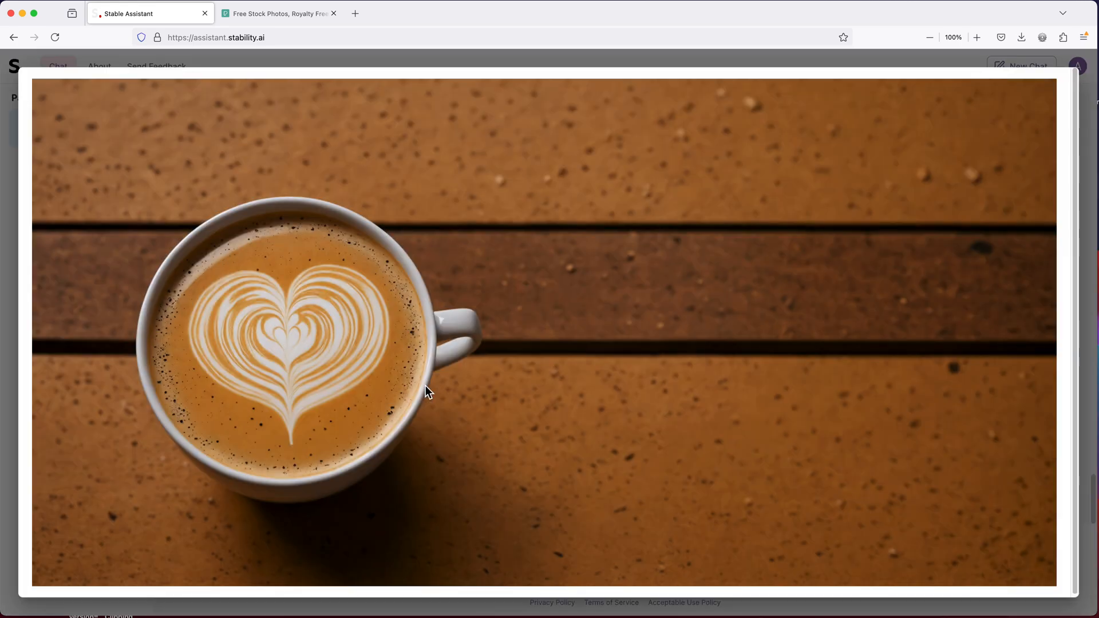
mouse_move(1083, 279)
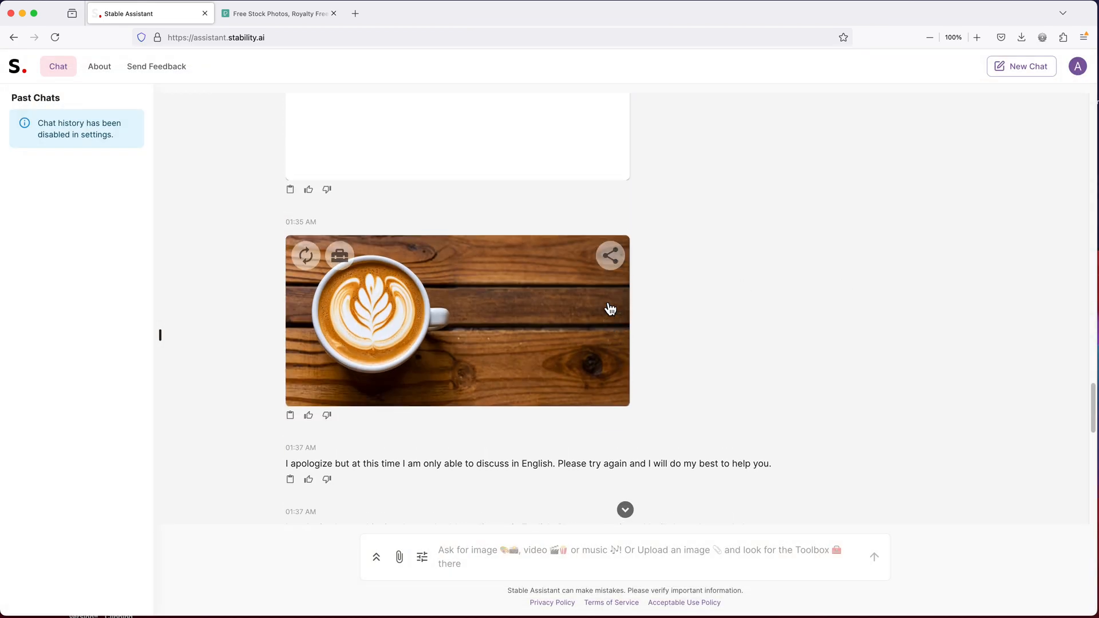
scroll("down", 3)
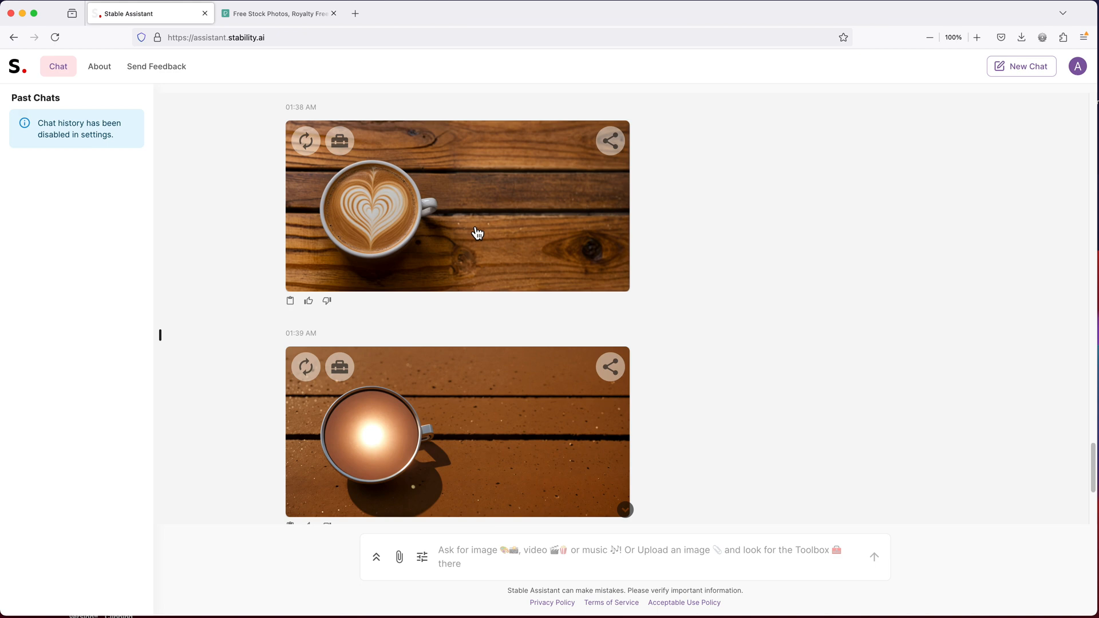
scroll("down", 3)
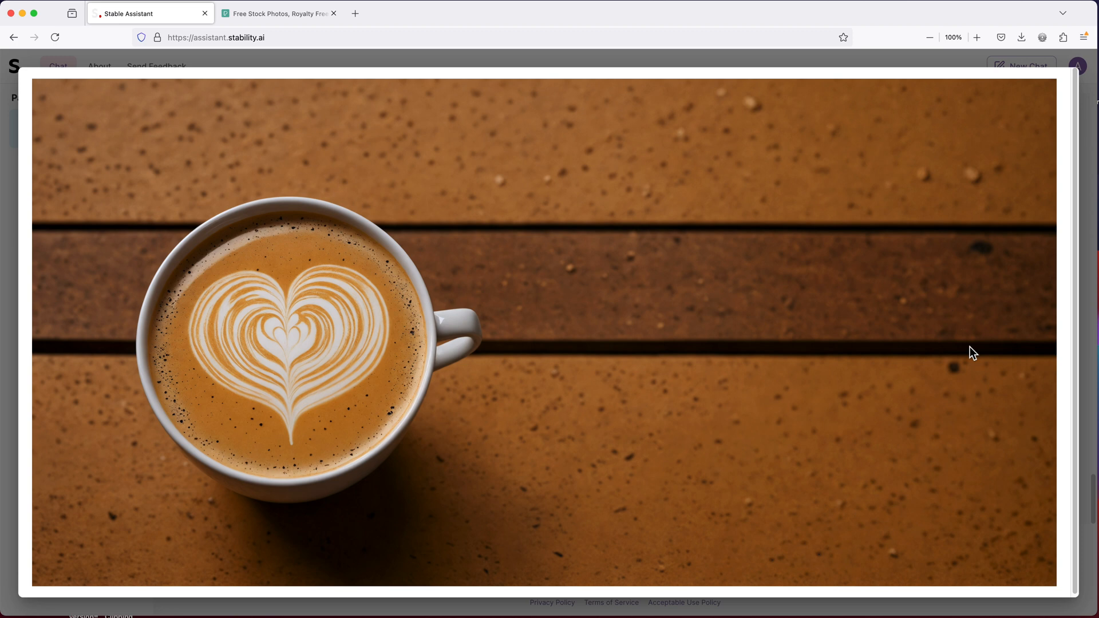
mouse_move(1087, 150)
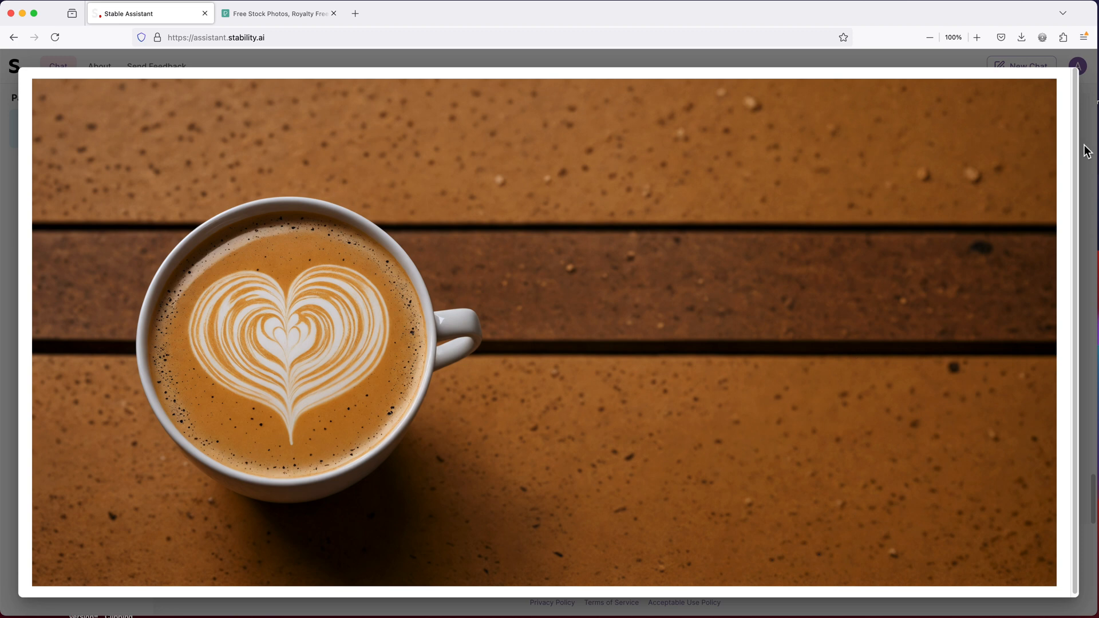
mouse_move(1092, 157)
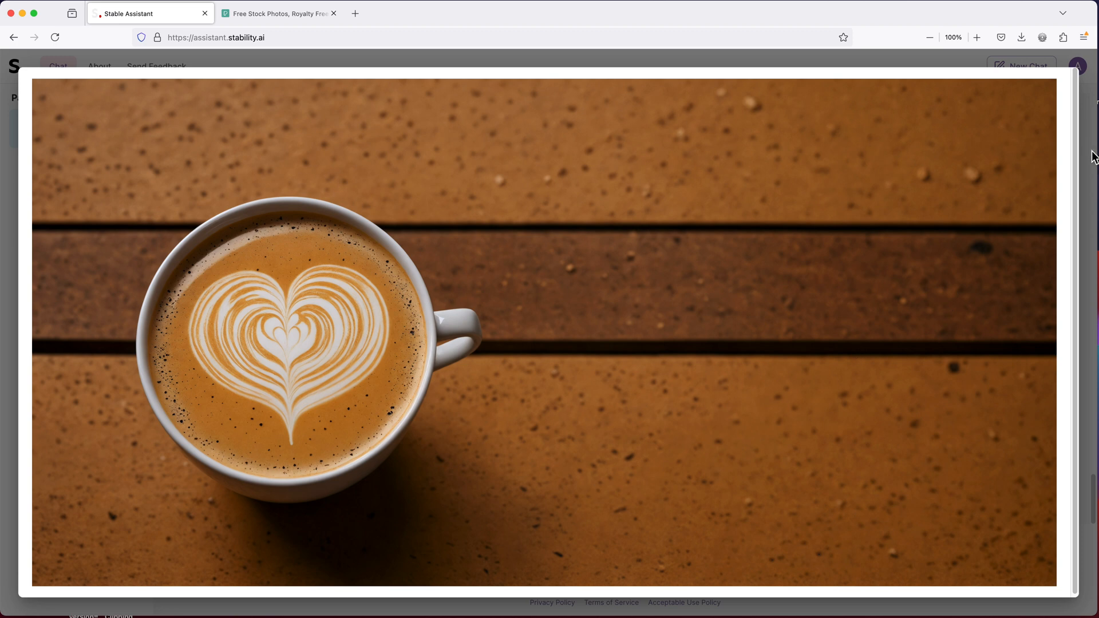
mouse_move(1091, 166)
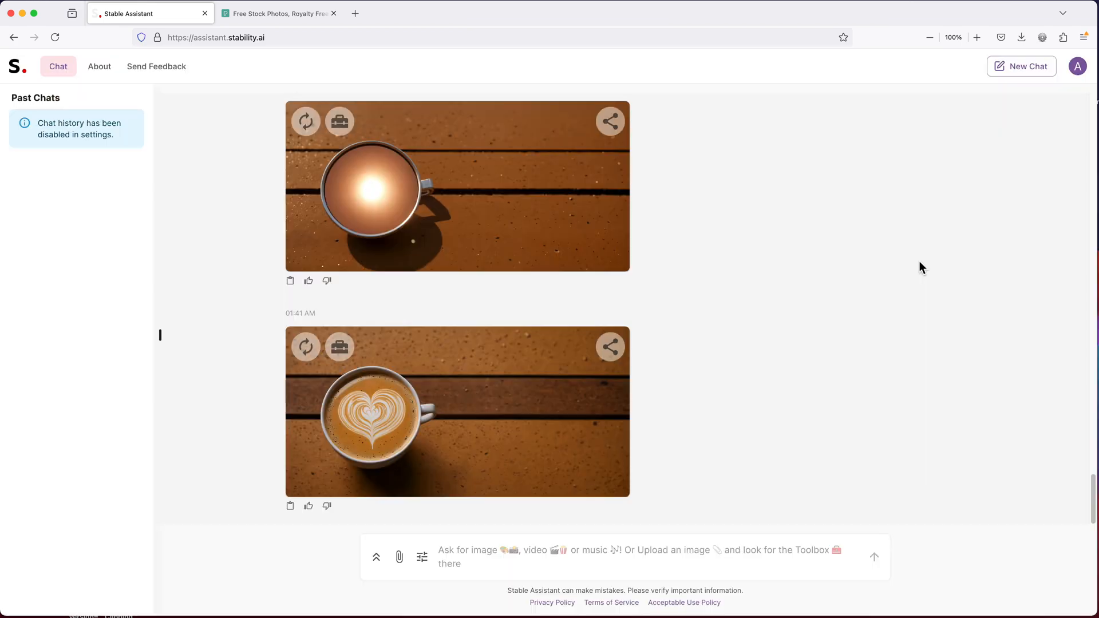
mouse_move(534, 565)
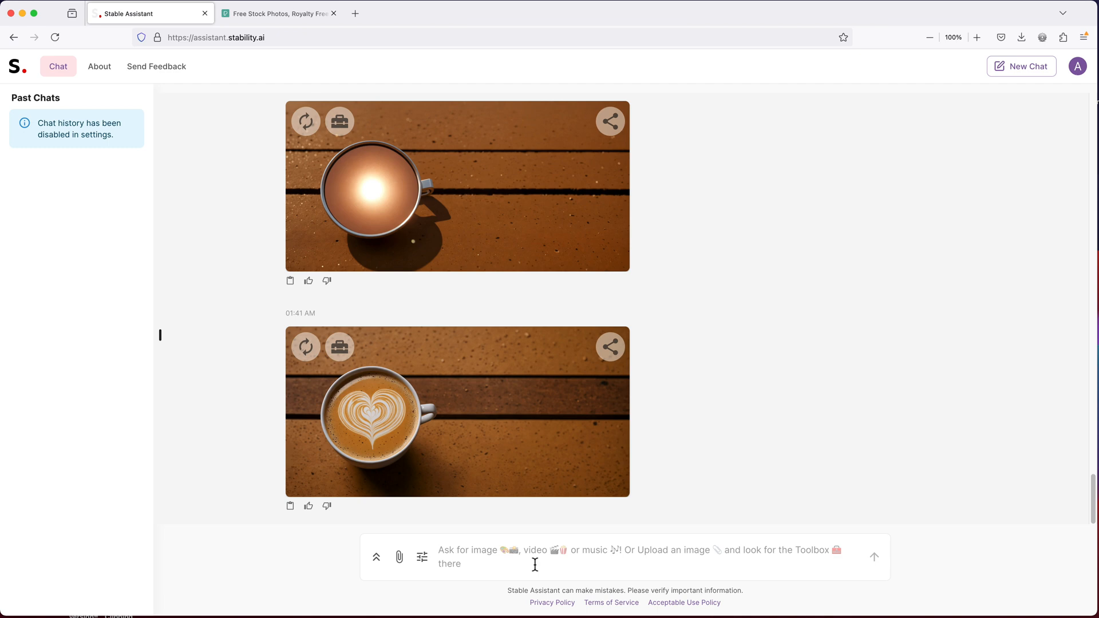
Submit a prompt for a smiling pizza delivery guy holding several pizza boxes by his car
type("pizza delivery")
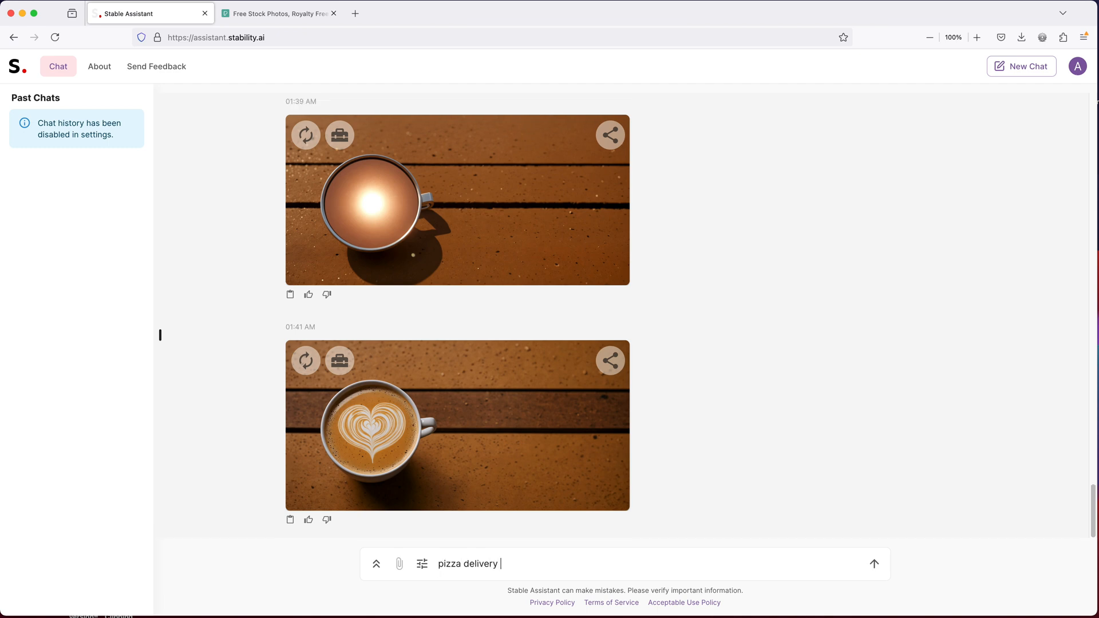
type("guy standing in fornt of a pizza delivery car holding s")
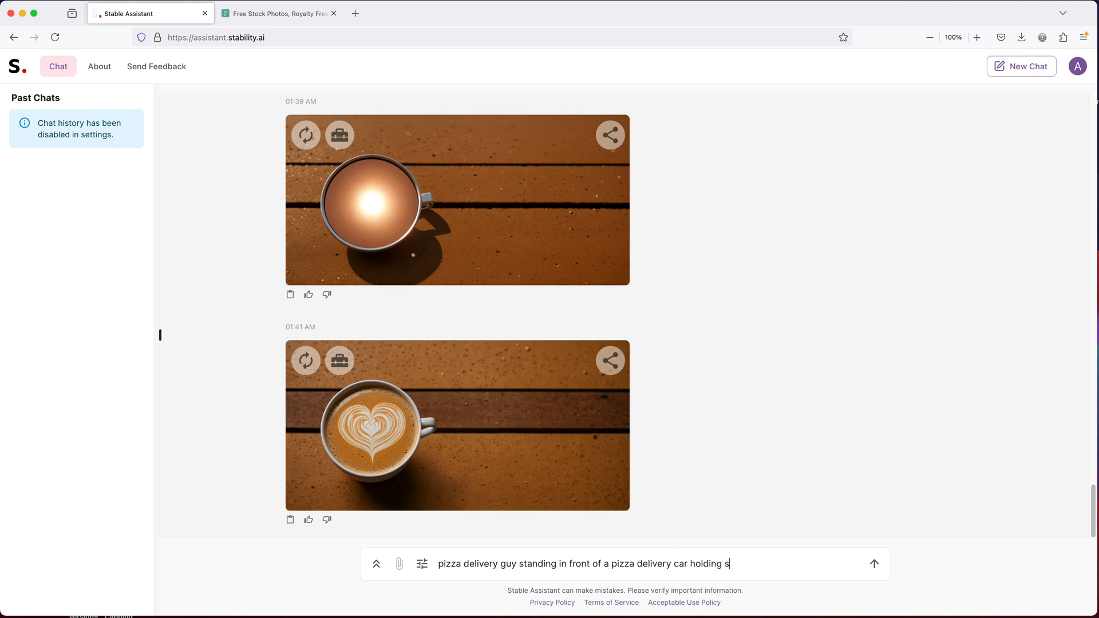
type("everal boxes of pizza with a smile")
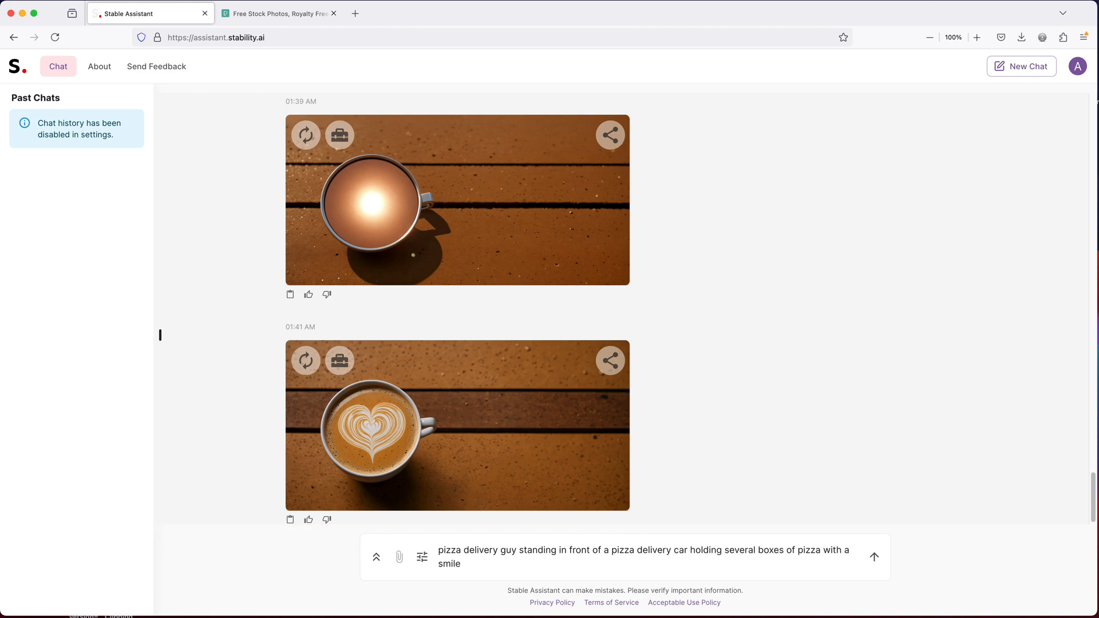
left_click(874, 557)
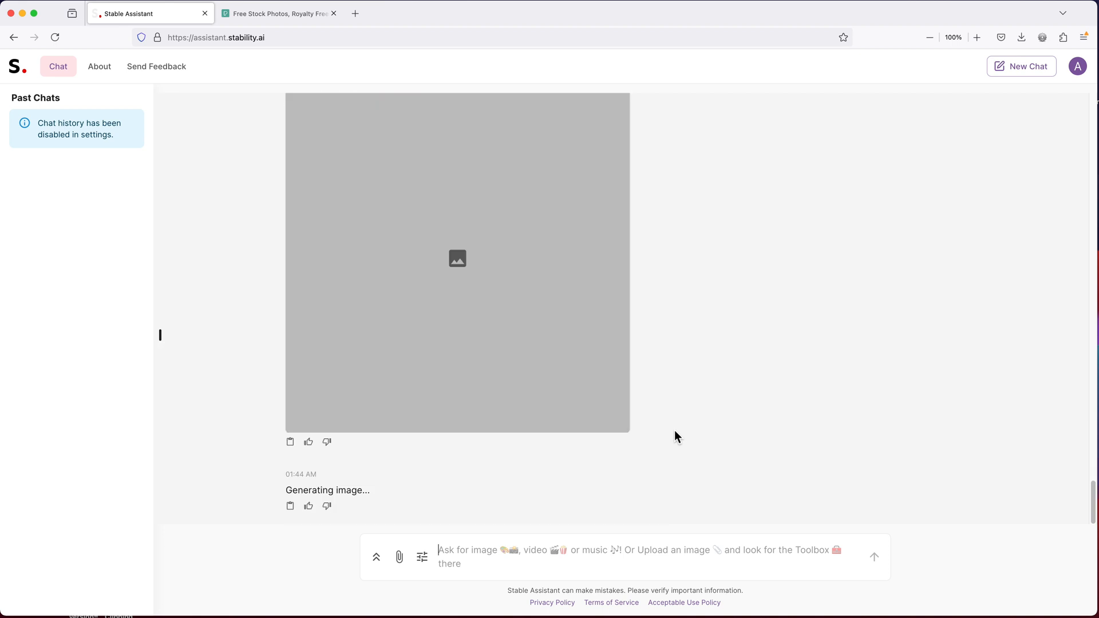
scroll("up", 3)
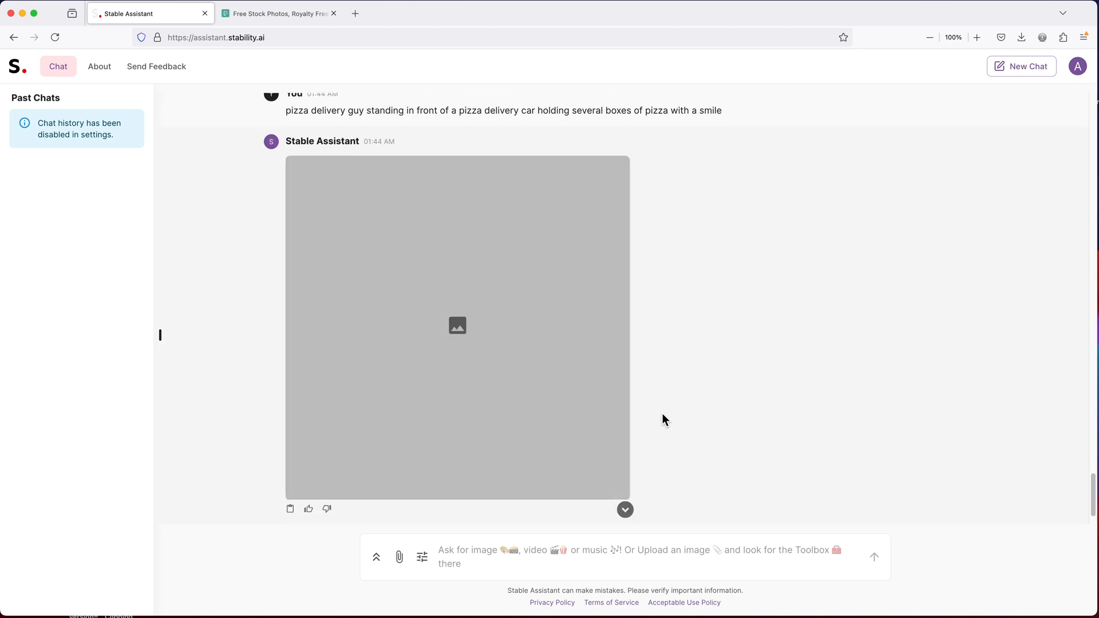
mouse_move(394, 115)
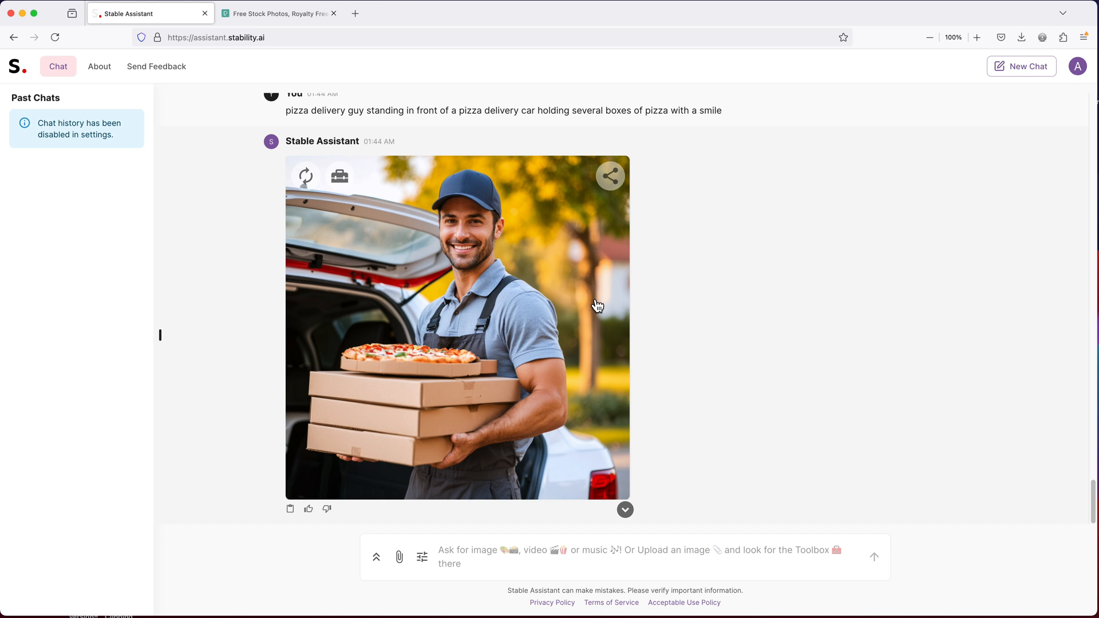
mouse_move(510, 152)
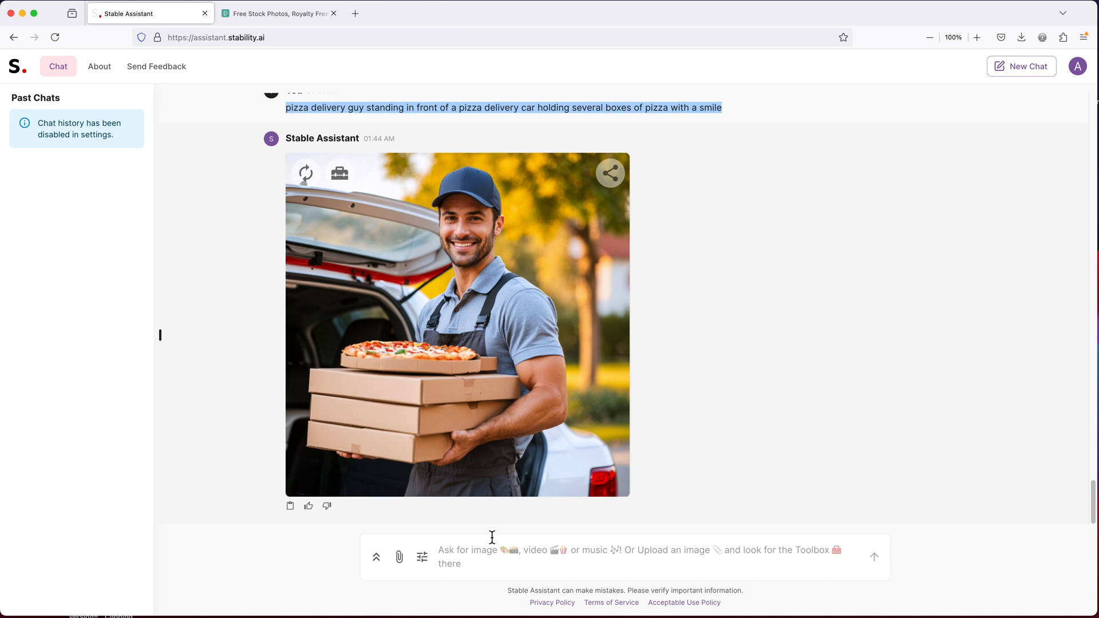
Resend the pizza delivery prompt with 'guy' changed to 'girl' and enlarge the result
type("pizza delivery guy standing in front of a pizza delivery car holding several boxes of pizza with a smile")
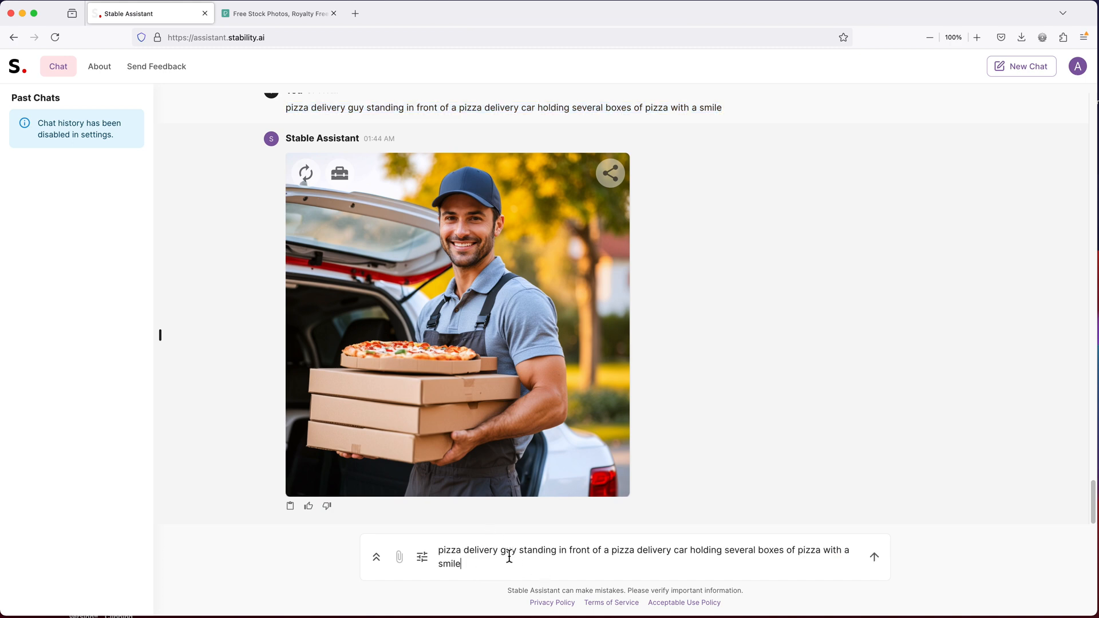
double_click(506, 549)
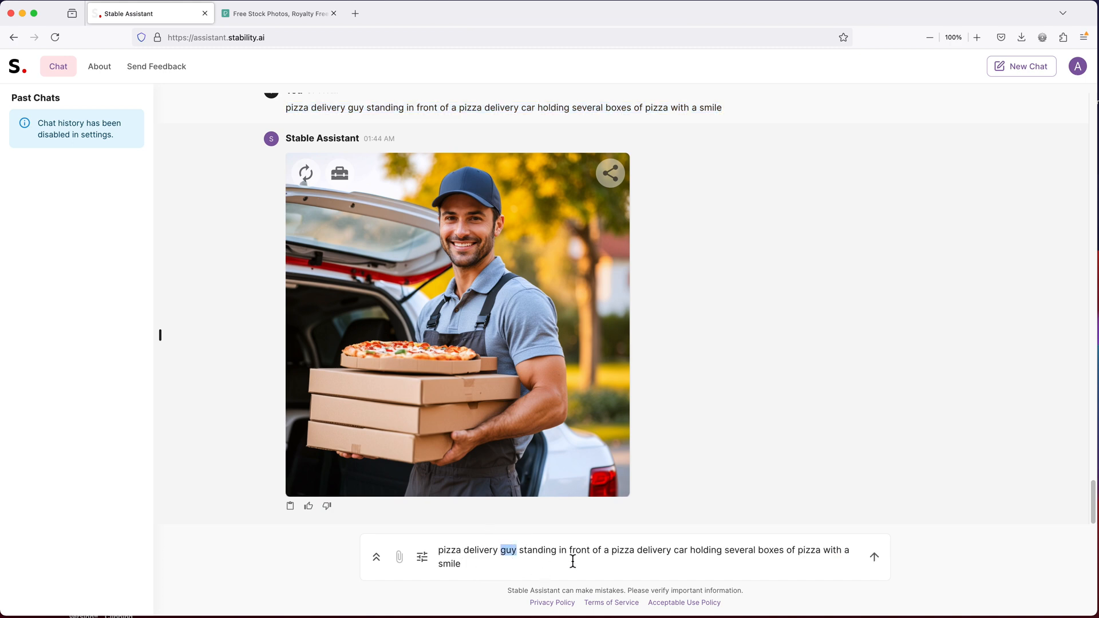
type("girl")
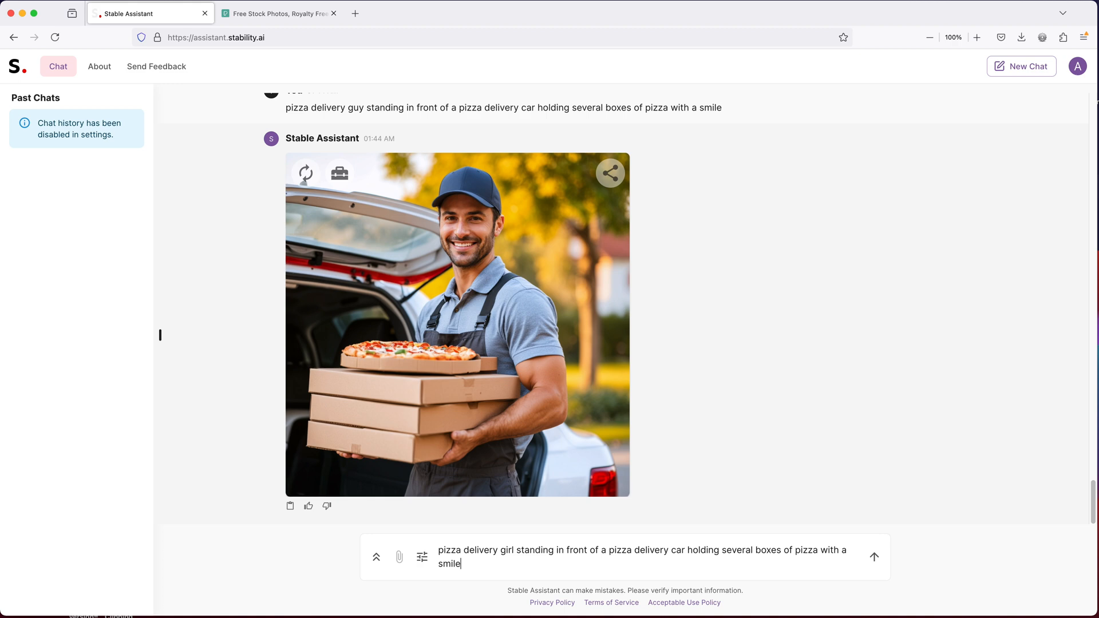
left_click(874, 557)
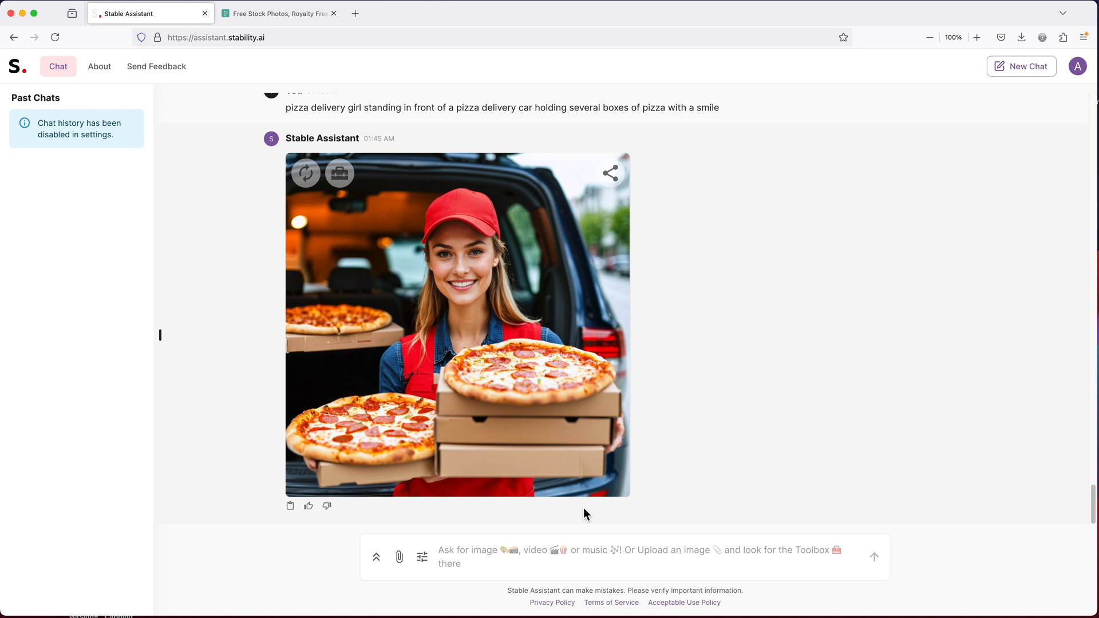
left_click(456, 325)
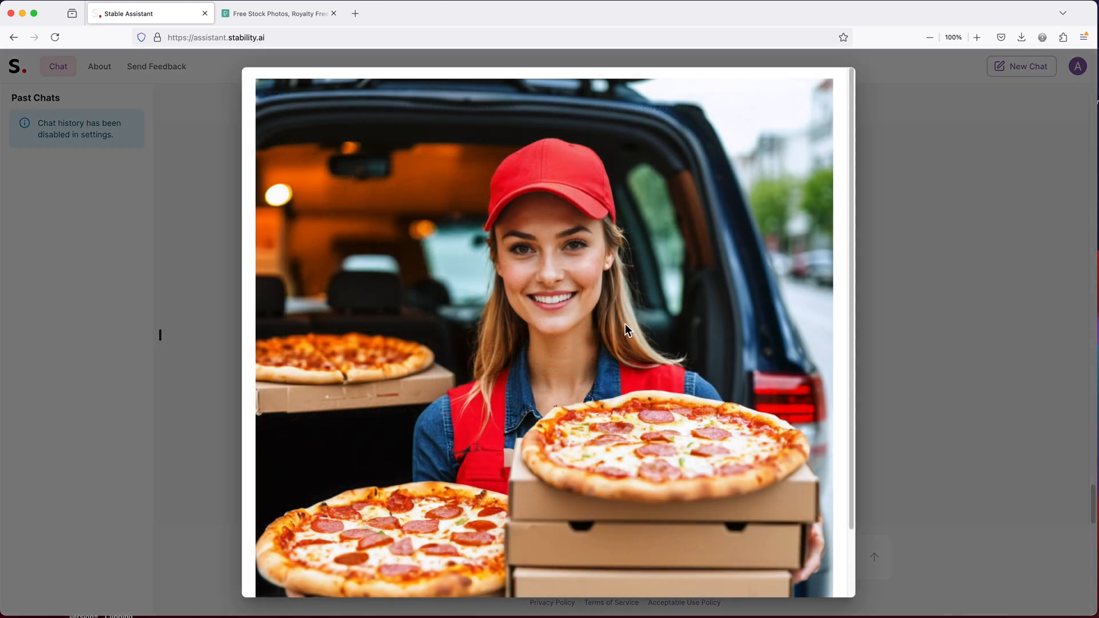
scroll("down", 3)
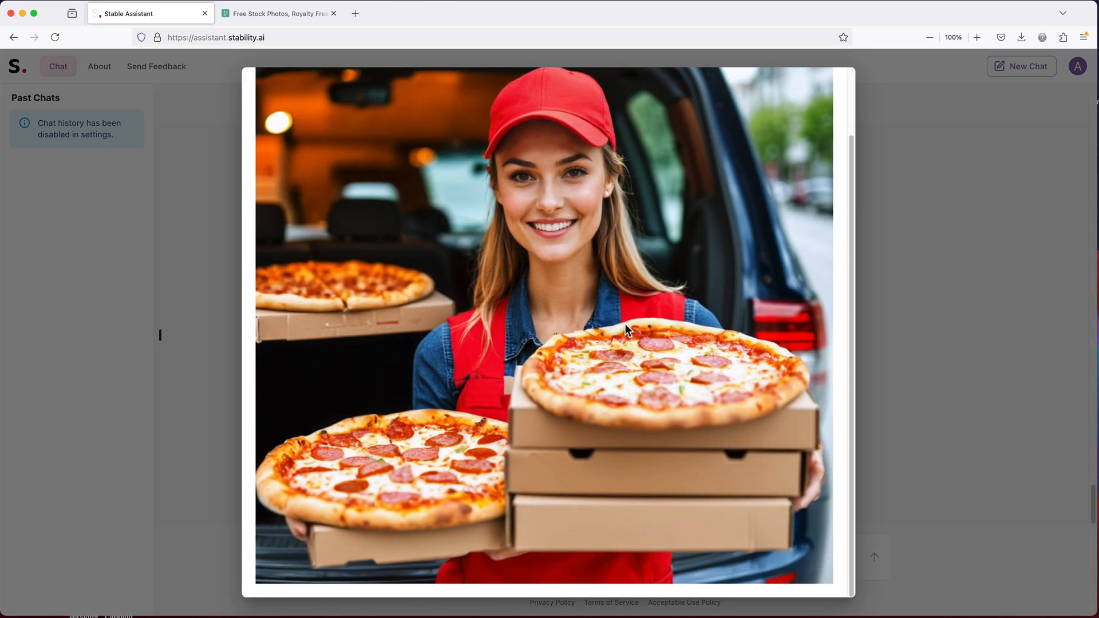
mouse_move(462, 477)
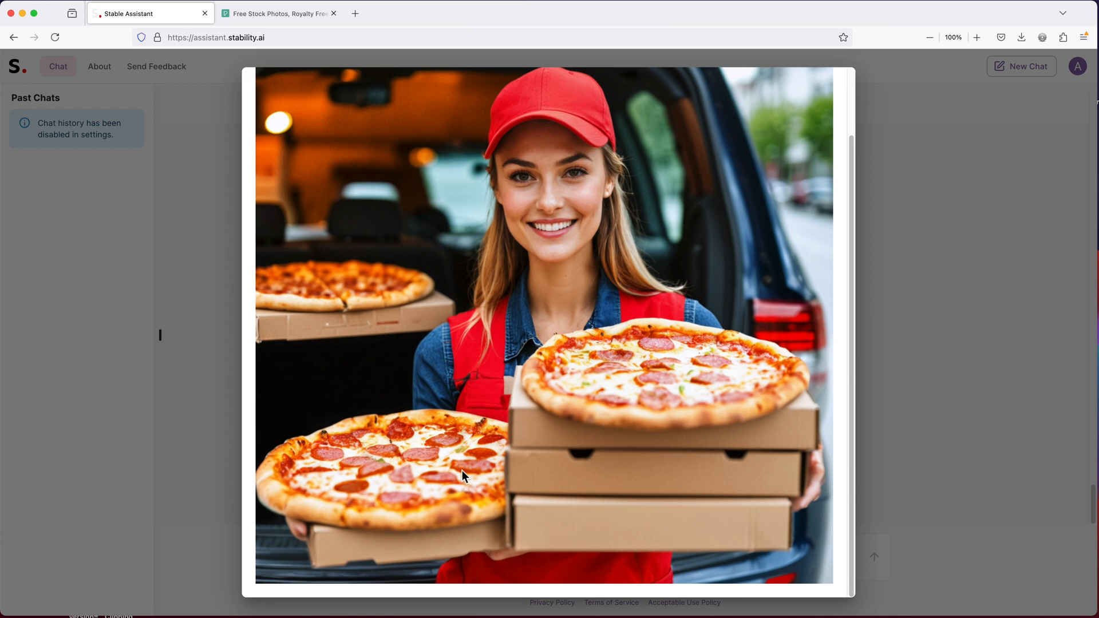
mouse_move(692, 410)
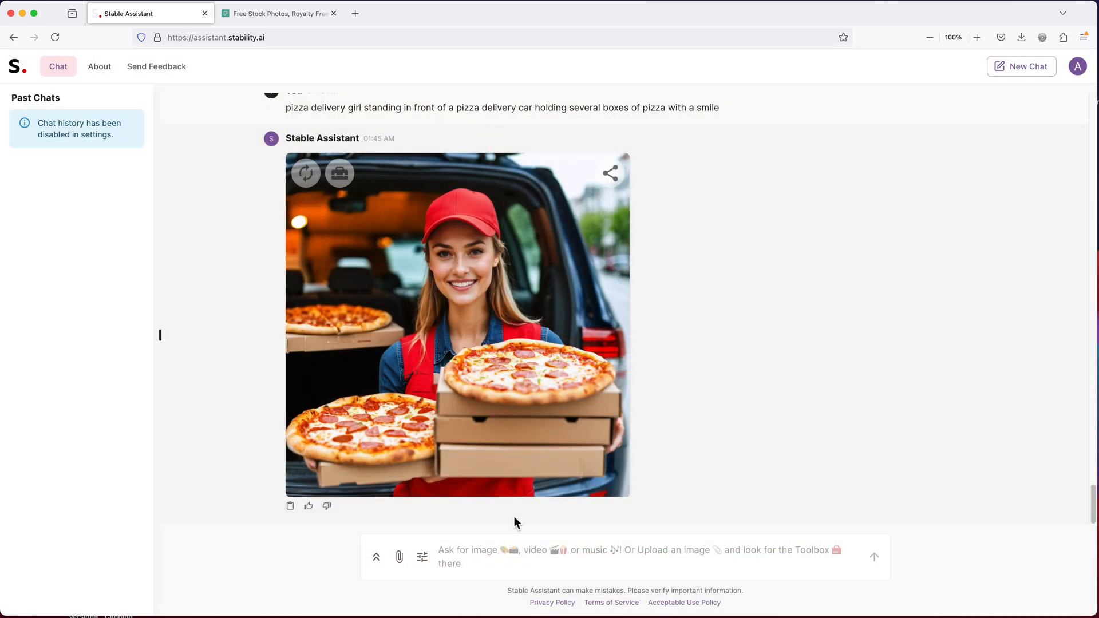
mouse_move(305, 173)
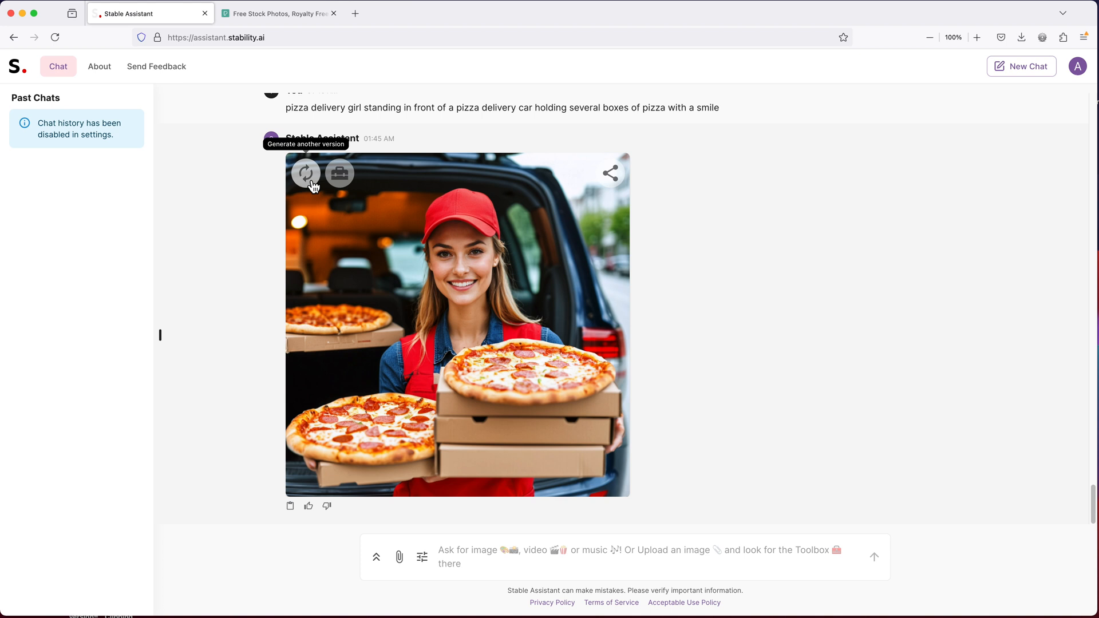
Request a second version of the pizza delivery girl image
left_click(305, 173)
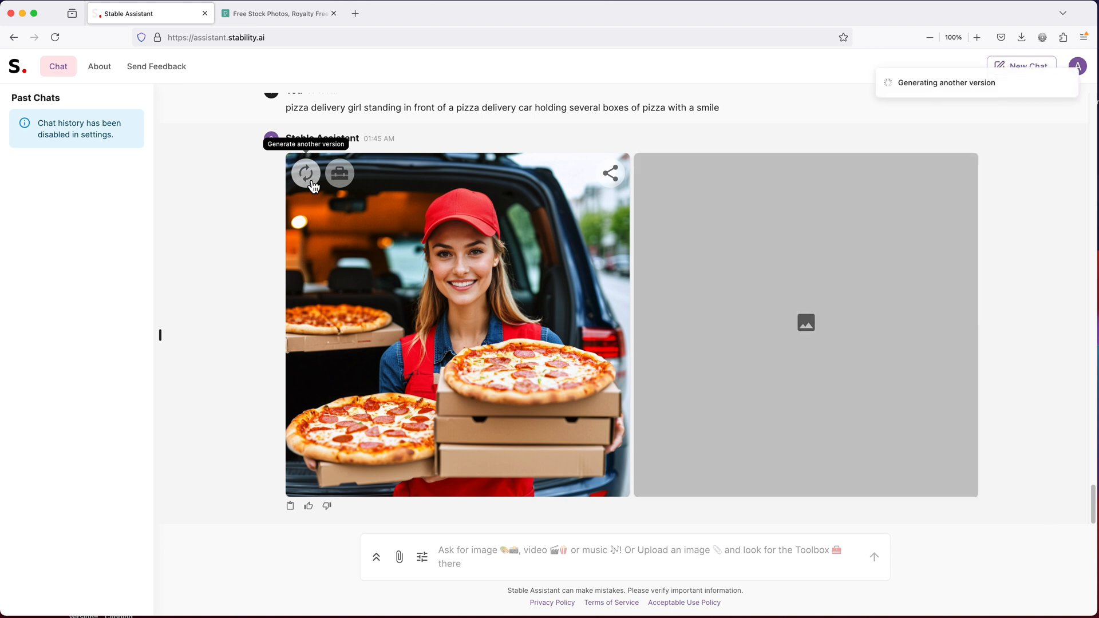
mouse_move(450, 484)
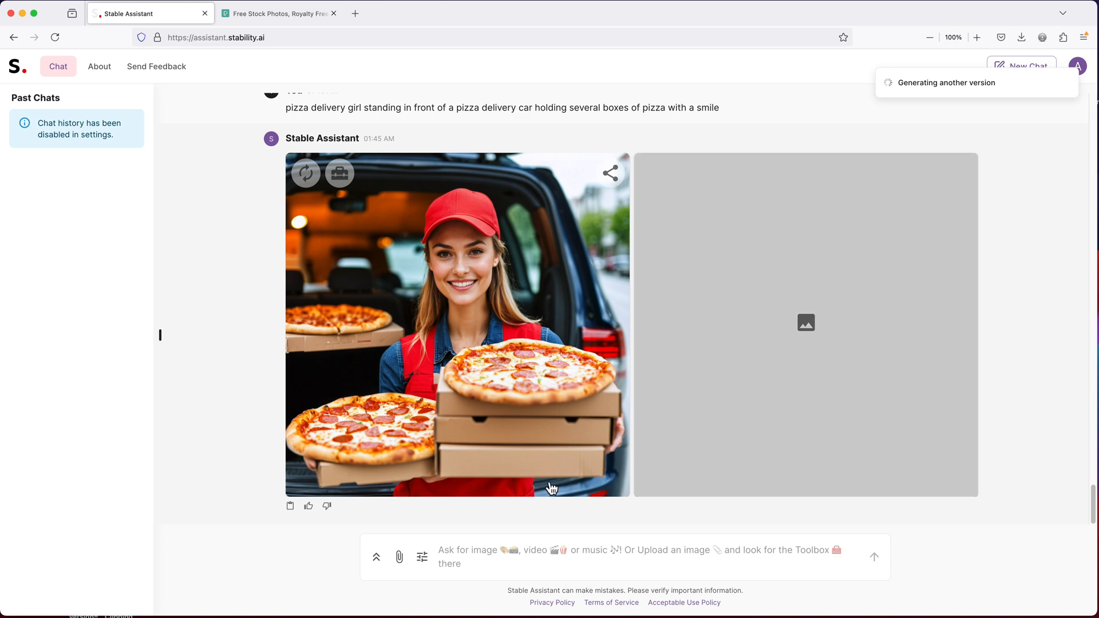
mouse_move(363, 505)
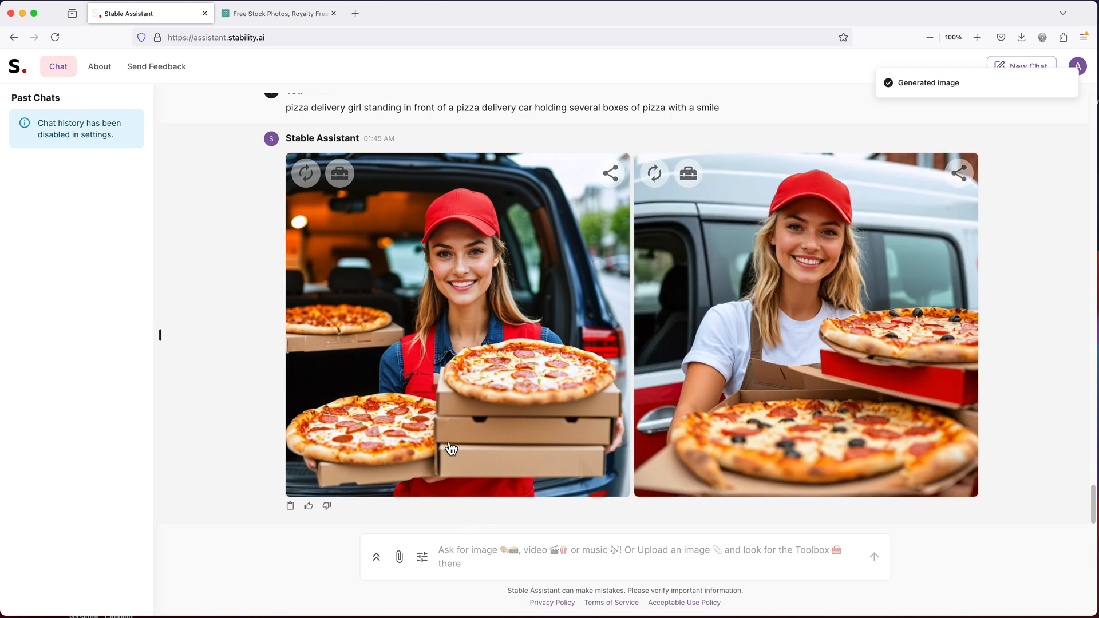
mouse_move(666, 394)
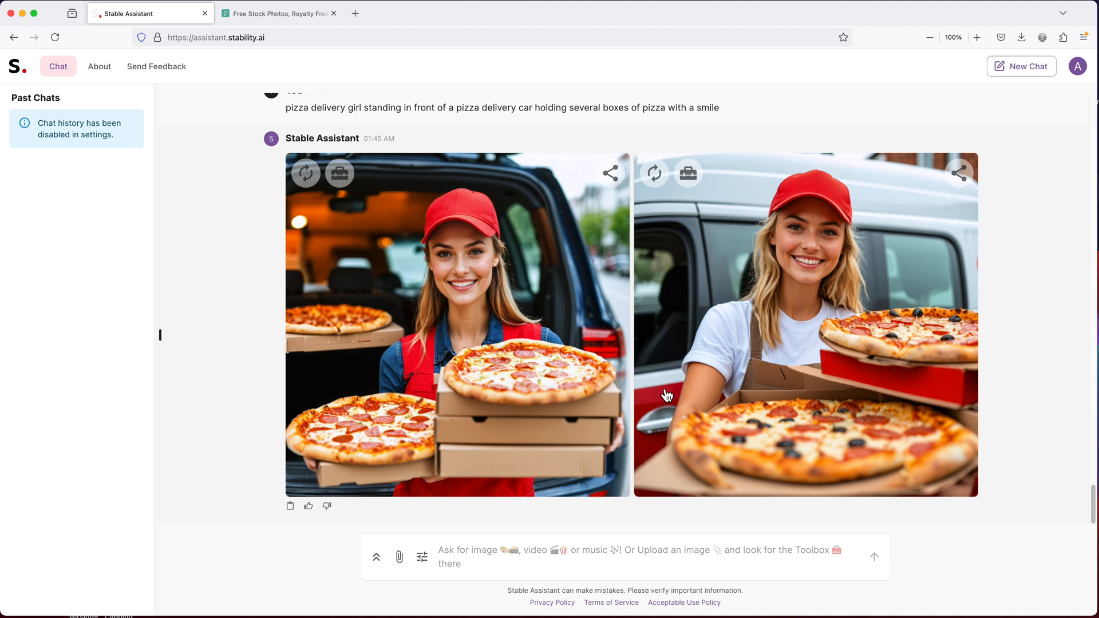
left_click(806, 325)
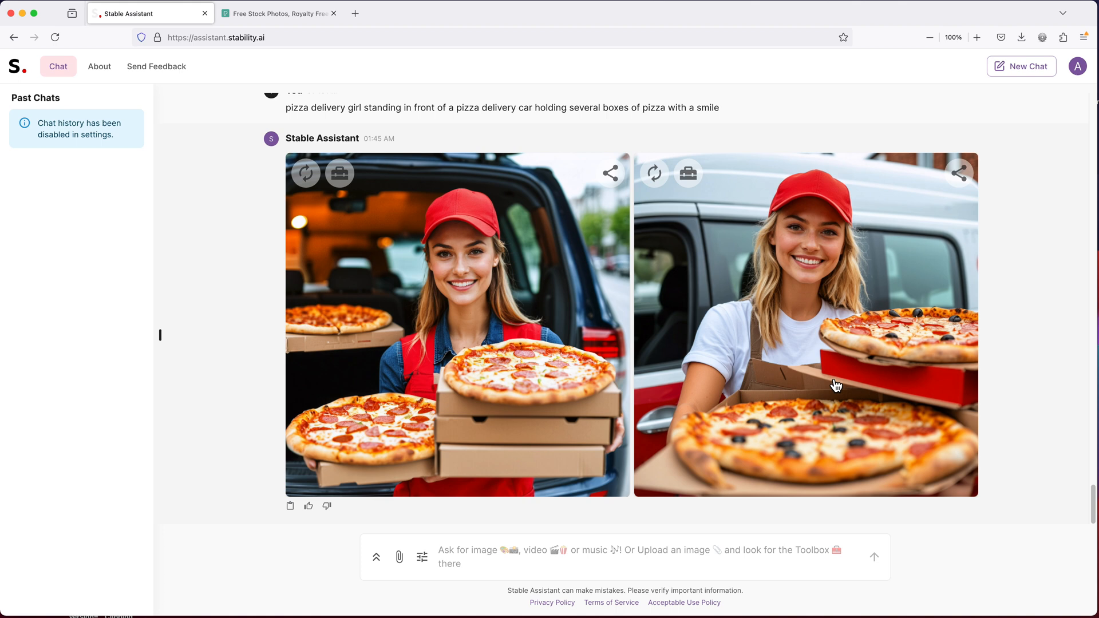
mouse_move(894, 437)
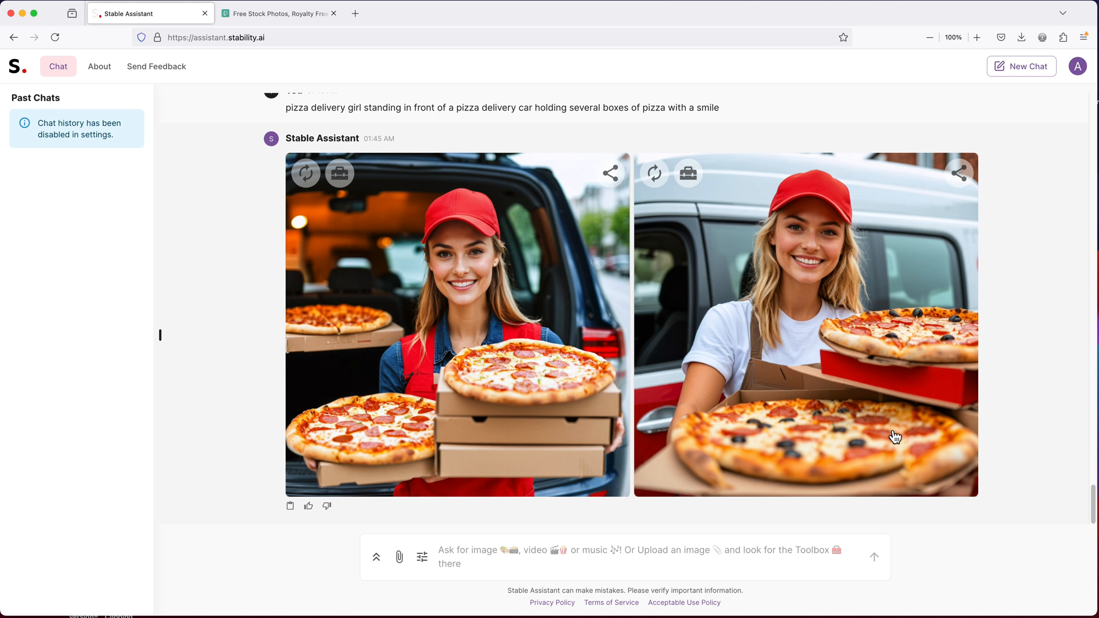
mouse_move(937, 393)
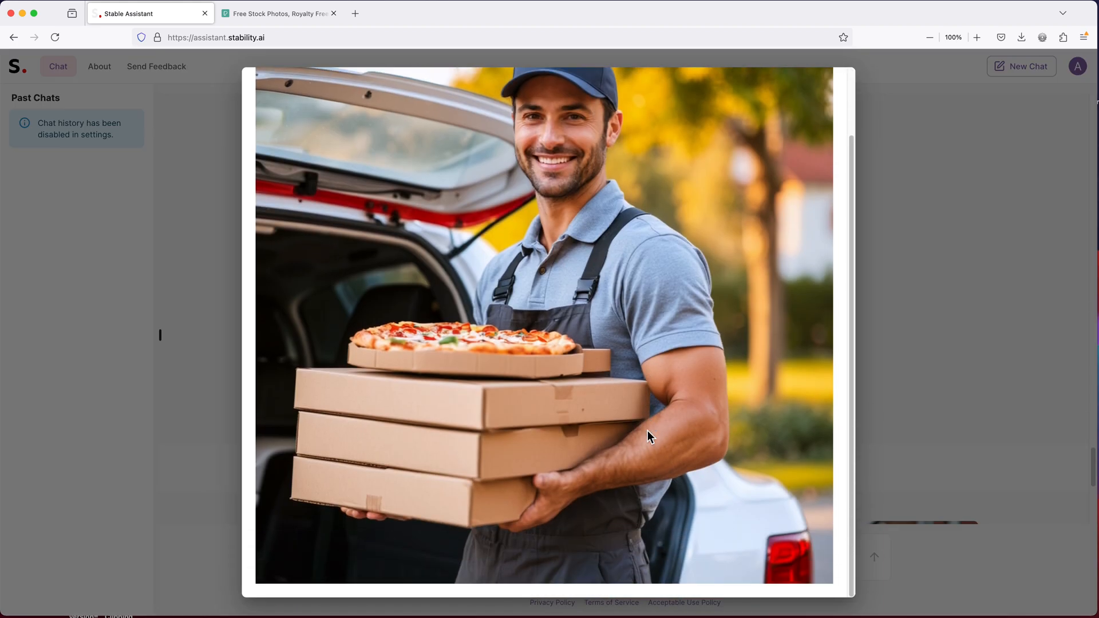
mouse_move(528, 468)
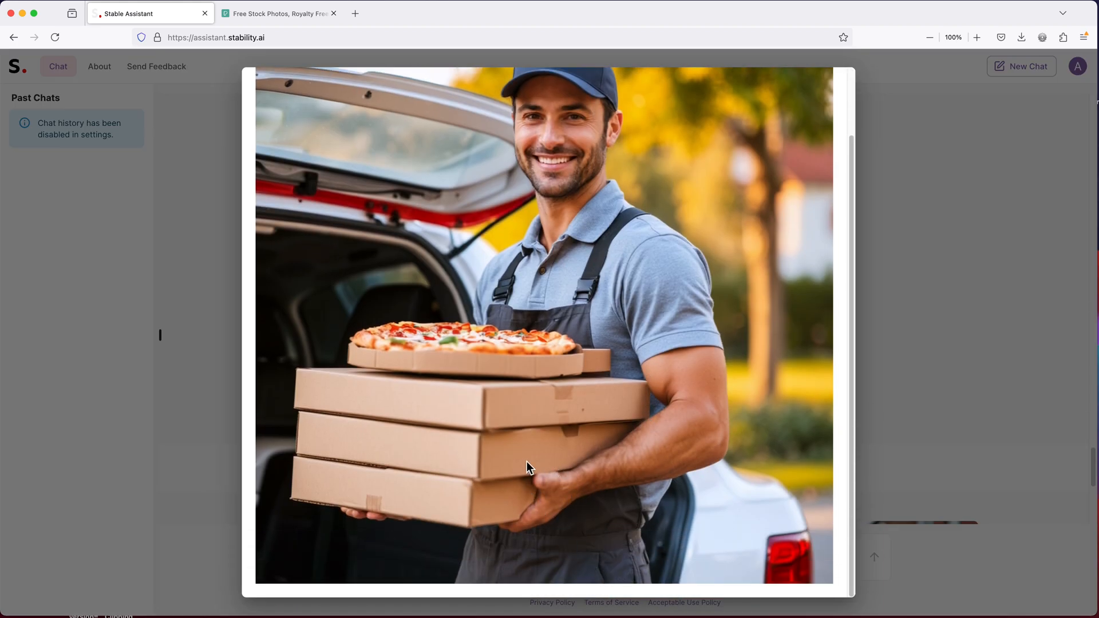
Scroll back through the latte and white-dress model images, then return to the girl versions
scroll("up", 3)
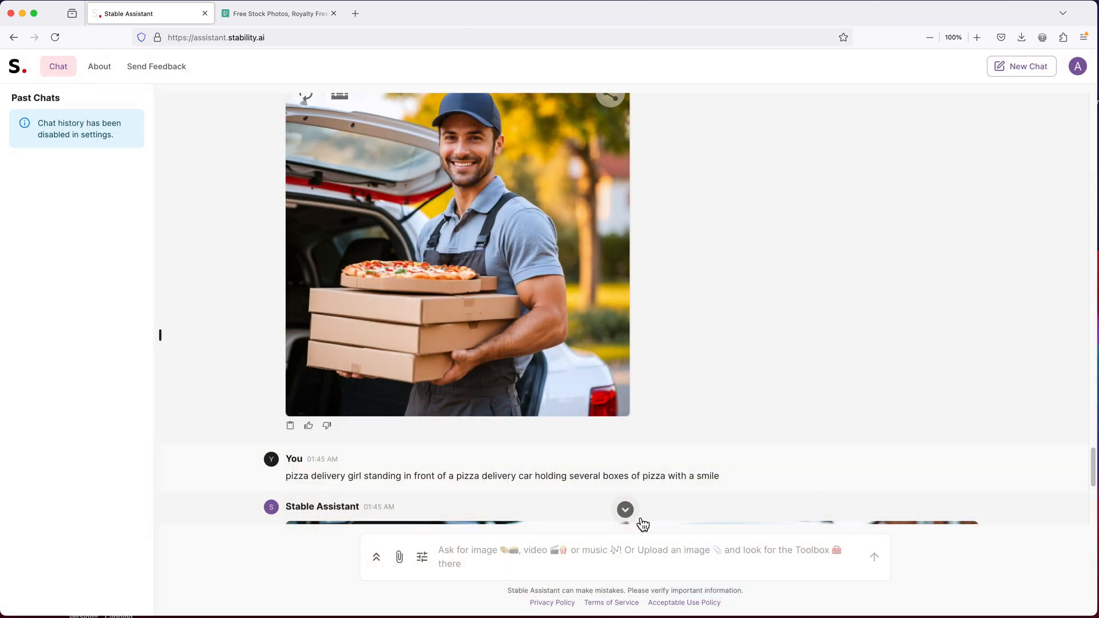
scroll("down", 3)
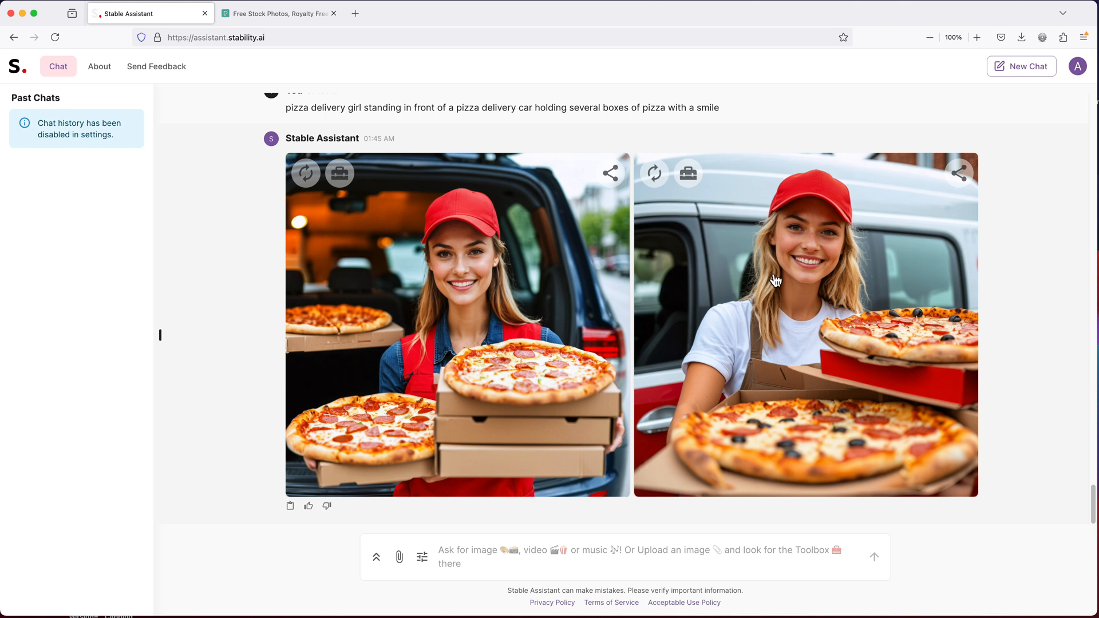
mouse_move(815, 275)
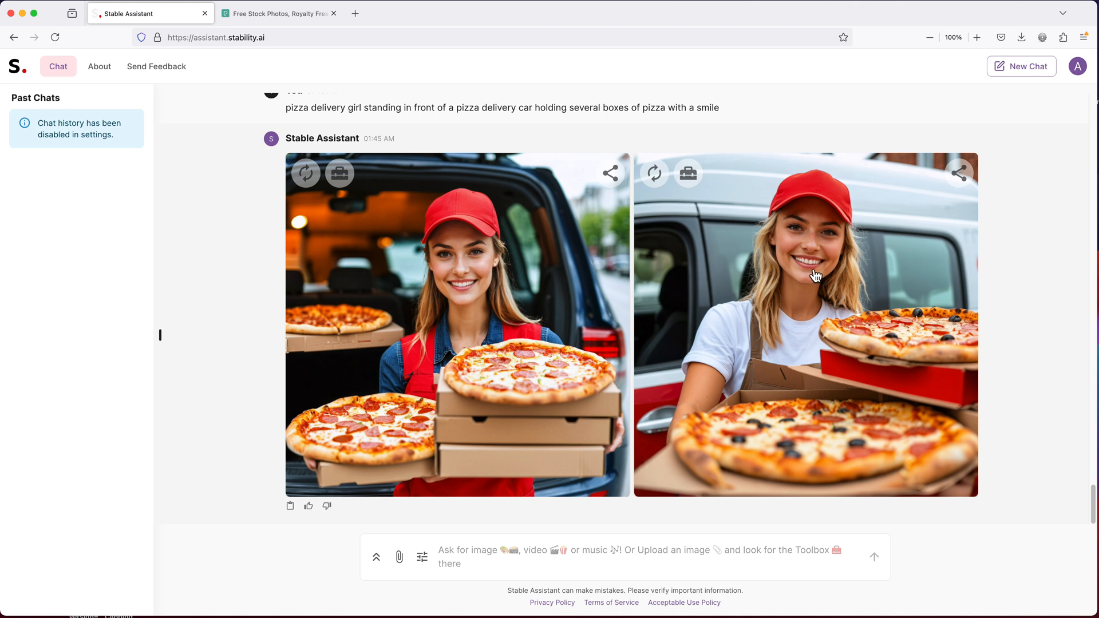
mouse_move(567, 306)
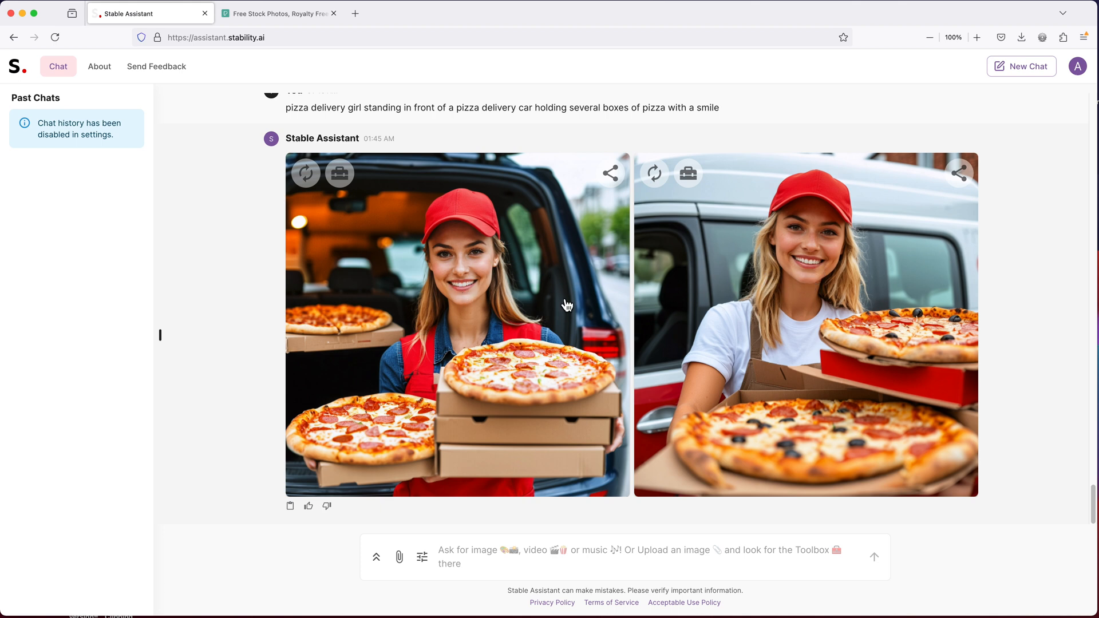
mouse_move(627, 316)
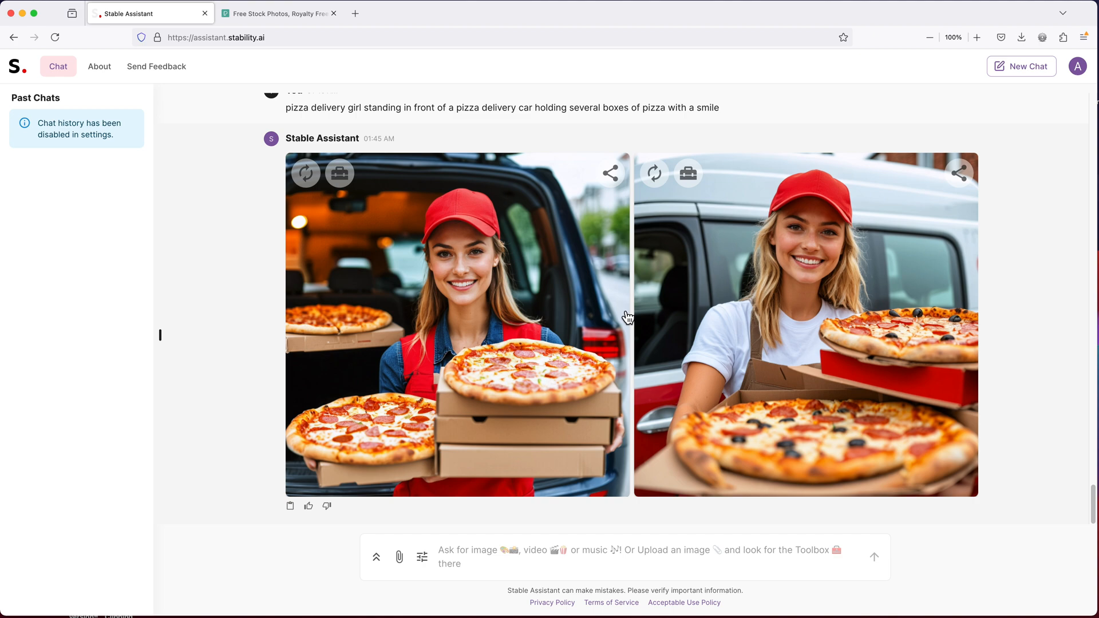
scroll("up", 3)
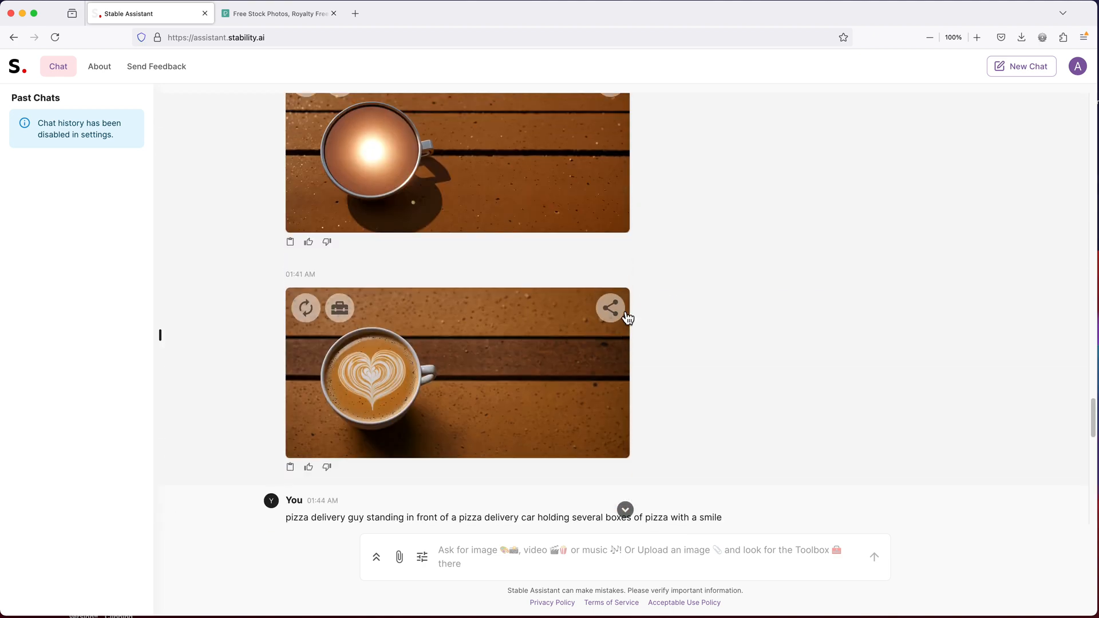
scroll("up", 3)
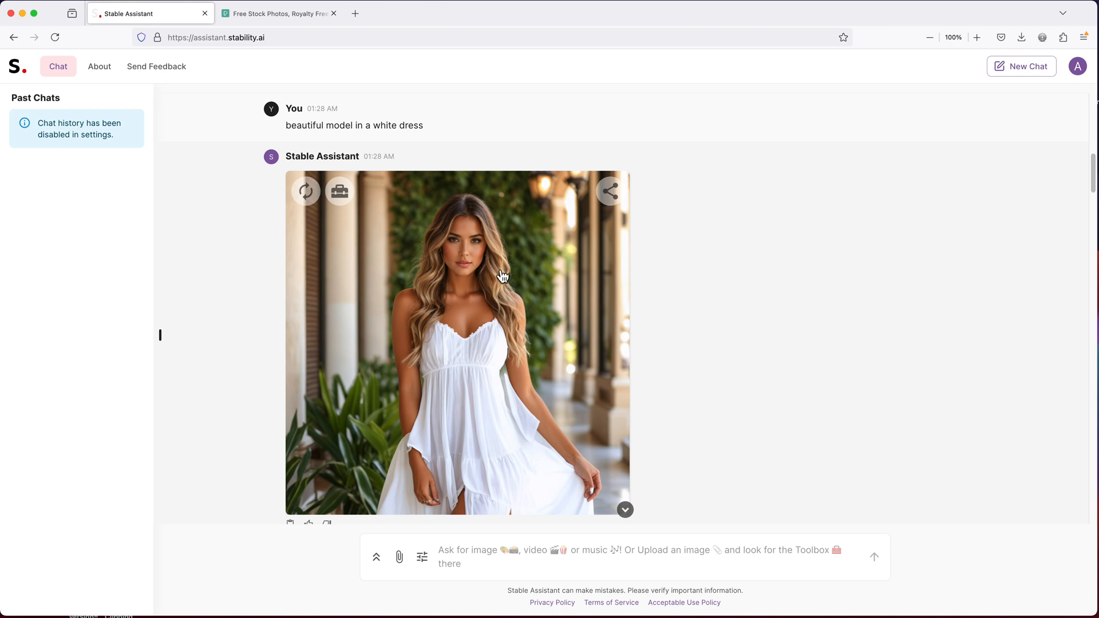
scroll("down", 3)
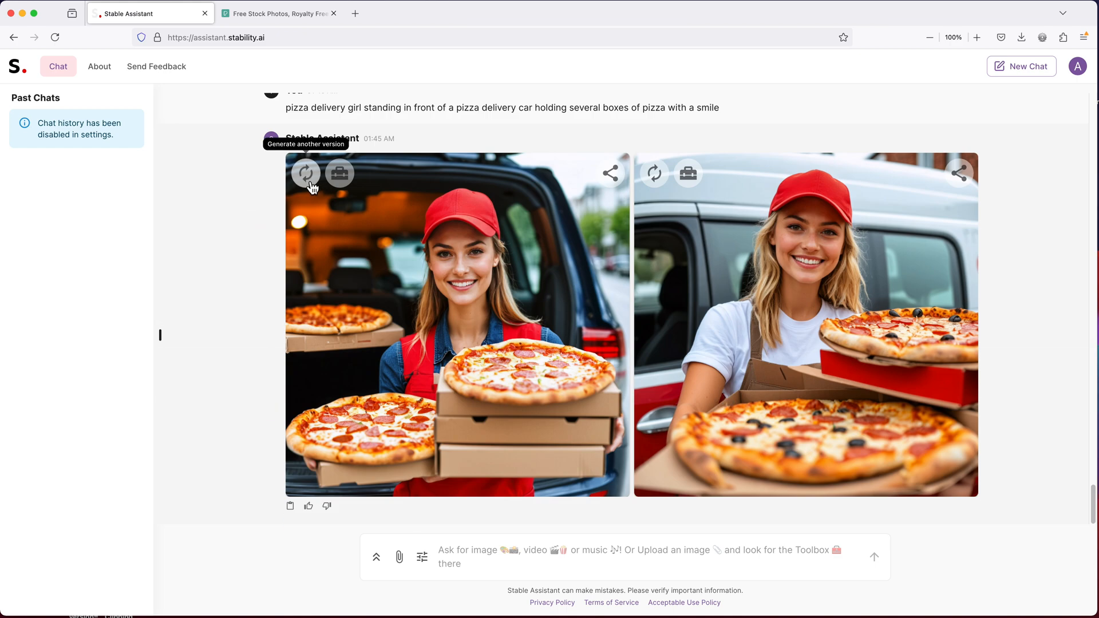
left_click(305, 173)
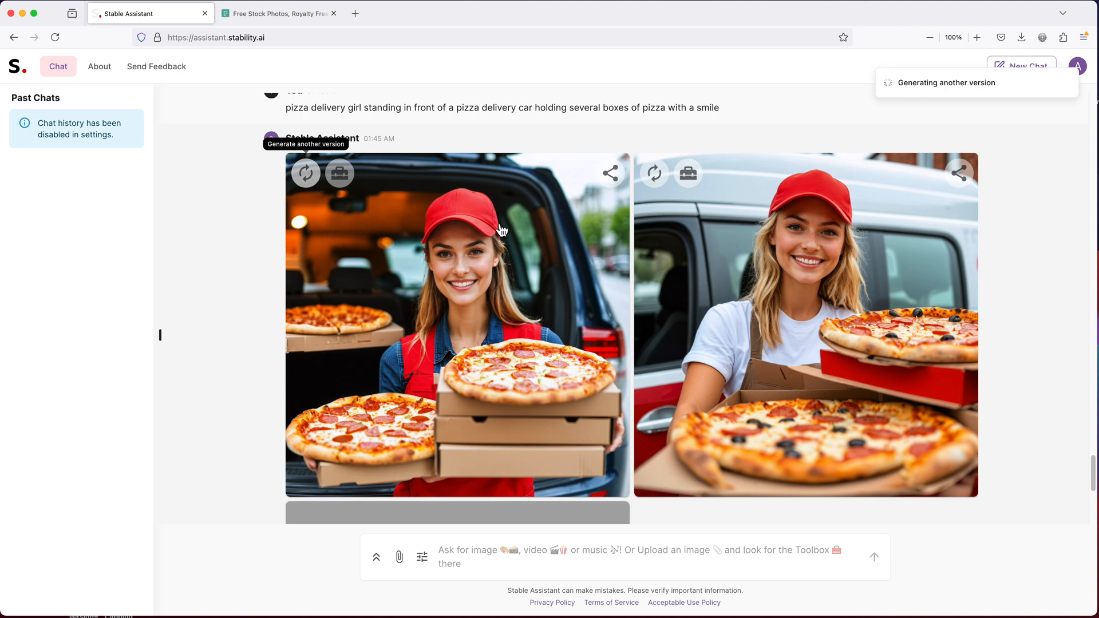
scroll("down", 3)
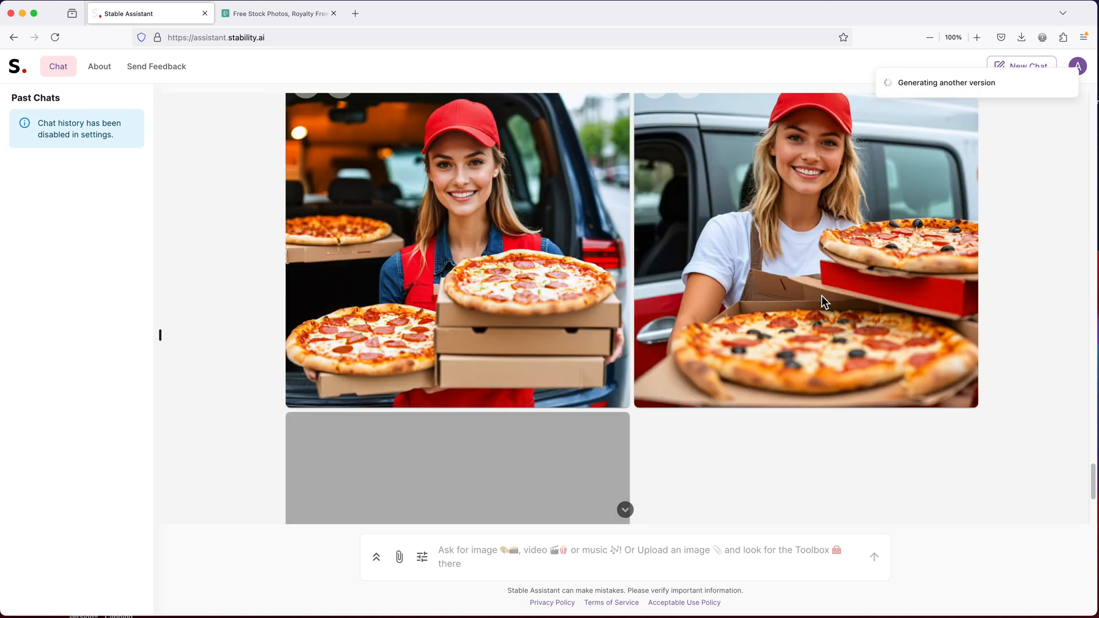
scroll("down", 3)
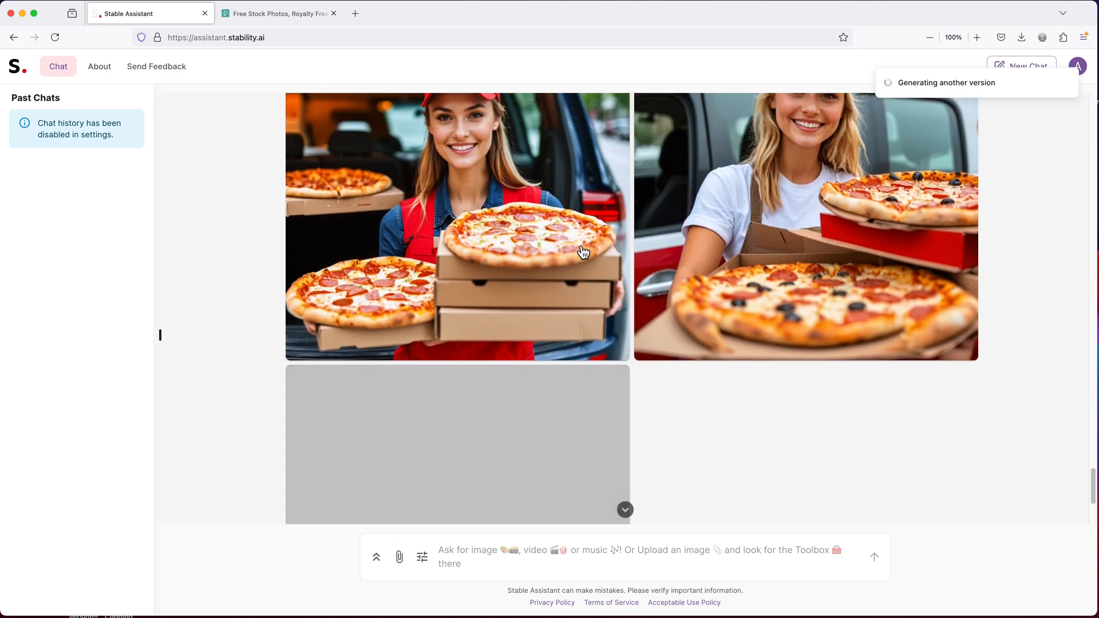
scroll("down", 3)
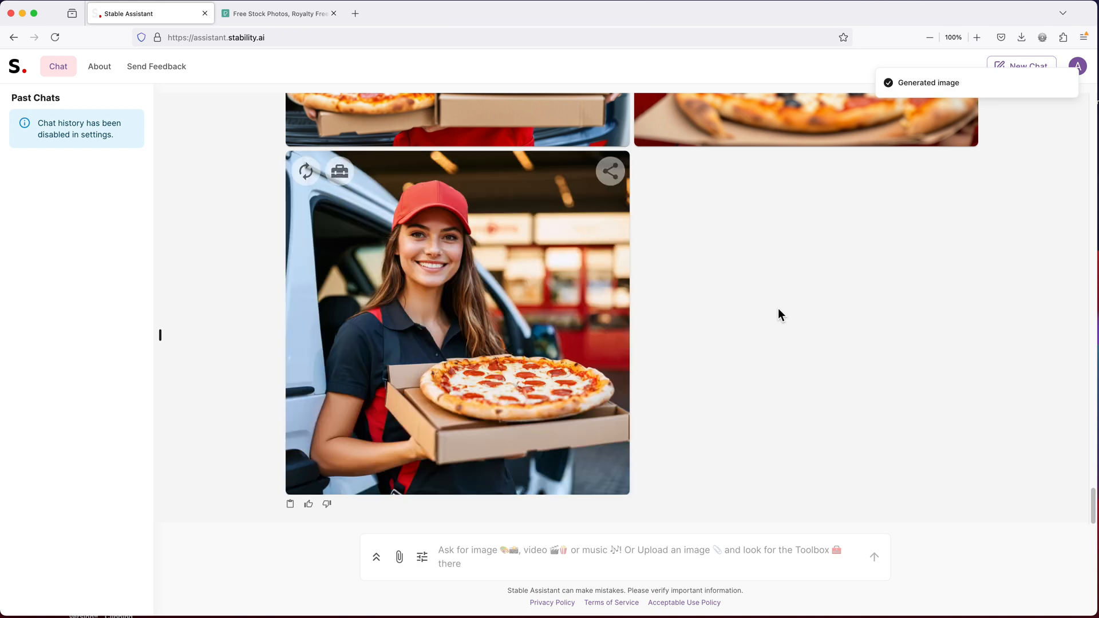
left_click(457, 323)
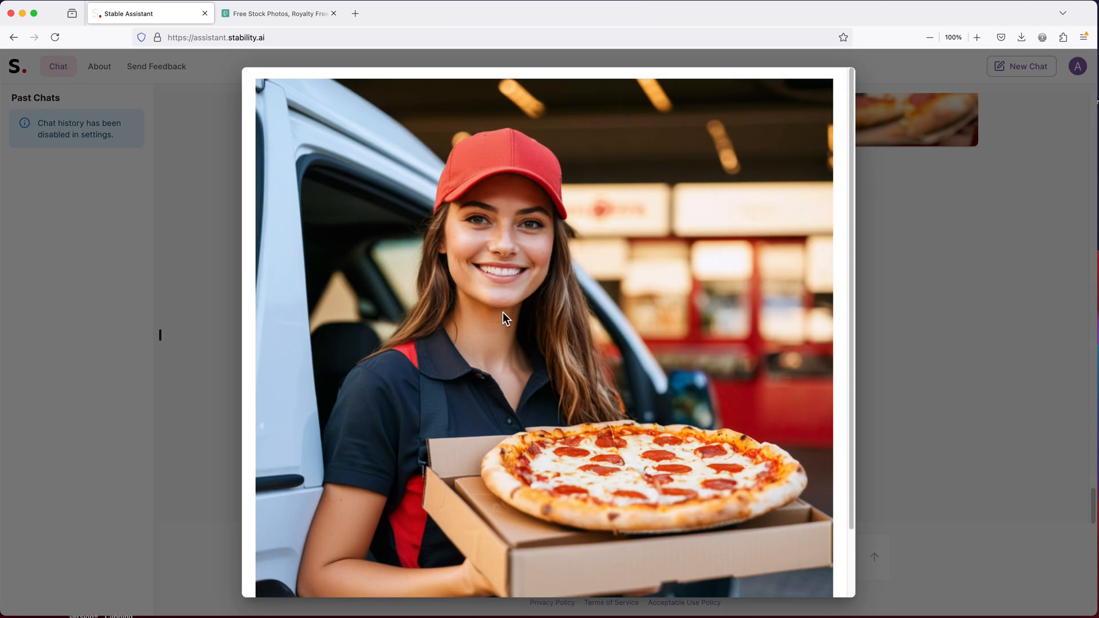
mouse_move(724, 324)
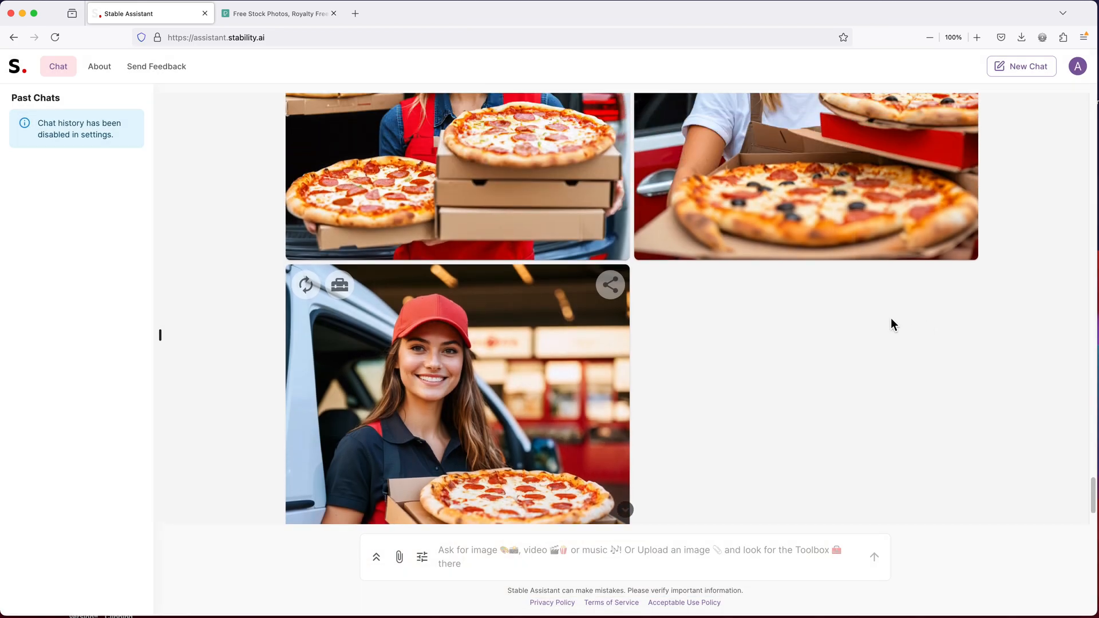
scroll("up", 3)
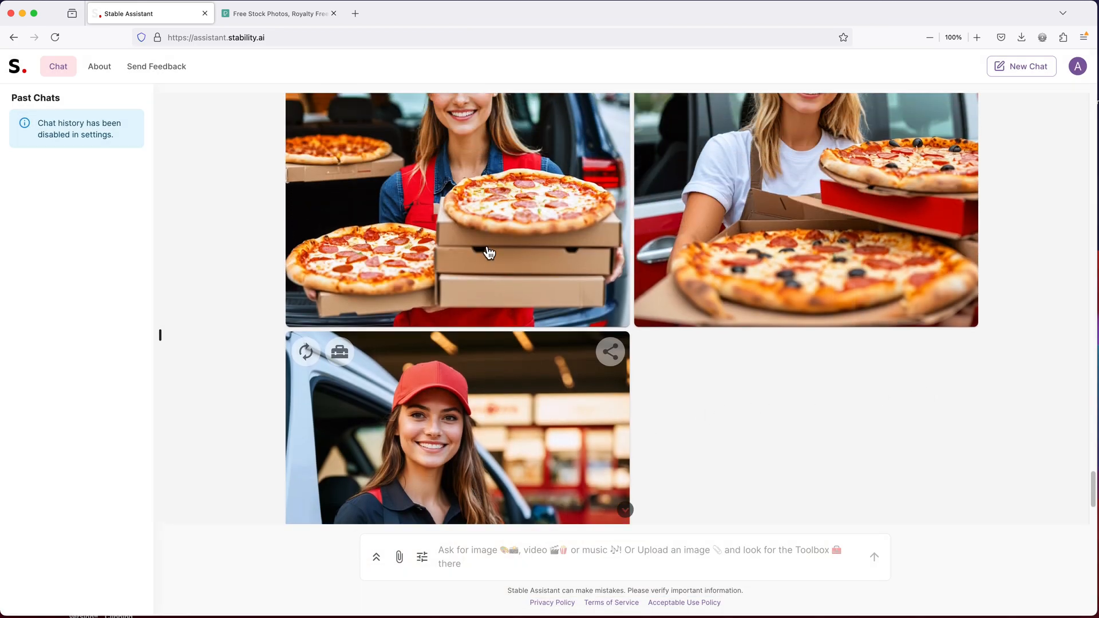
scroll("up", 3)
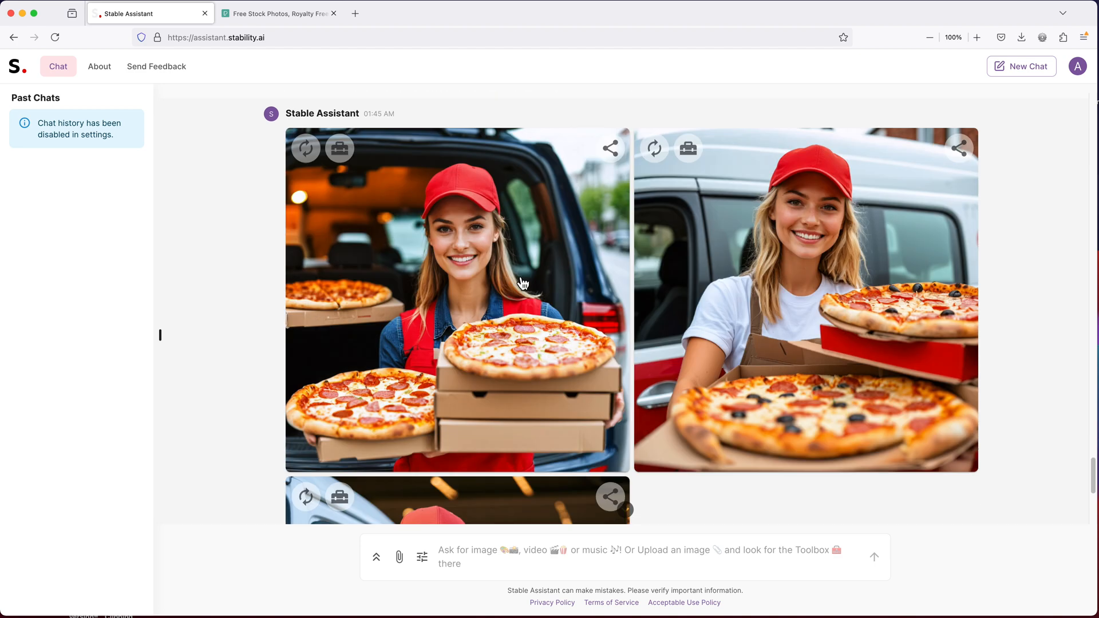
scroll("down", 3)
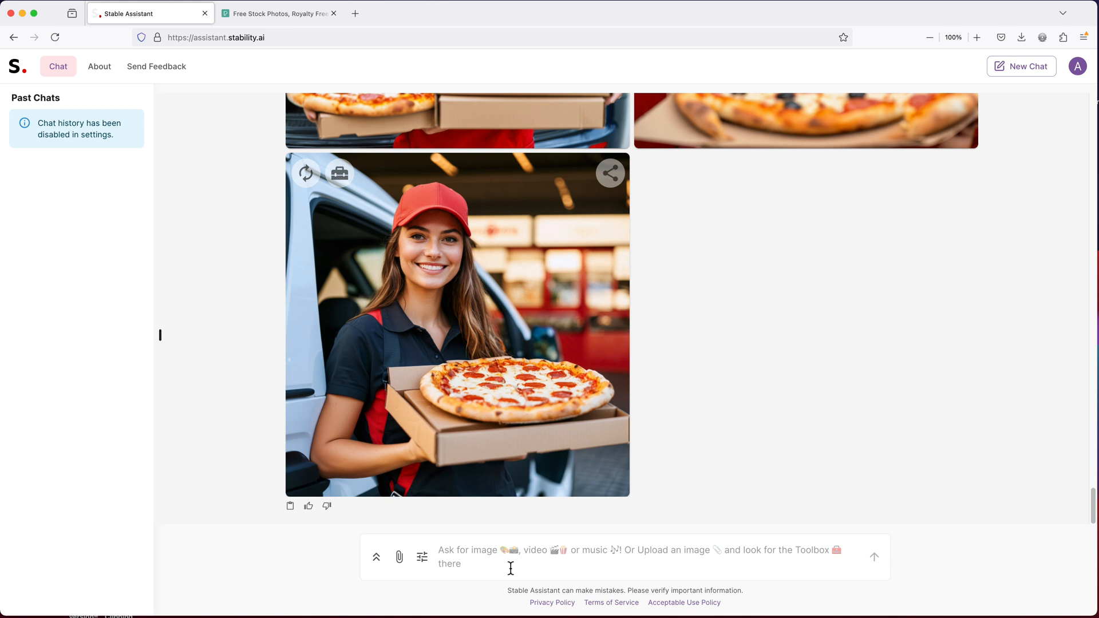
Submit 'an old man with detail face features clearly visible in the photo taken by a…'
type("an old man with")
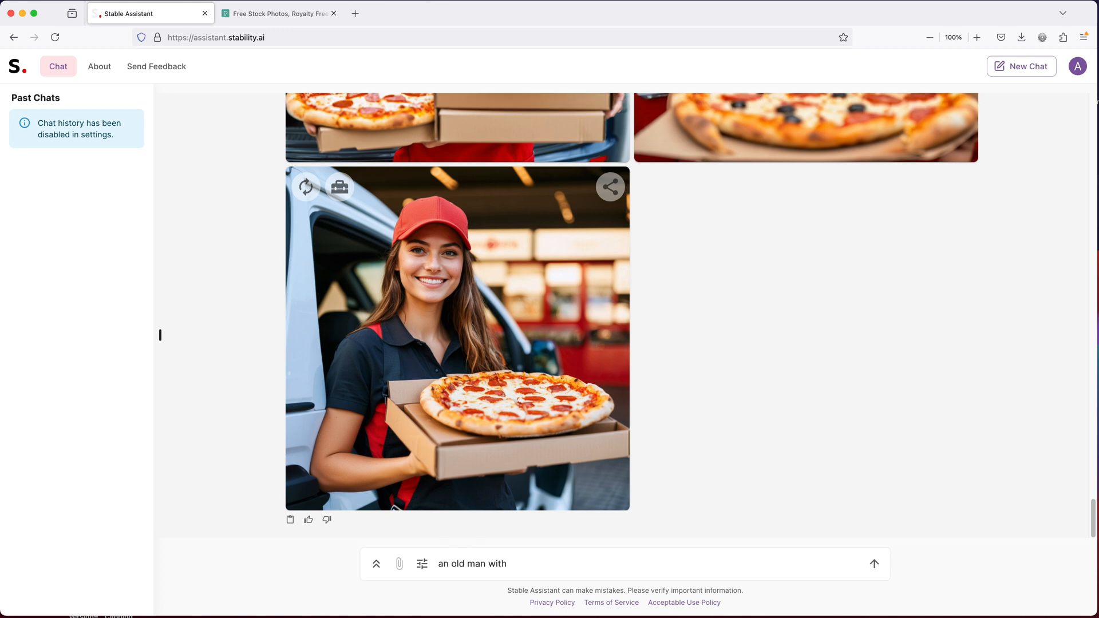
type("detail face features")
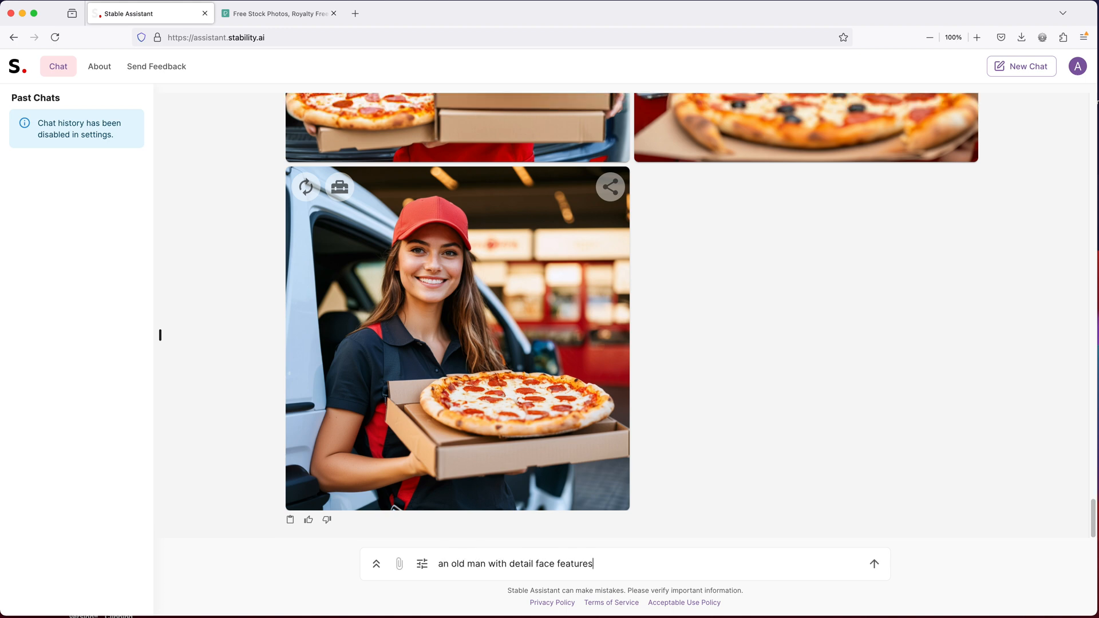
type("clearly visible in")
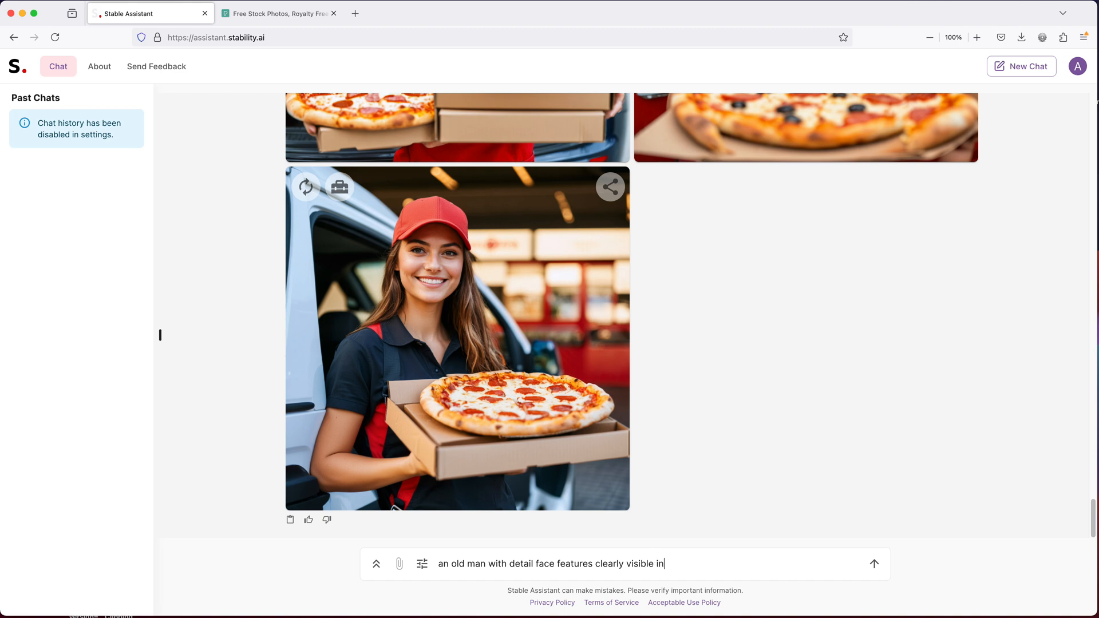
type("the photo taken by a")
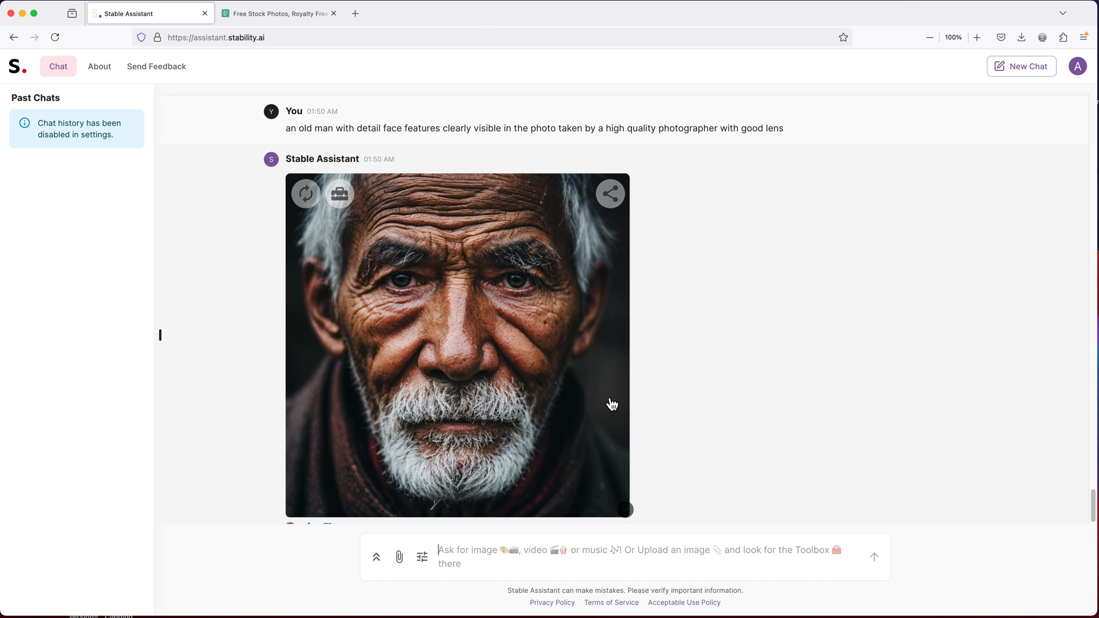
mouse_move(553, 400)
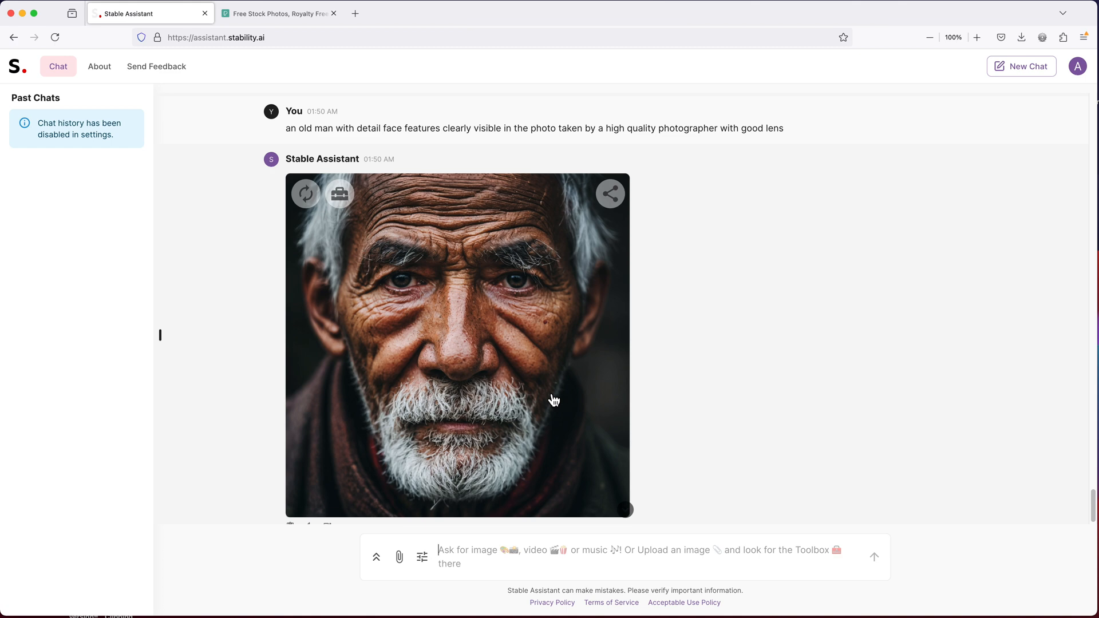
left_click(459, 343)
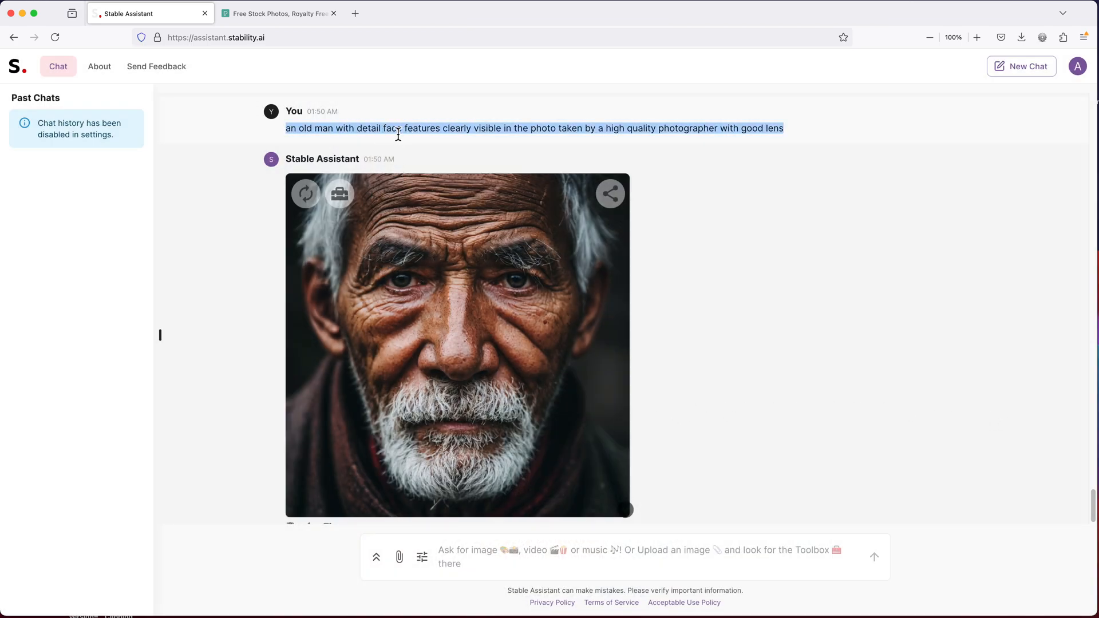
Resend the portrait prompt with 'an old man' replaced by 'a beatuiful model'
scroll("down", 3)
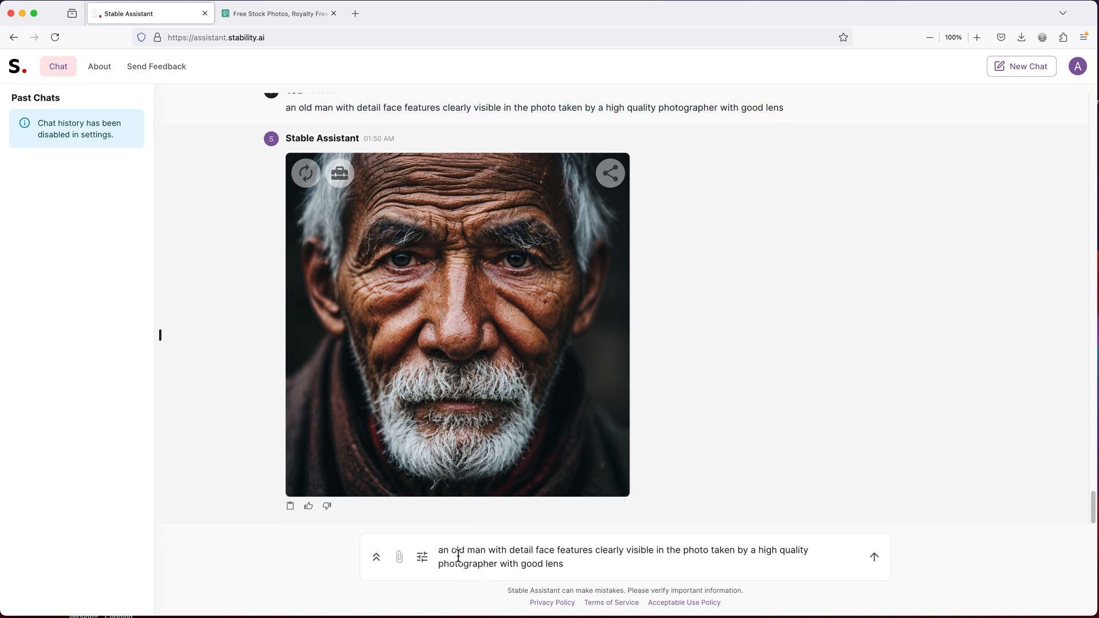
double_click(459, 549)
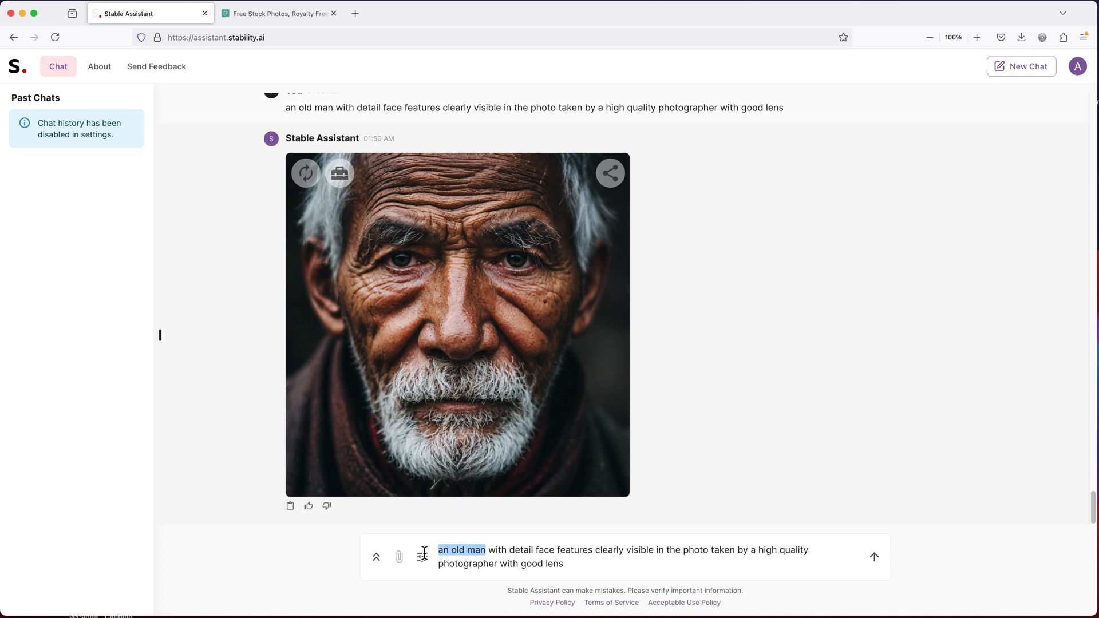
type("a beatuiful model")
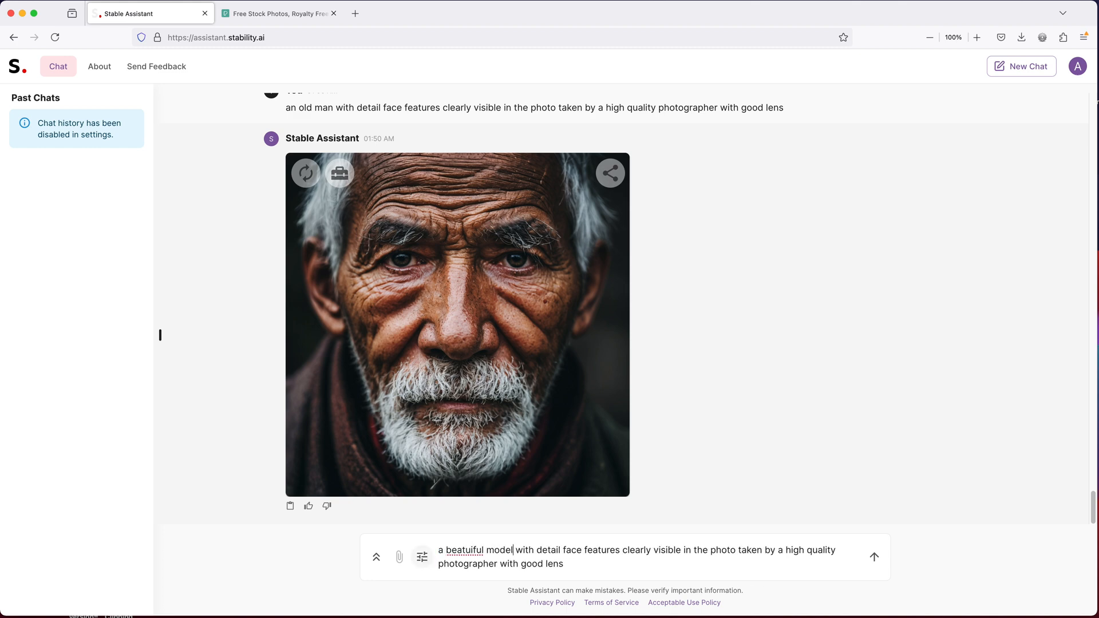
left_click(874, 557)
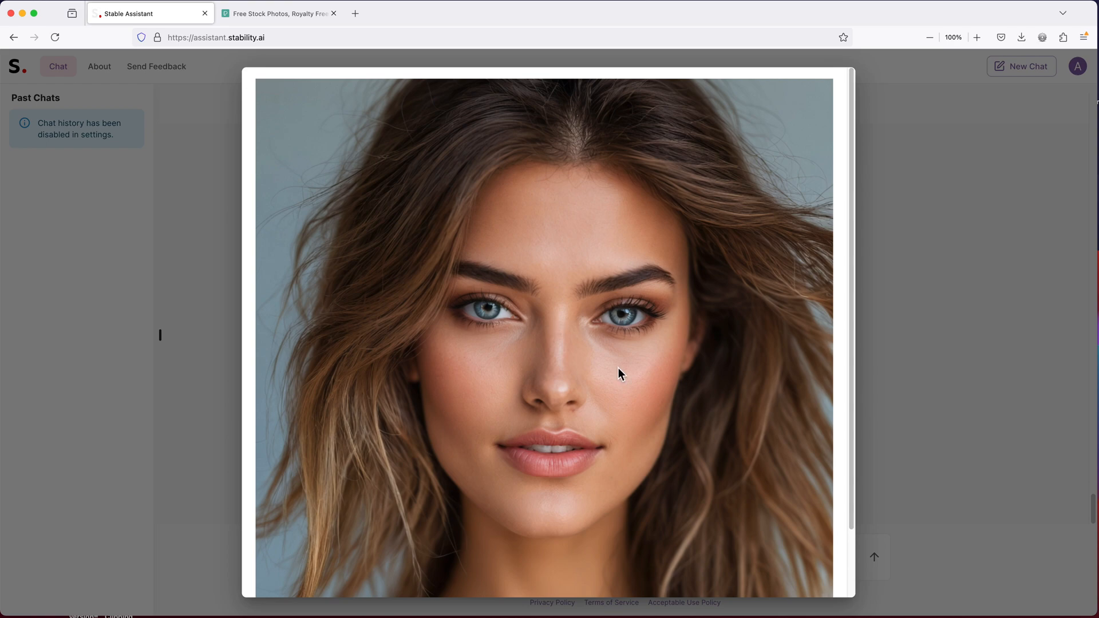
mouse_move(1031, 350)
type("a beautiful model with detail face features clearly visible in the photo taken by a high quality with quality lens")
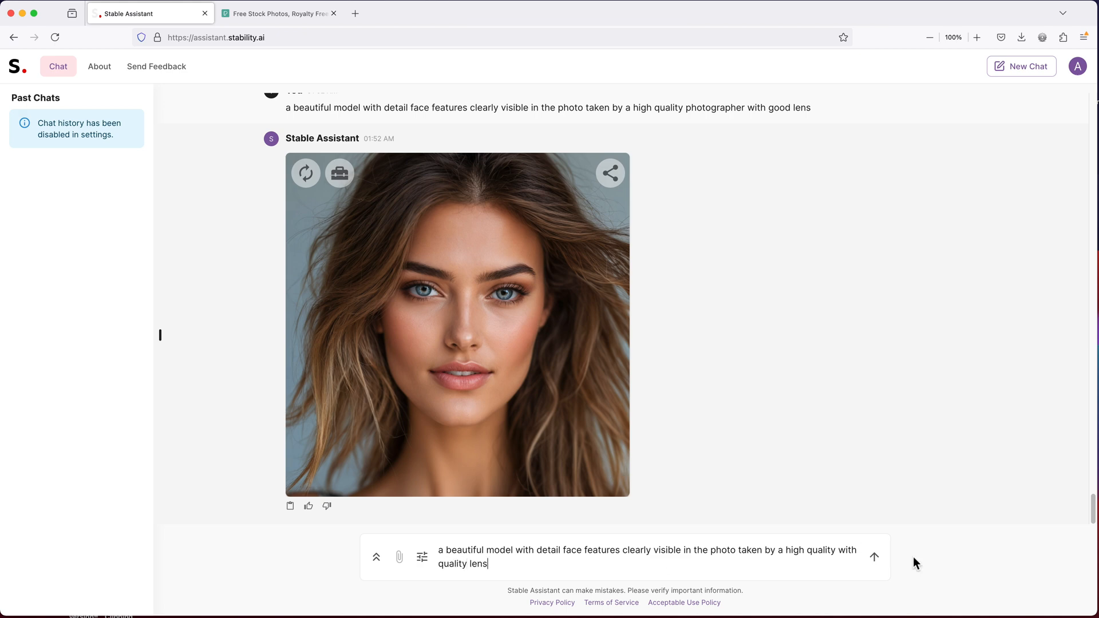
Send the model prompt ending 'high quality with quality lens', then start rewording it to 'girl'
left_click(874, 557)
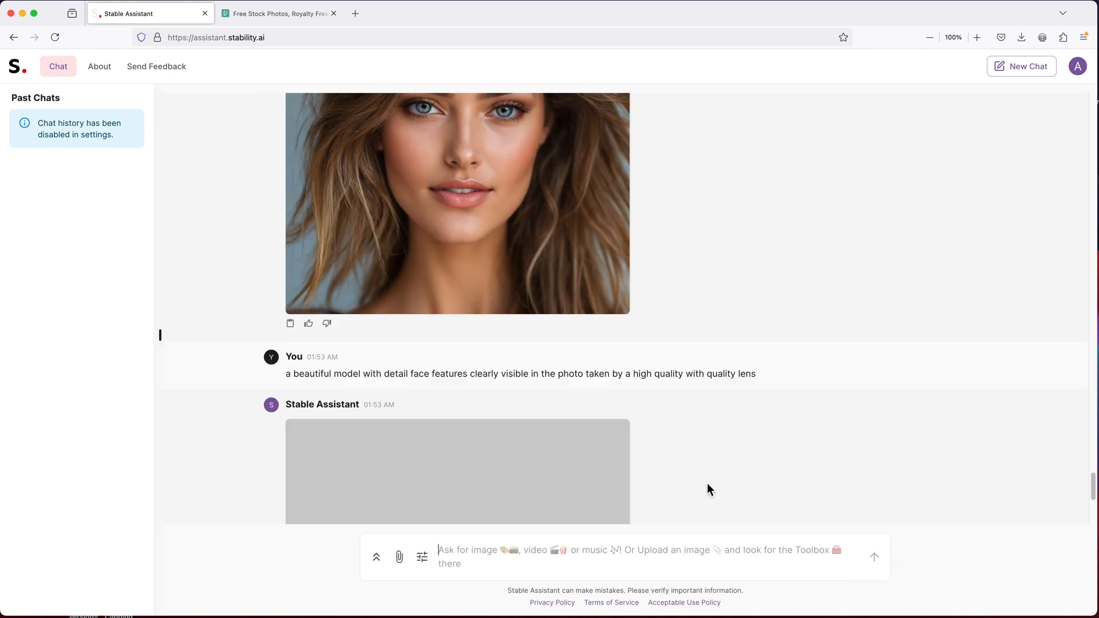
scroll("down", 3)
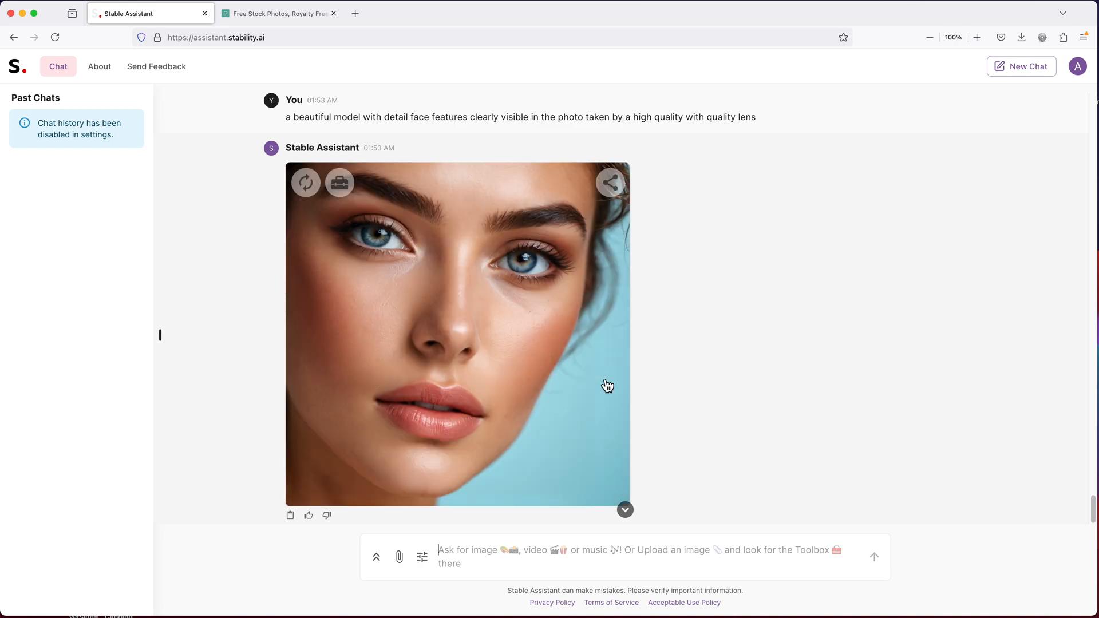
mouse_move(548, 314)
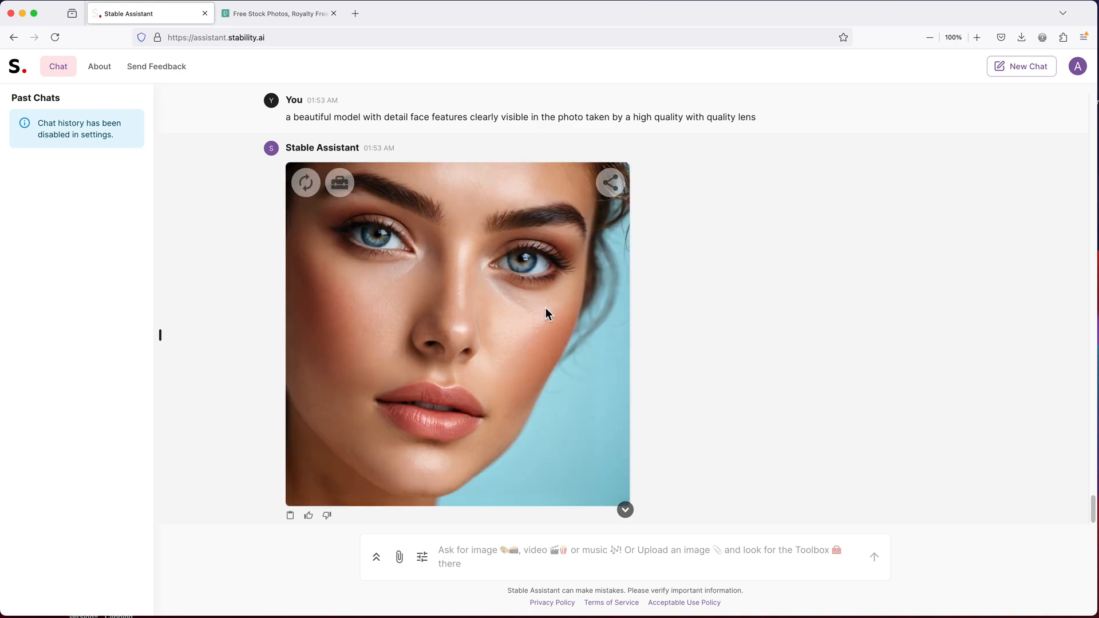
scroll("down", 3)
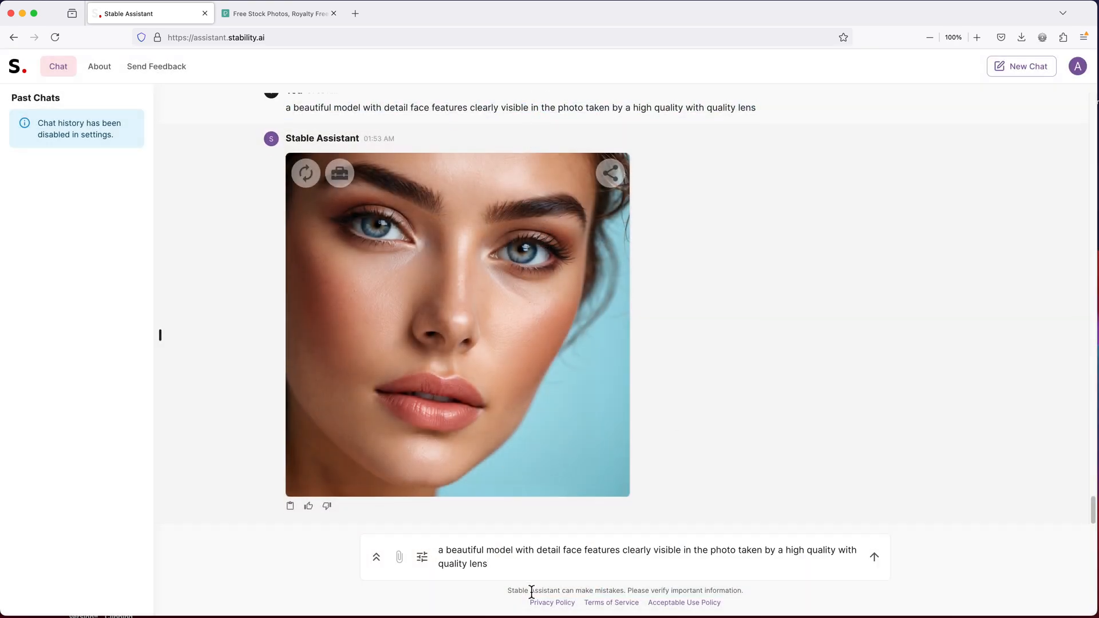
type("girl")
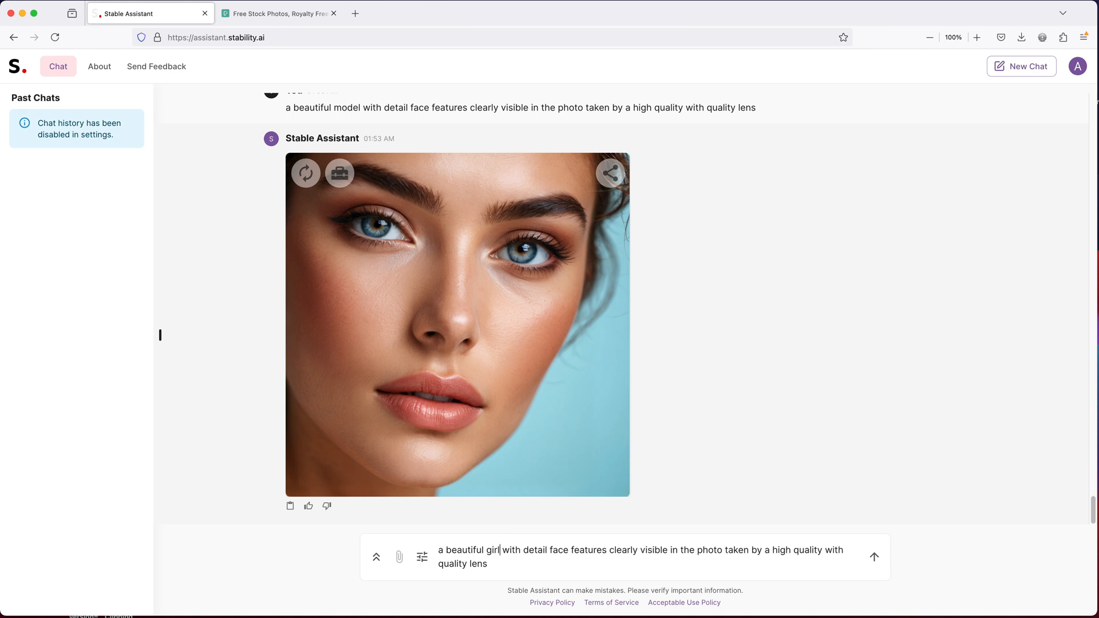
Send the girl-worded portrait prompt and enlarge the freckled blue-eyed girl close-up
left_click(873, 557)
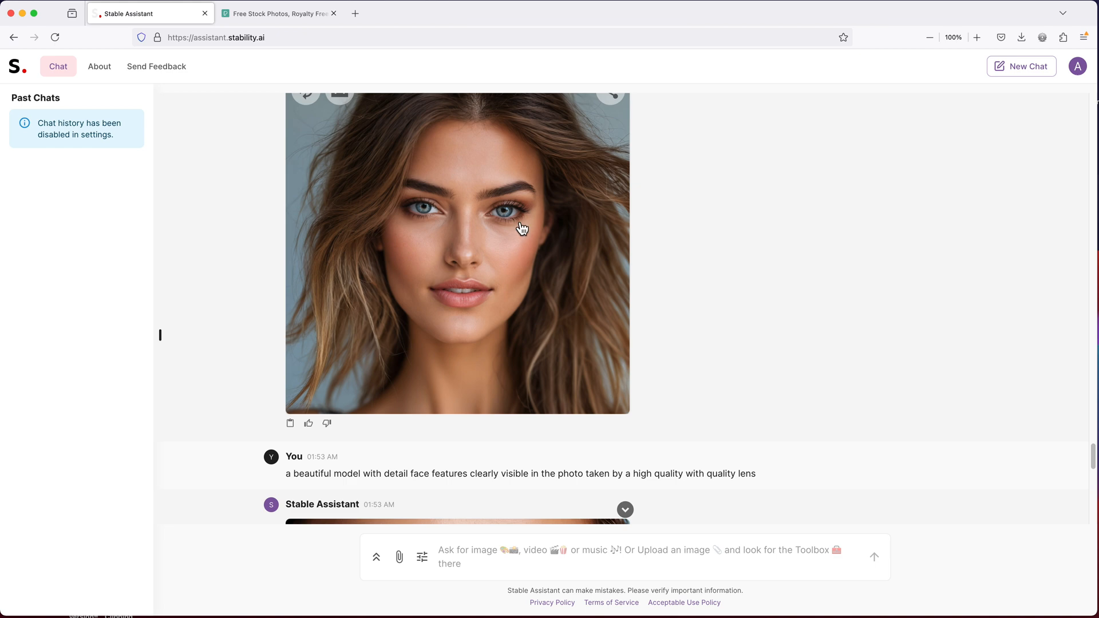
mouse_move(493, 270)
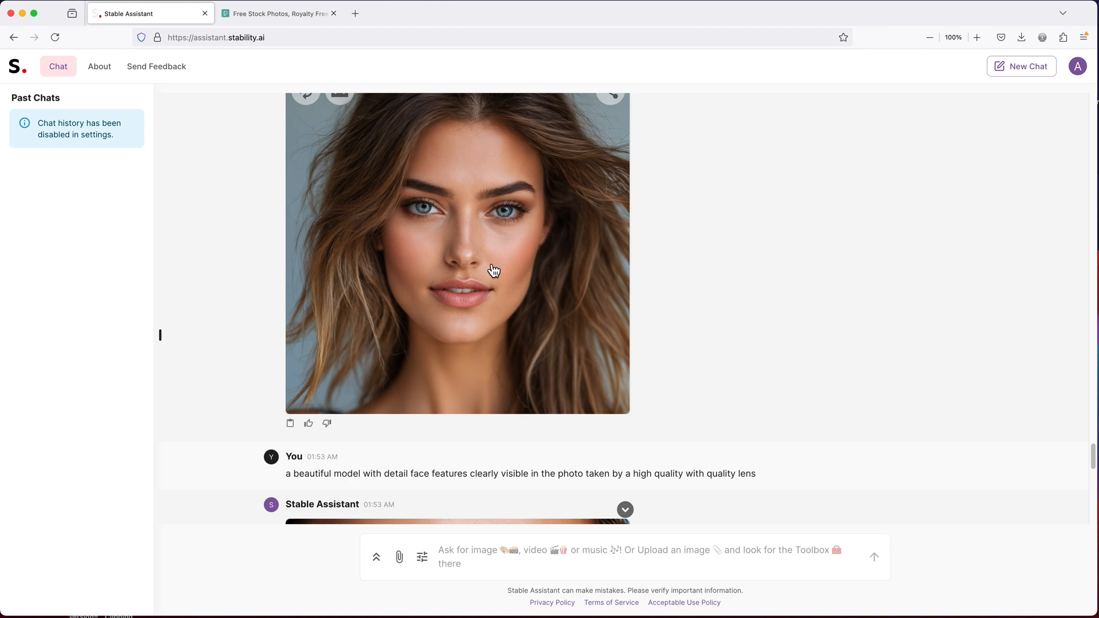
scroll("down", 3)
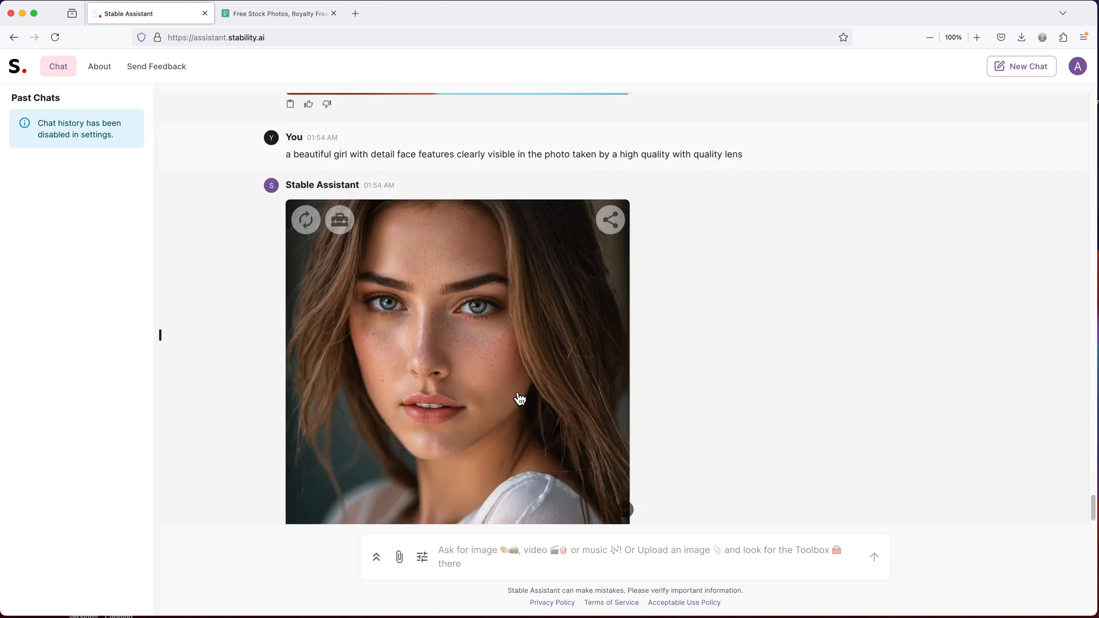
scroll("down", 3)
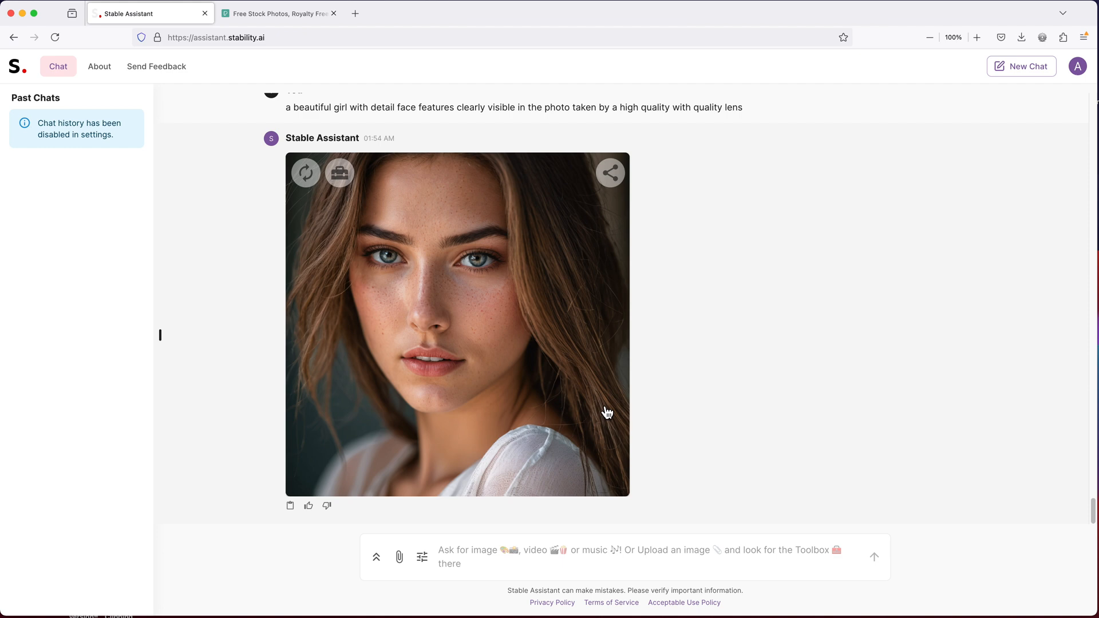
mouse_move(793, 467)
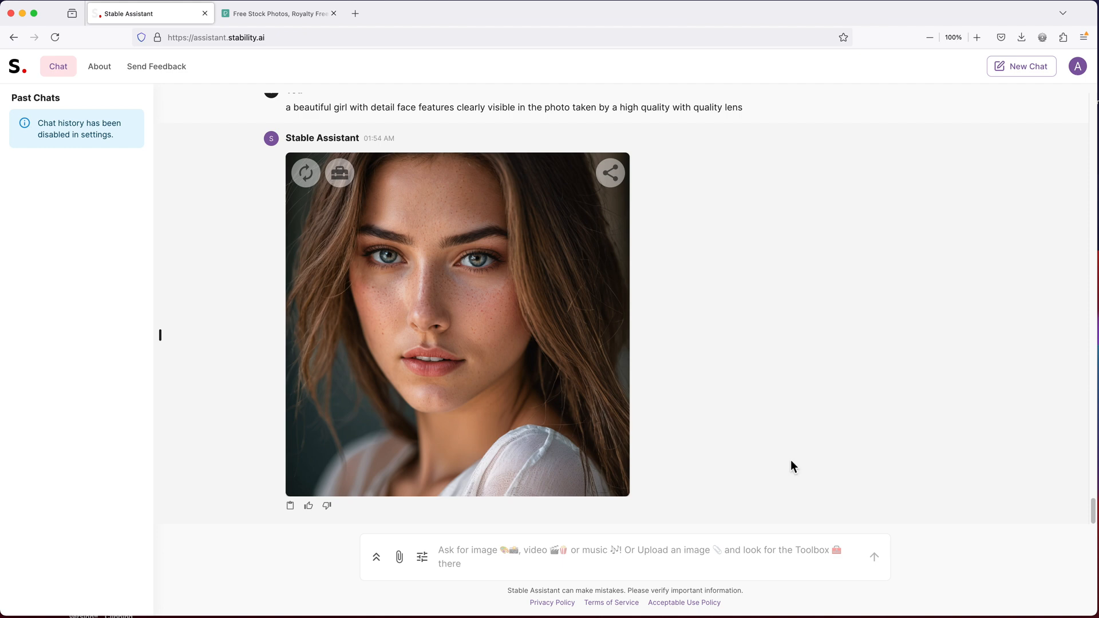
left_click(457, 326)
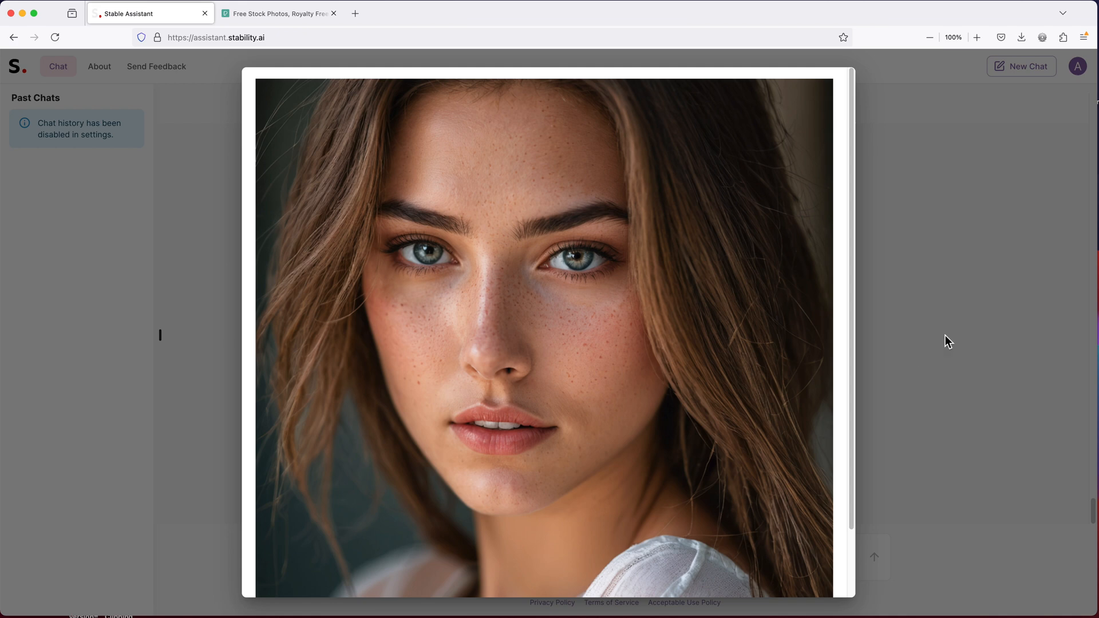
mouse_move(1007, 330)
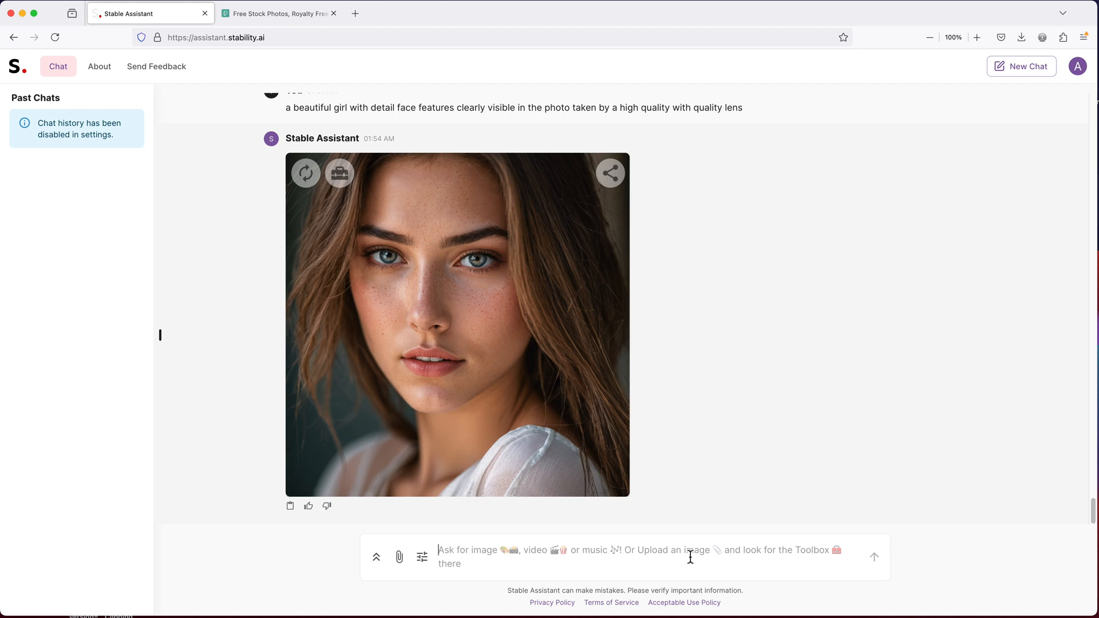
Send the request 'classical guitar picture'
type("gu")
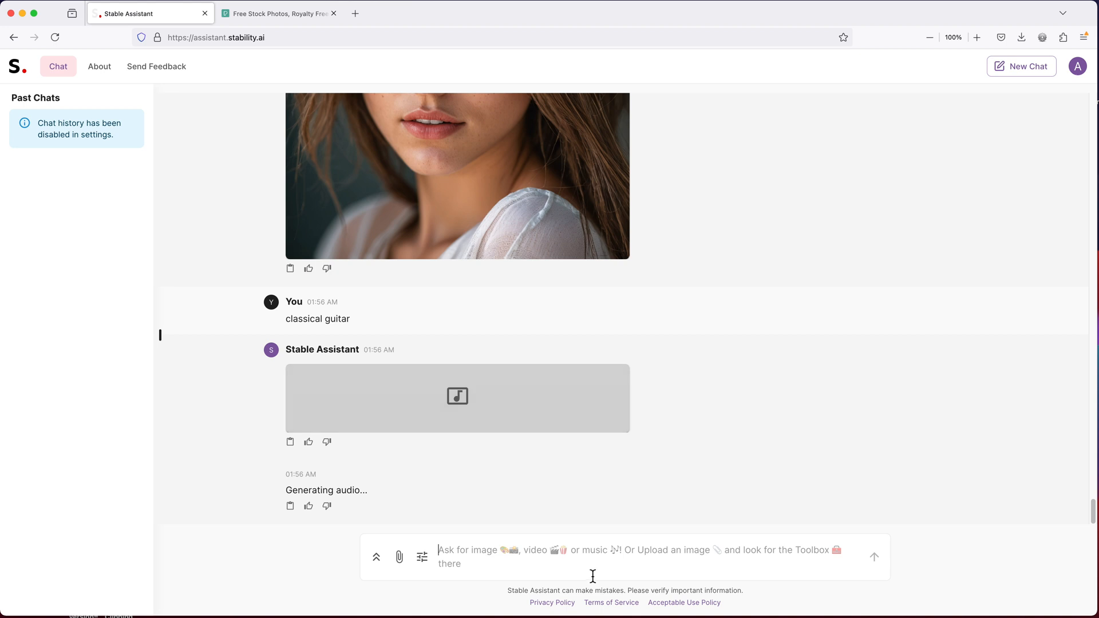
type("classical guitar")
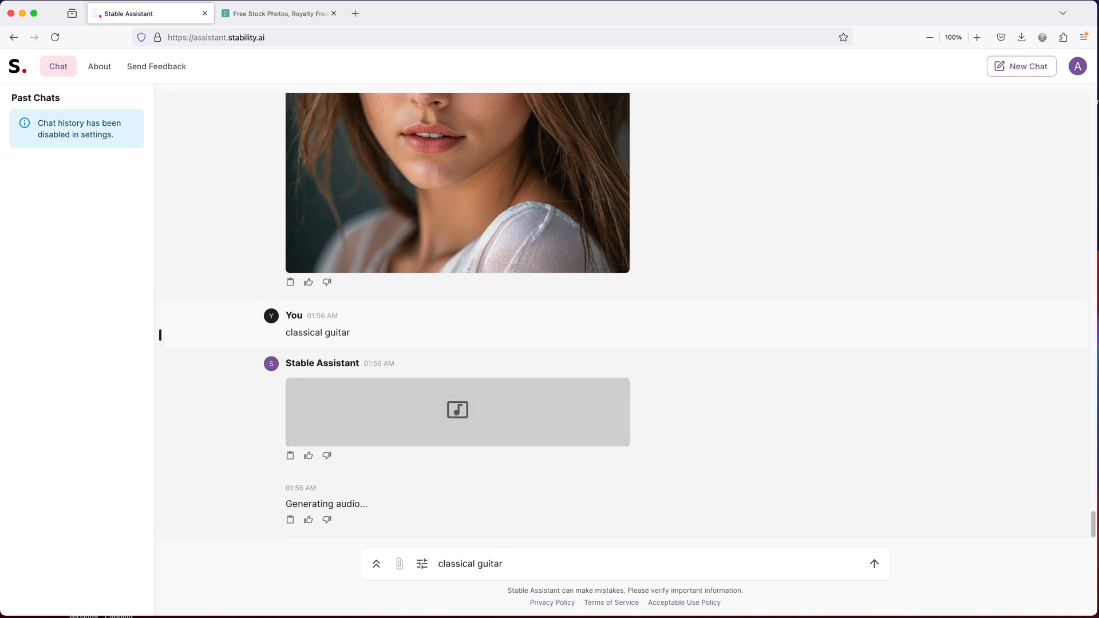
type("pic")
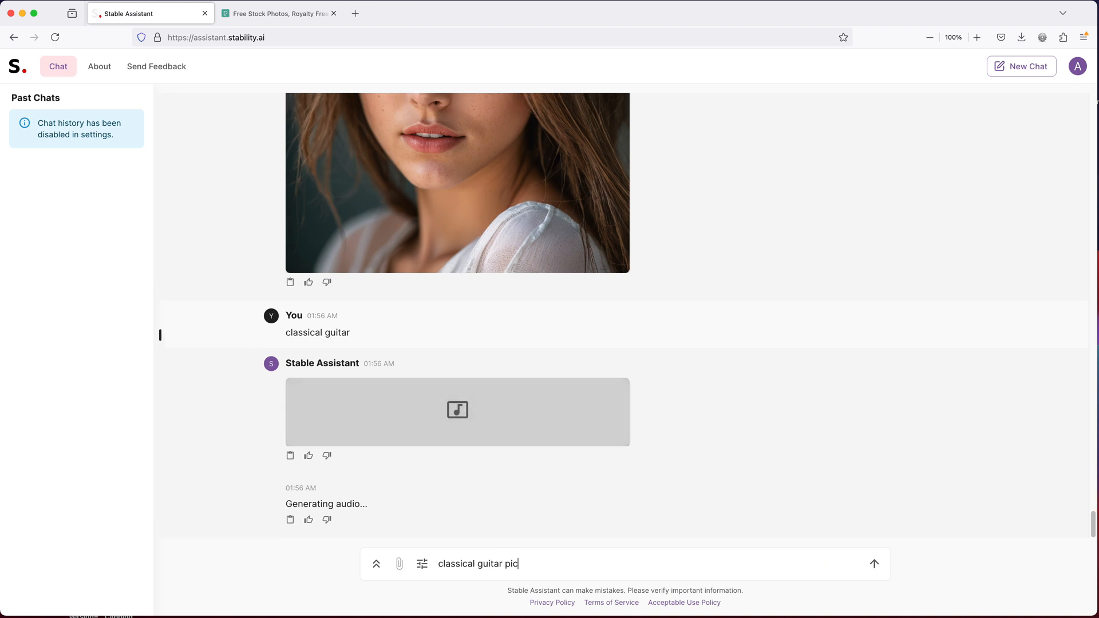
type("ture")
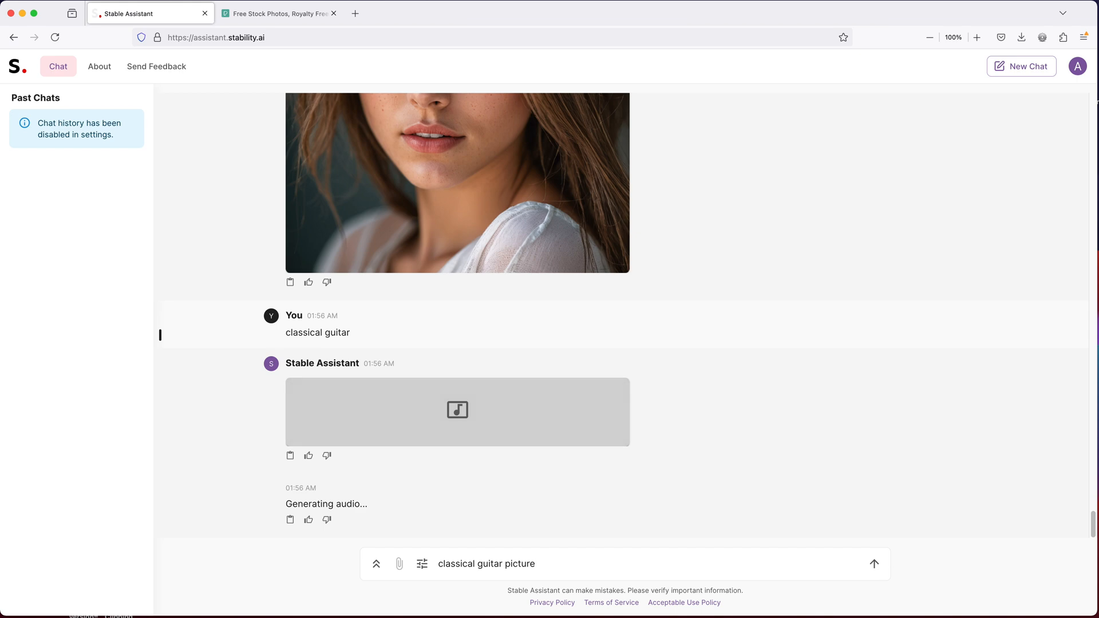
left_click(874, 563)
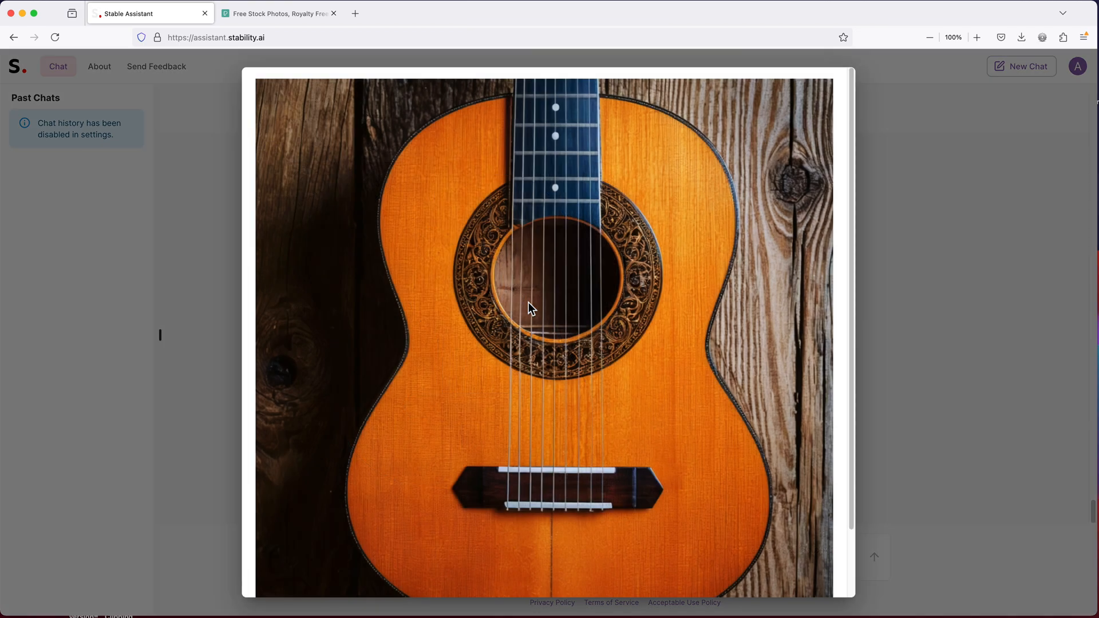
mouse_move(903, 360)
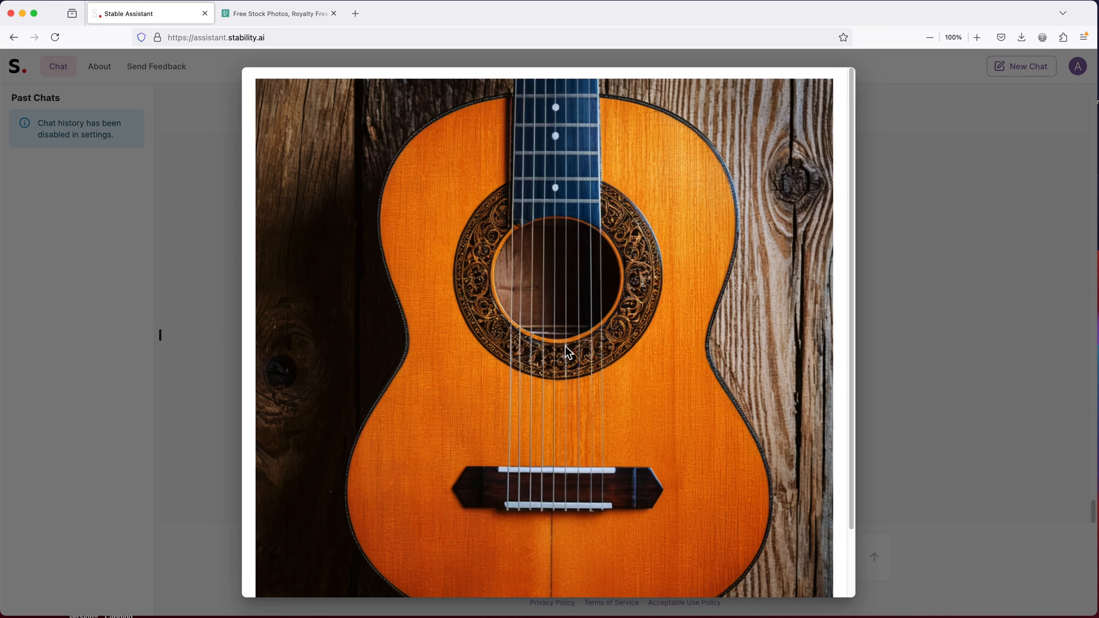
mouse_move(918, 399)
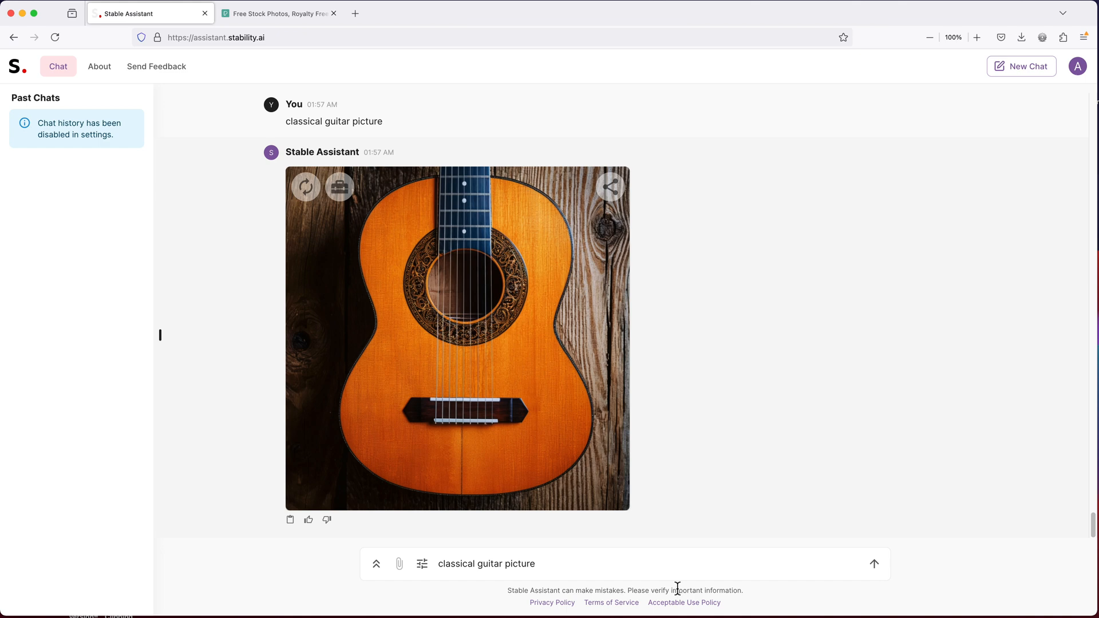
Send the guitar prompt extended with 'taken with high quality camera lens and you can see the full body'
type("taken with high qua")
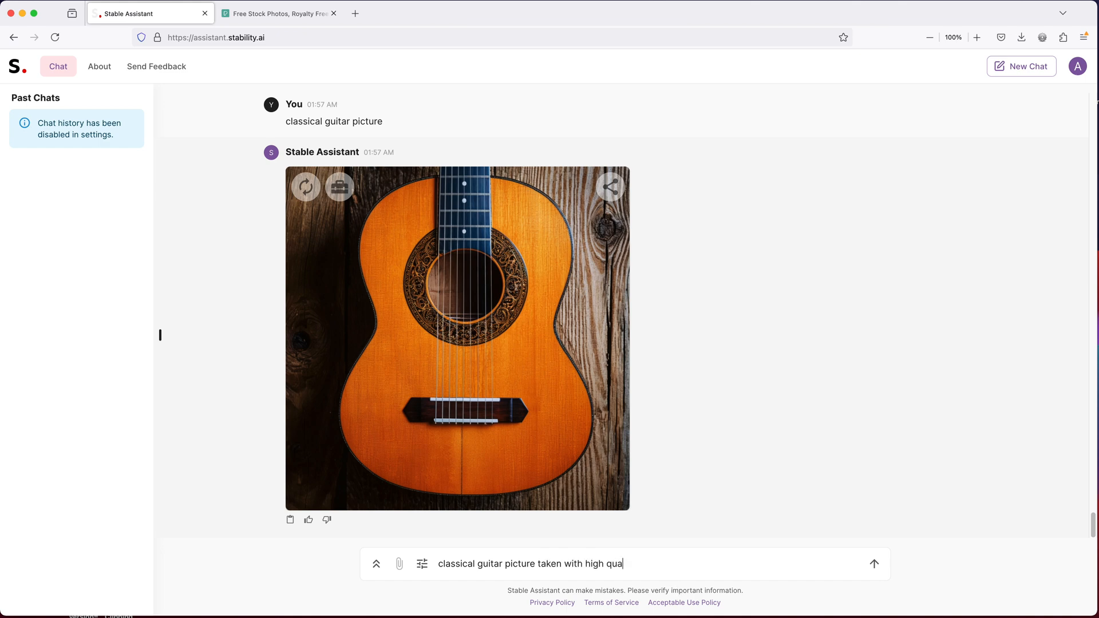
type("lity camera lens and you can see the full bo")
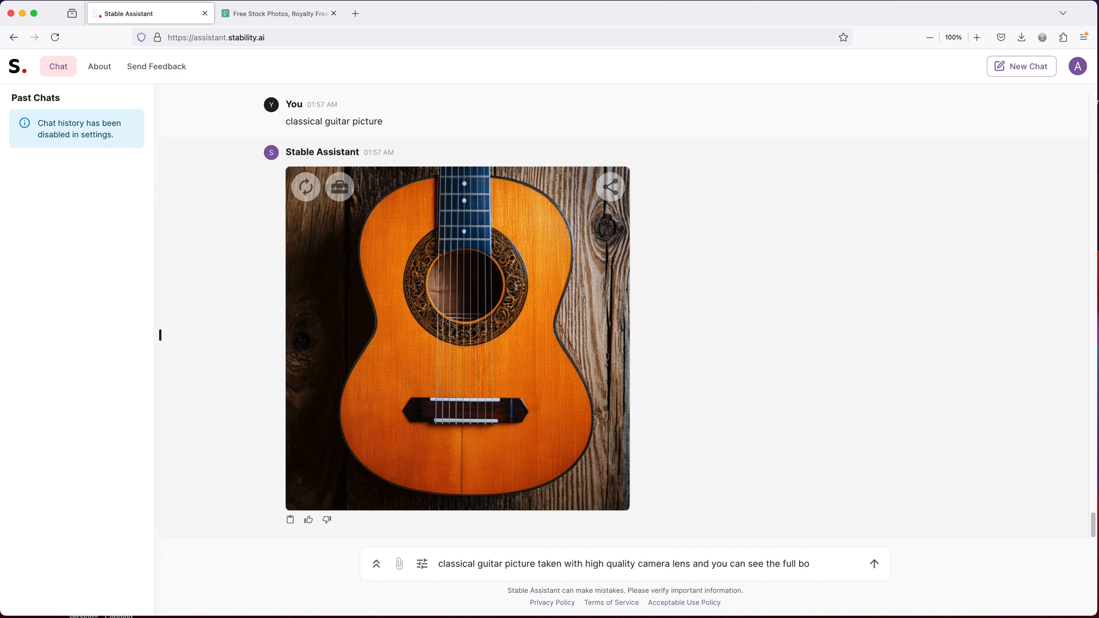
left_click(874, 563)
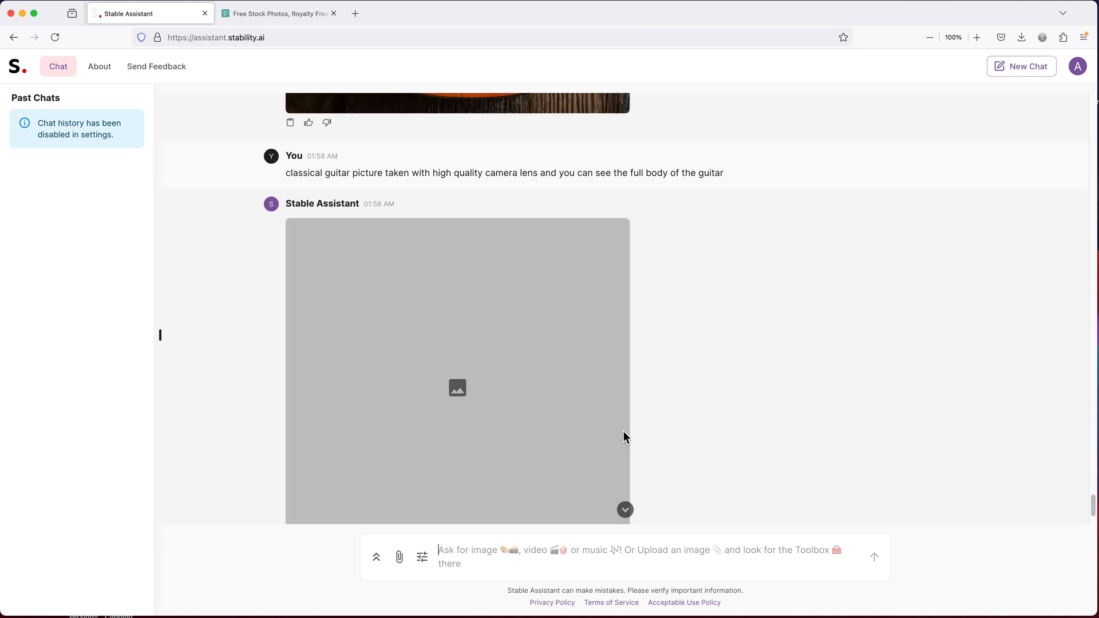
scroll("down", 3)
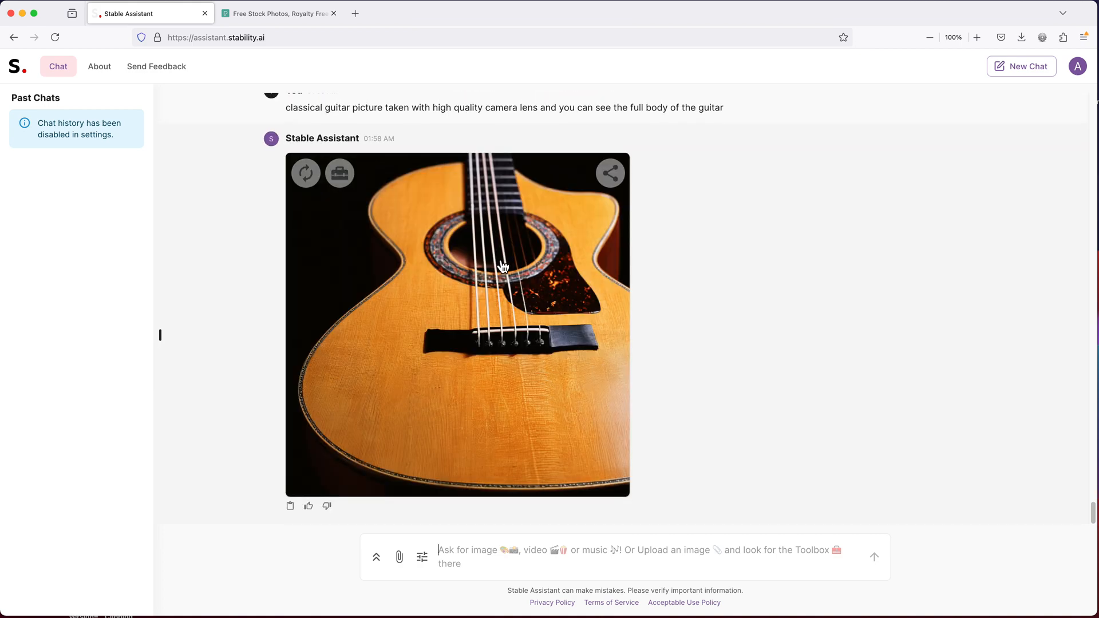
mouse_move(506, 309)
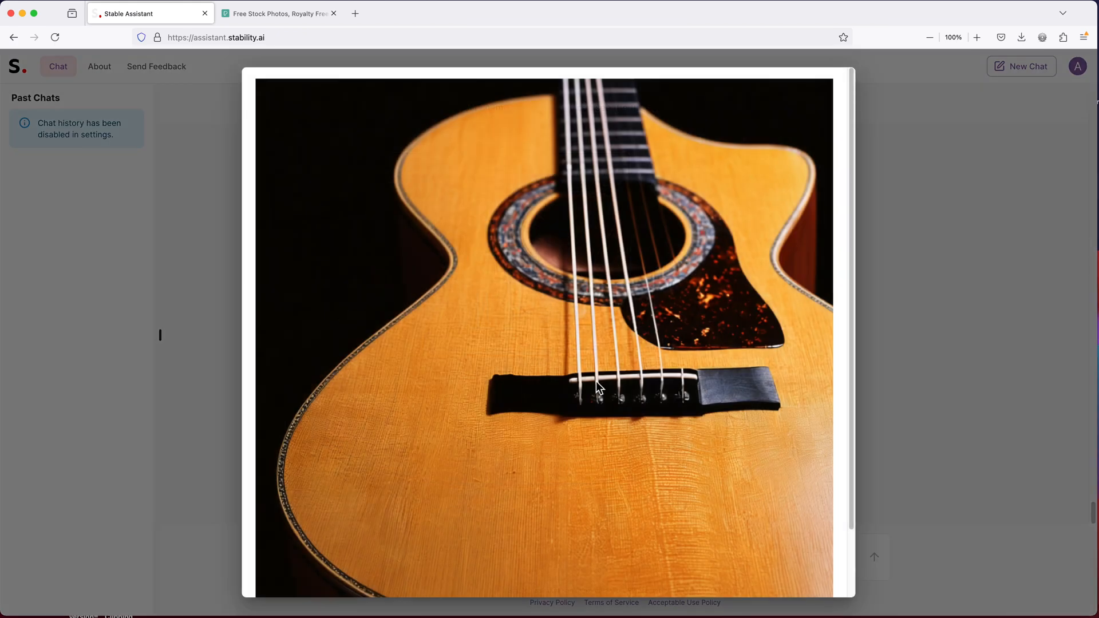
mouse_move(714, 359)
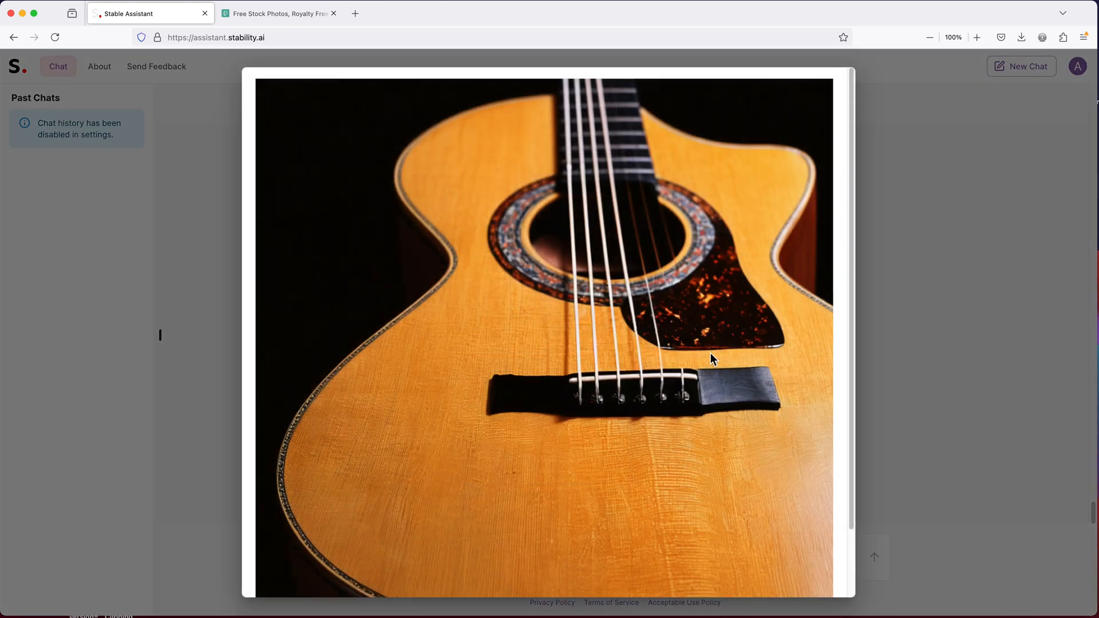
mouse_move(712, 408)
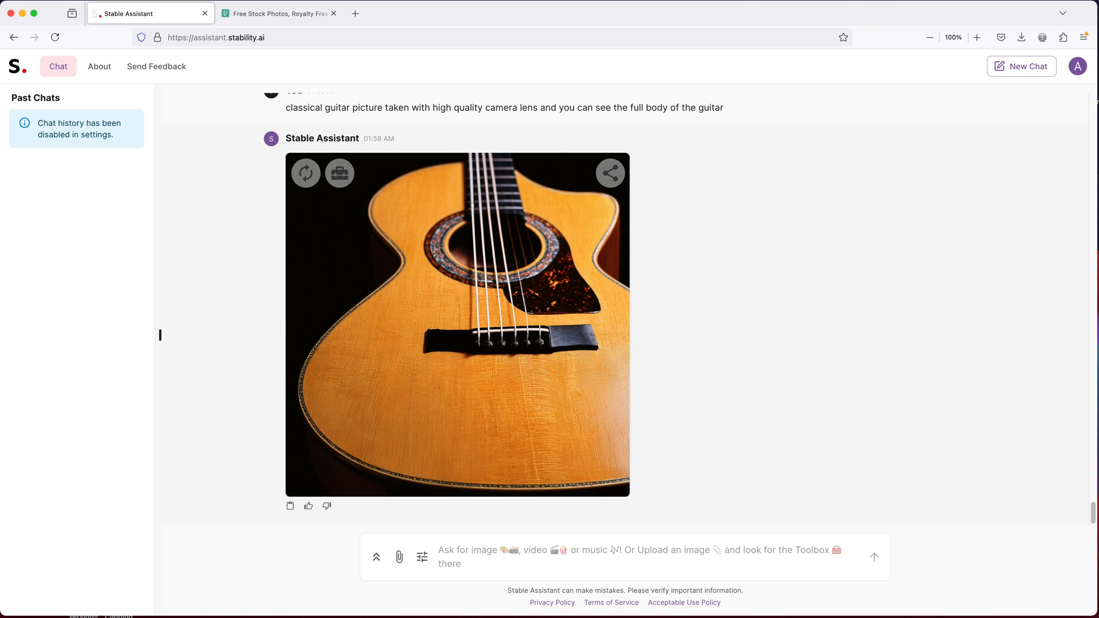
Generate 'fender stratocaster sunburst' and inspect the enlarged Stratocaster image
type("fender stra")
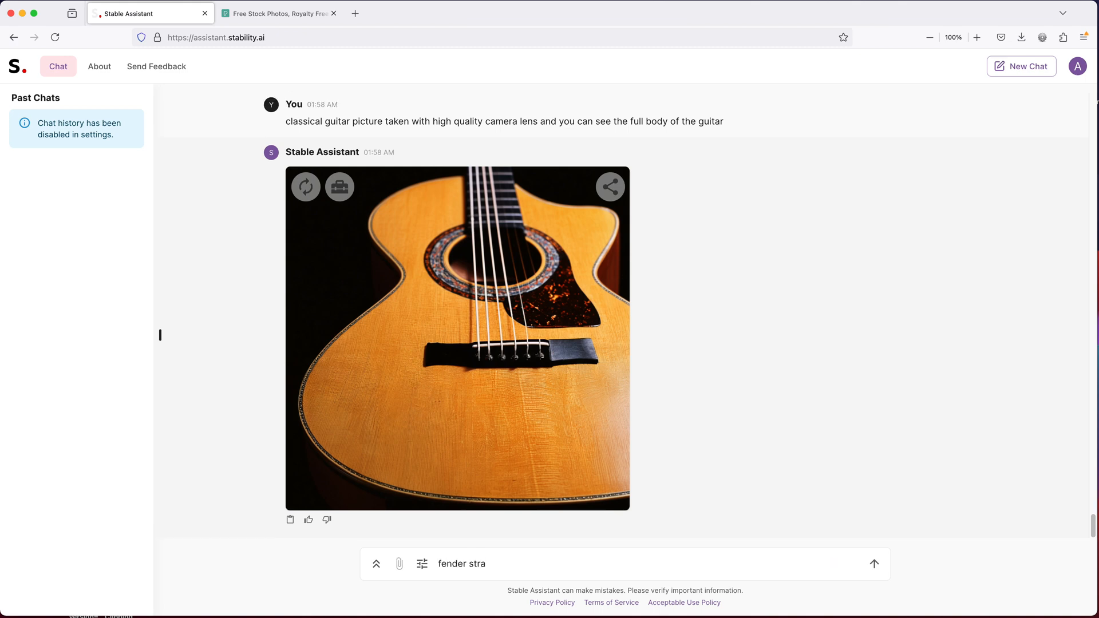
type("tocaster su")
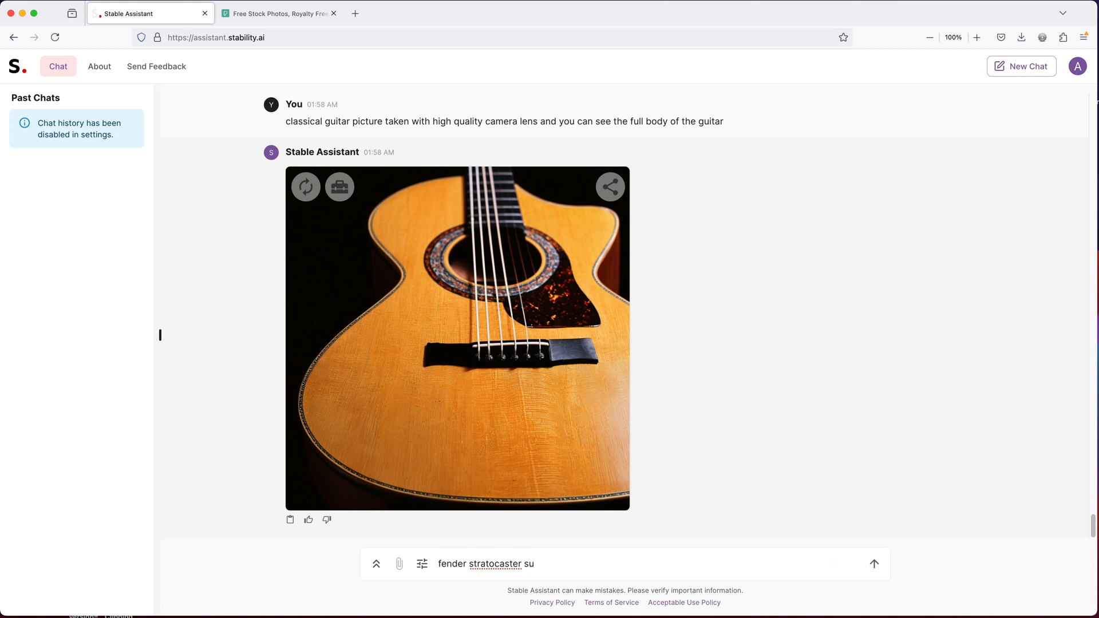
type("nburst")
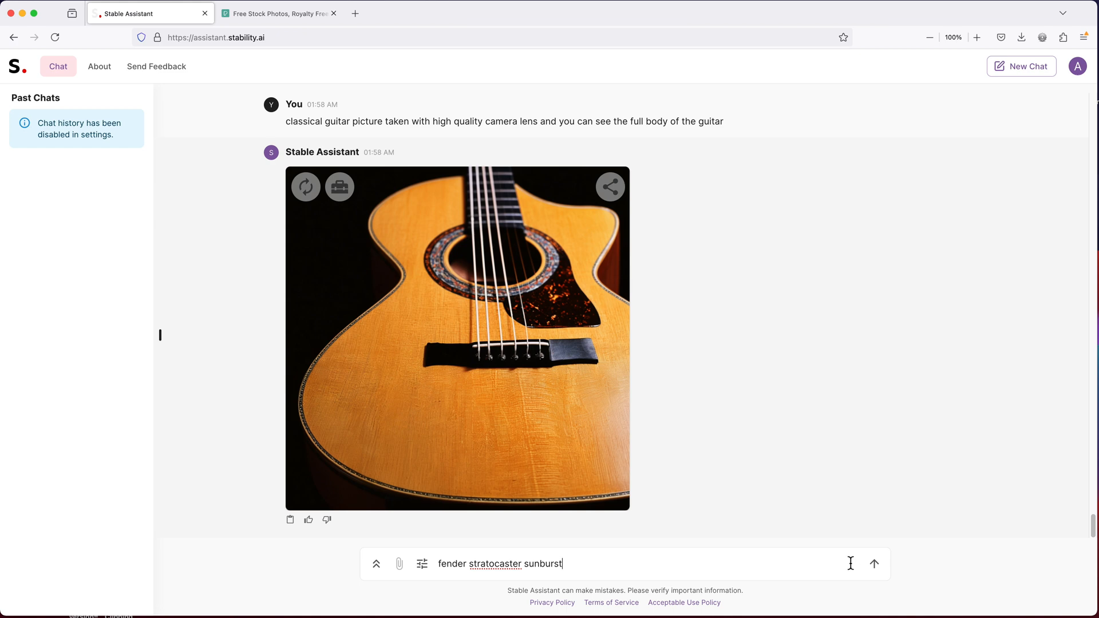
left_click(874, 564)
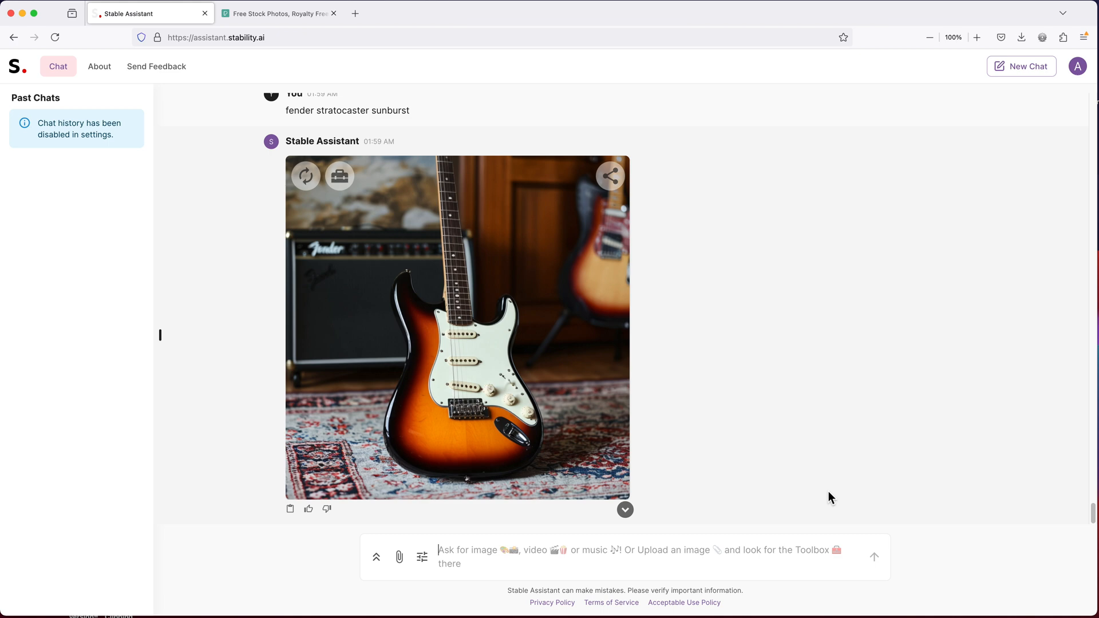
left_click(457, 328)
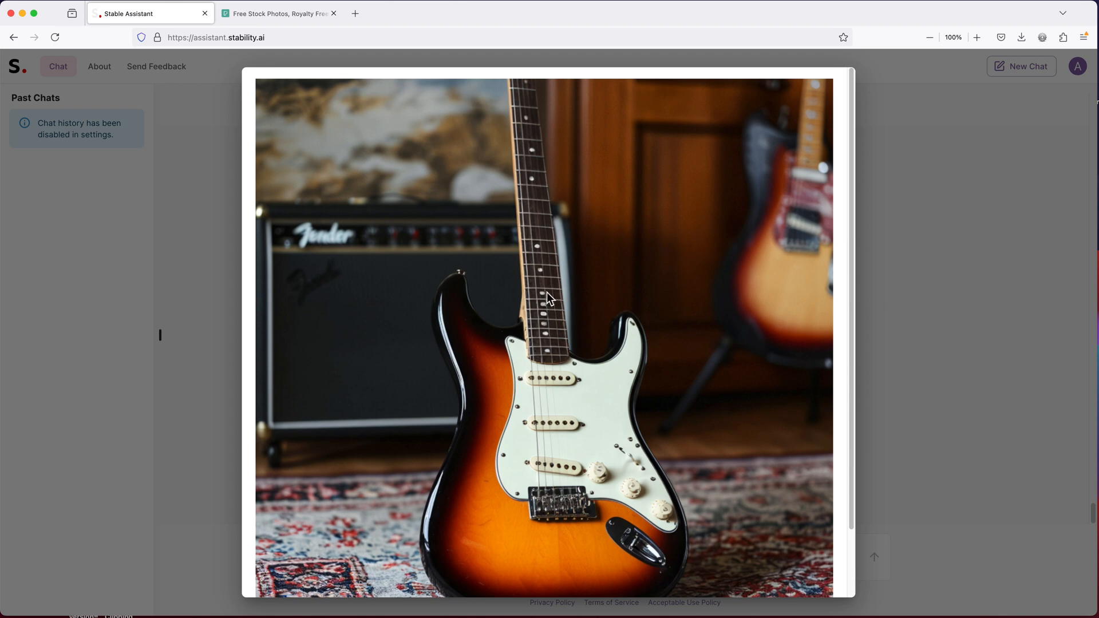
mouse_move(563, 387)
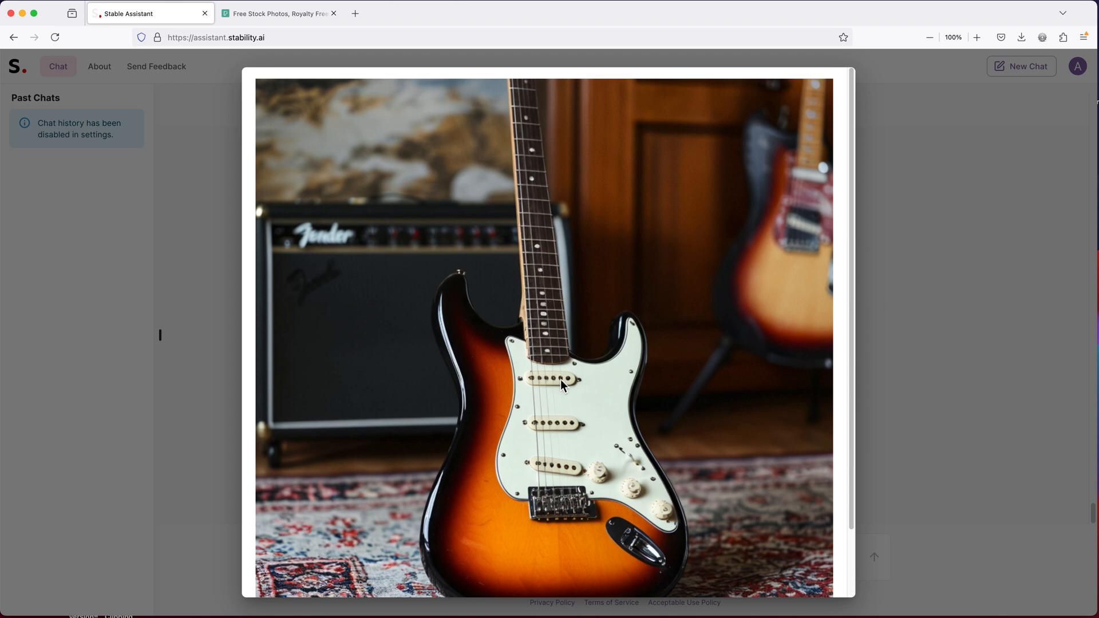
mouse_move(522, 283)
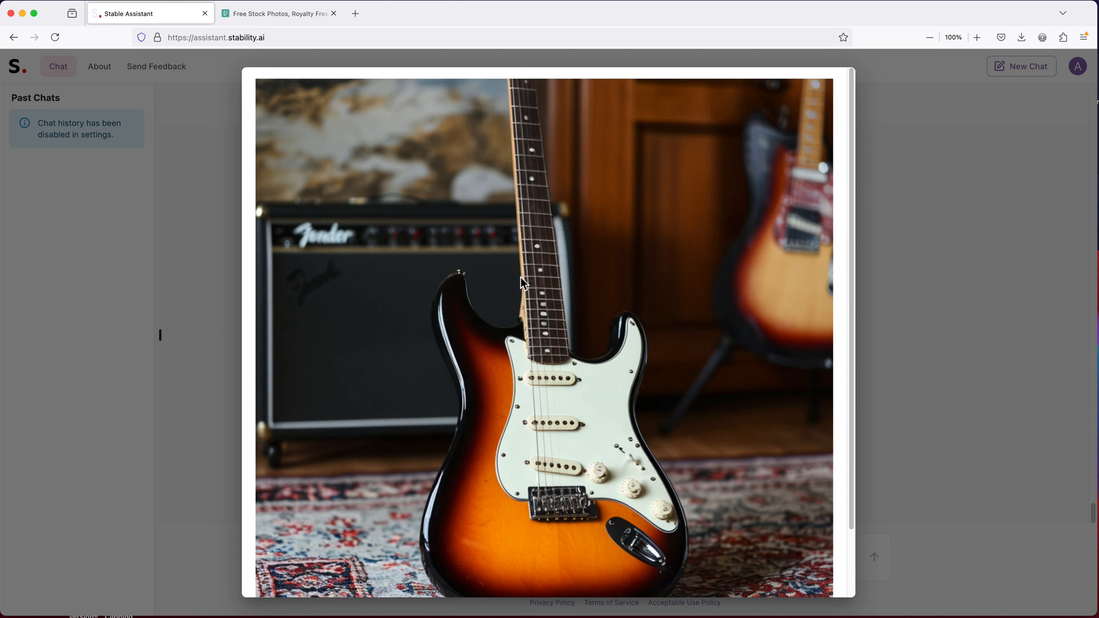
mouse_move(692, 277)
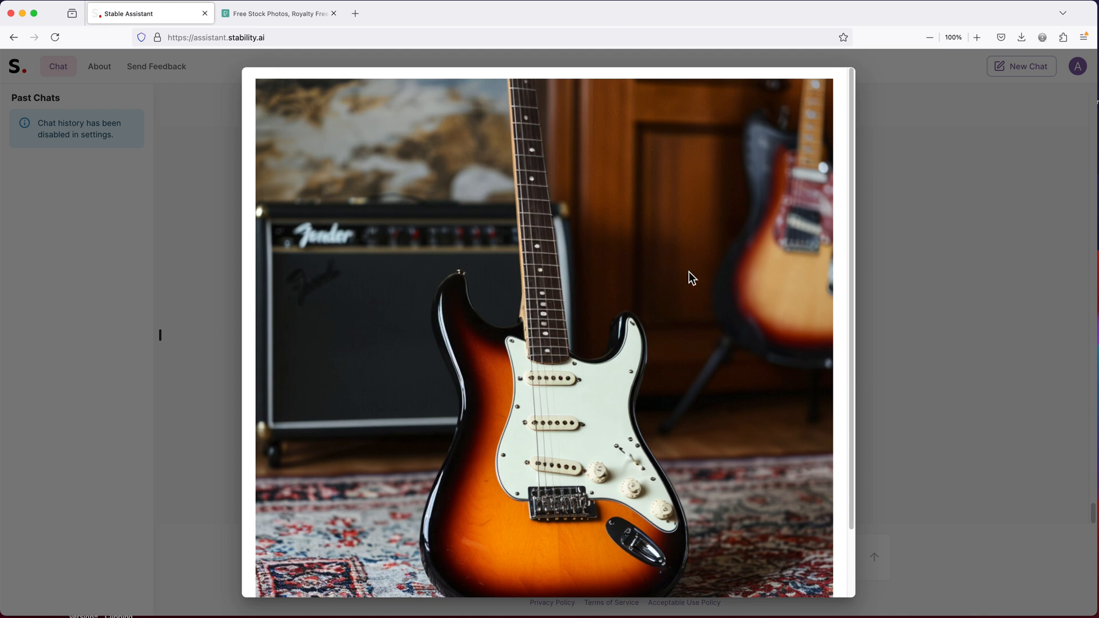
scroll("down", 3)
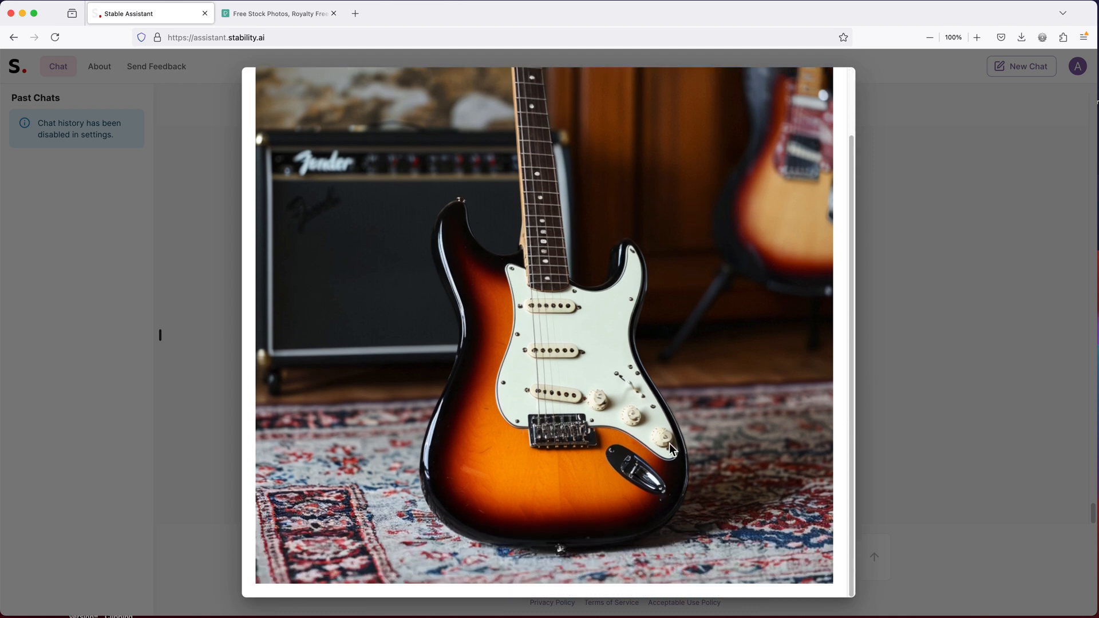
mouse_move(665, 367)
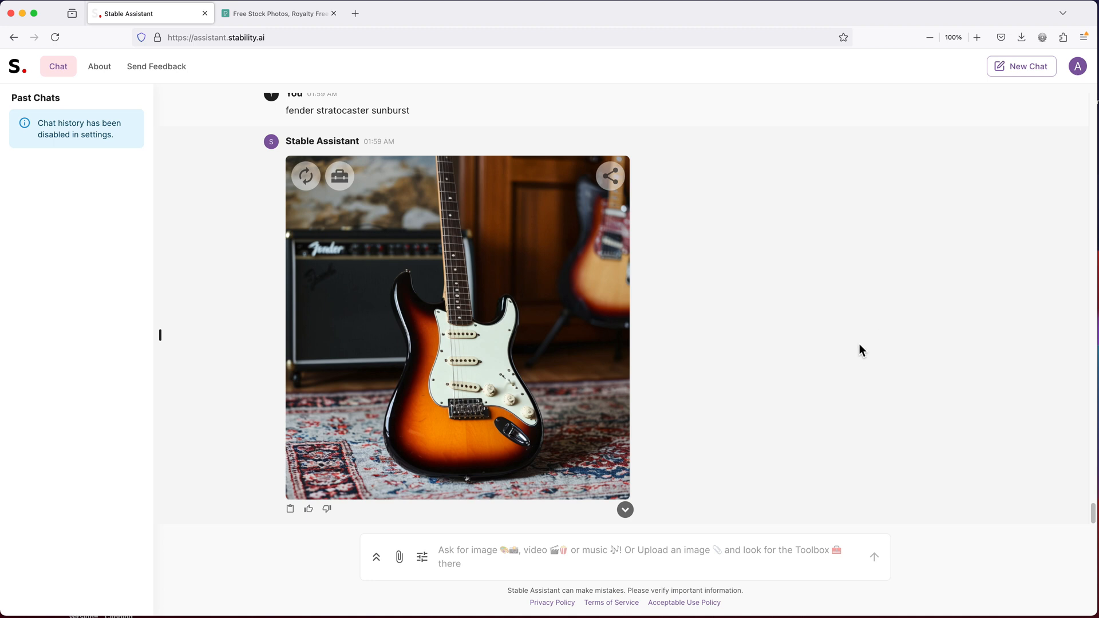
scroll("up", 3)
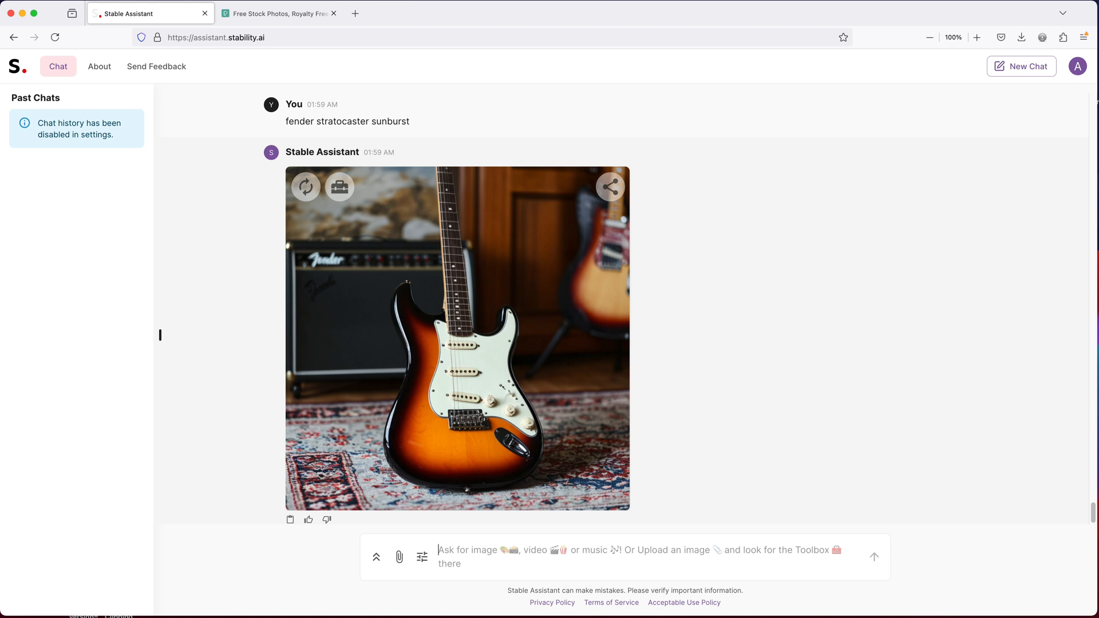
Generate an image from the prompt 'a christmas tree', producing a lit tree in a snowy forest
type("a christmas tree")
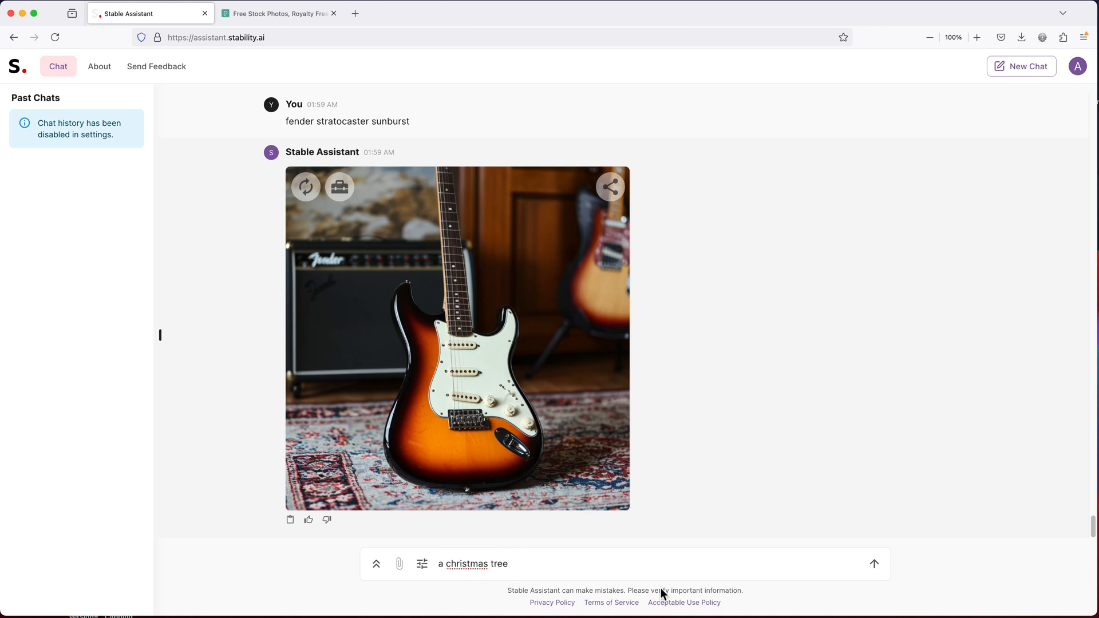
left_click(874, 563)
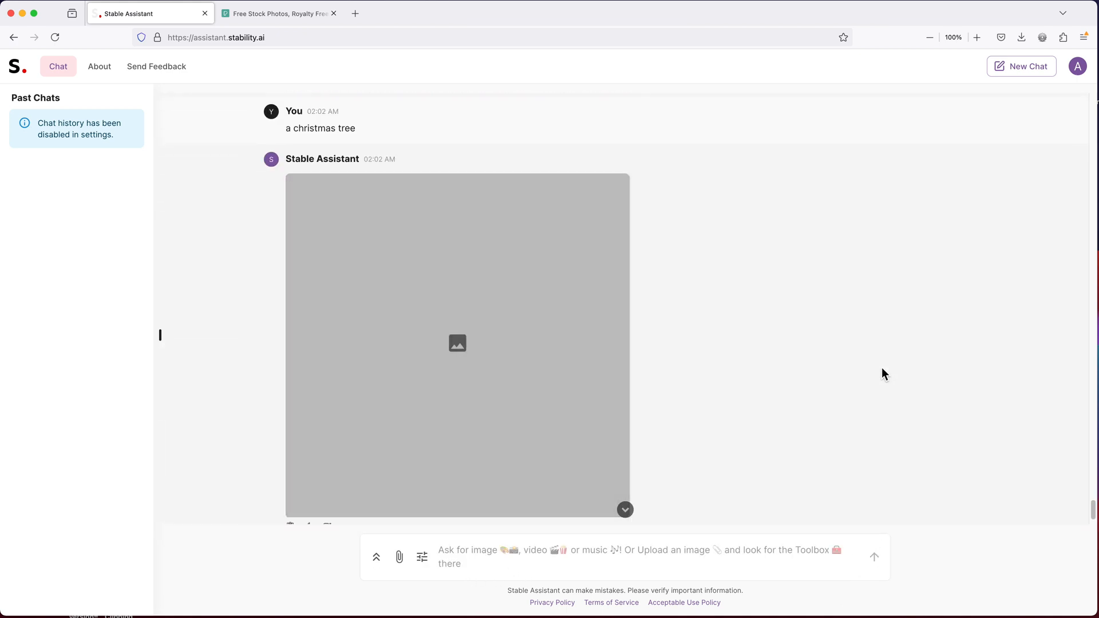
scroll("down", 3)
type("a real christmas tree")
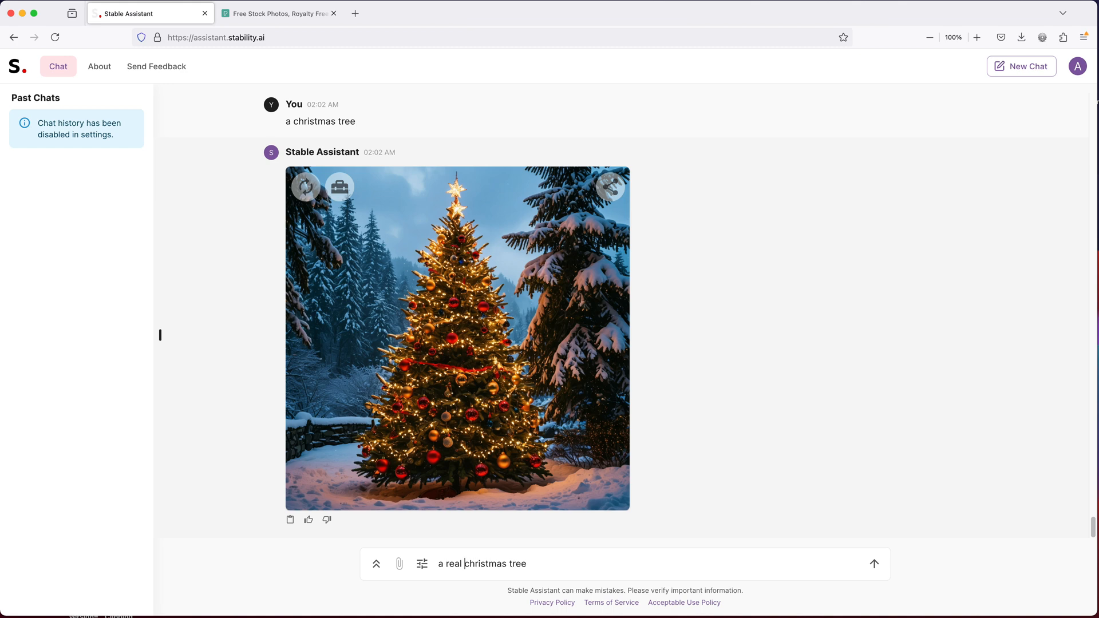
Generate 'a real christmas tree in the mall' and open the resulting image enlarged
type("in the mall")
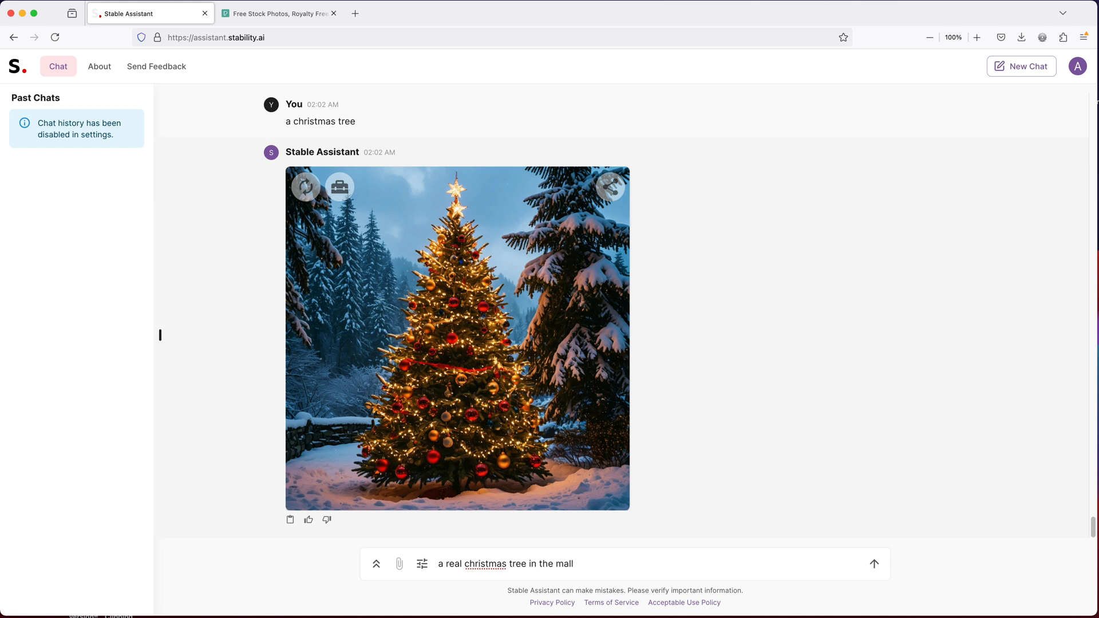
left_click(874, 564)
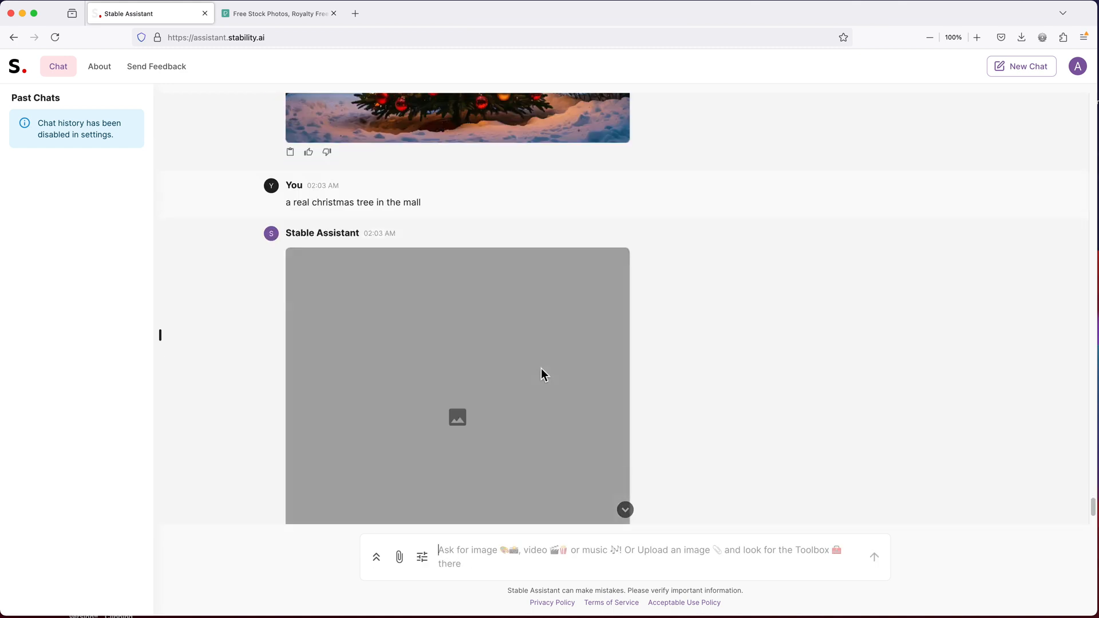
scroll("down", 3)
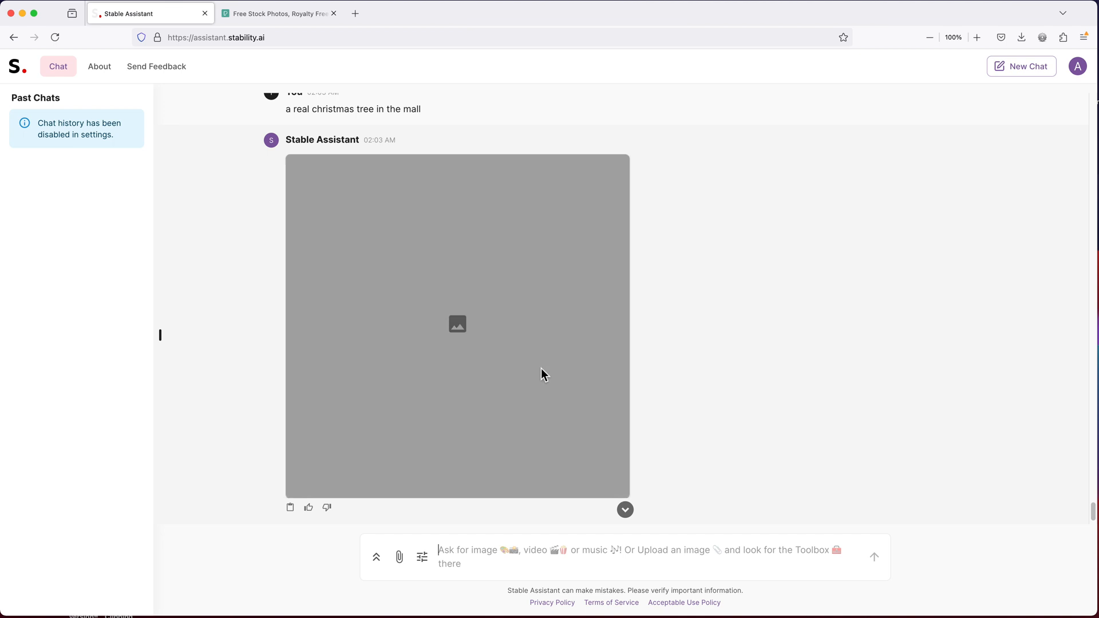
left_click(456, 324)
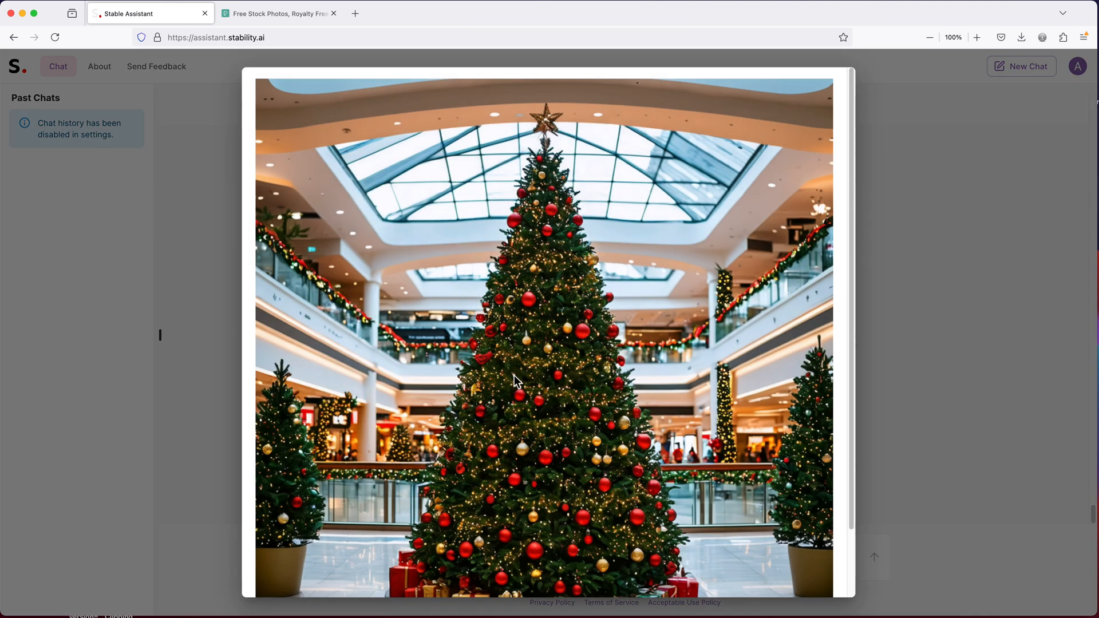
scroll("down", 3)
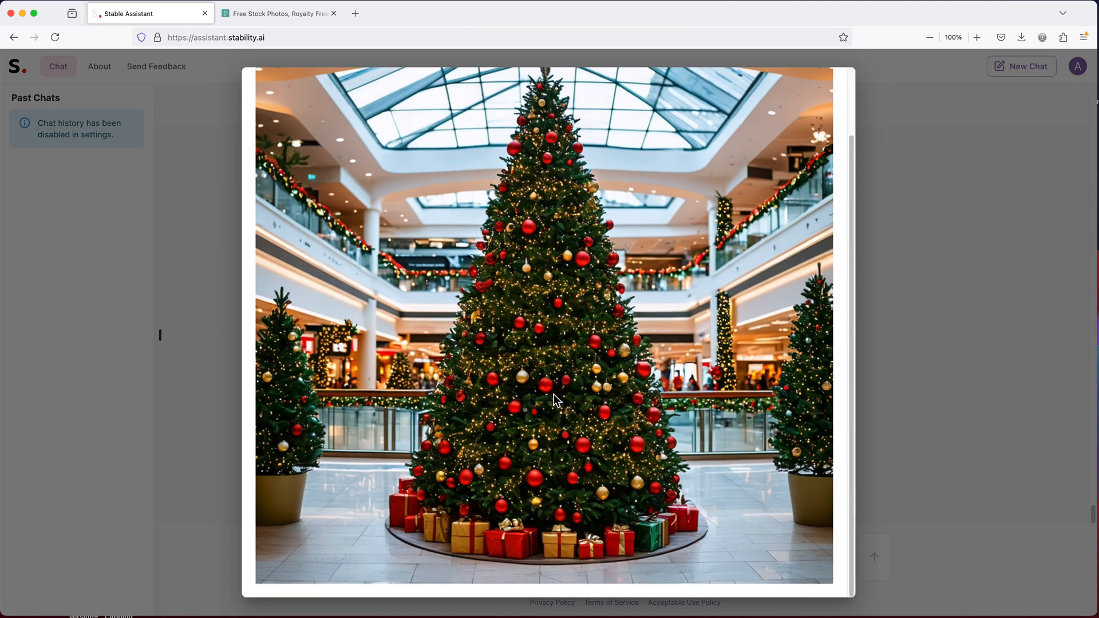